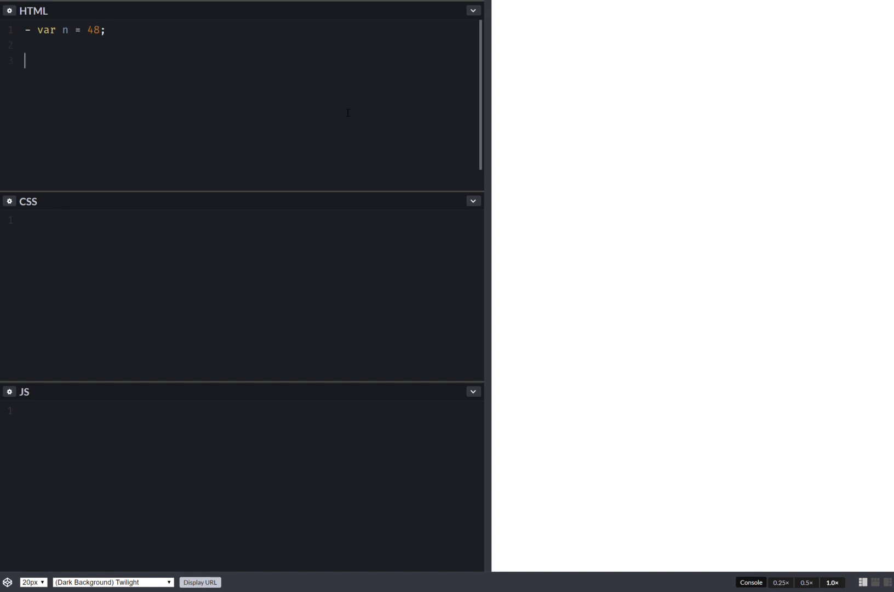
# Step: Write a Pug loop inside .a3d creating n .bar elements, each styled `--k: ${i/n}`
pyautogui.write('.a3d')
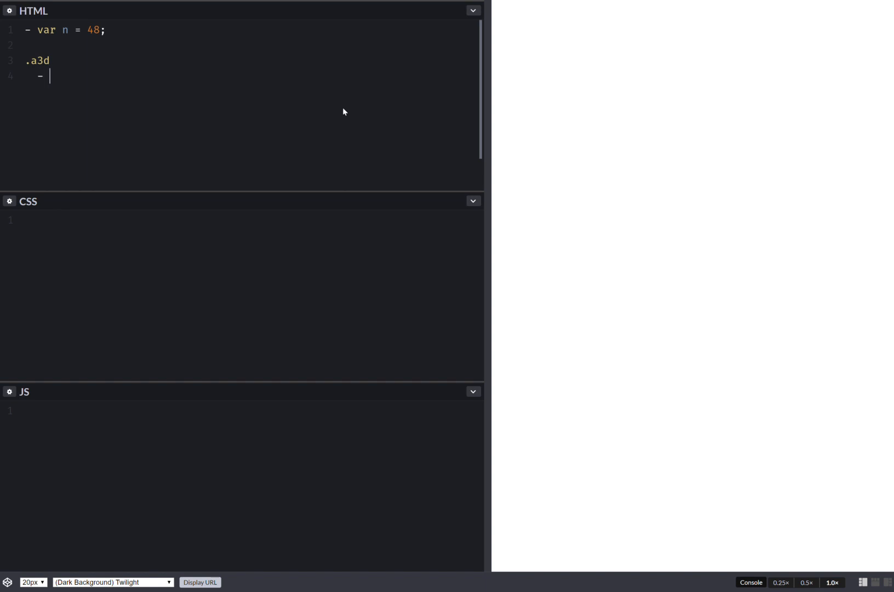
pyautogui.write('for(var')
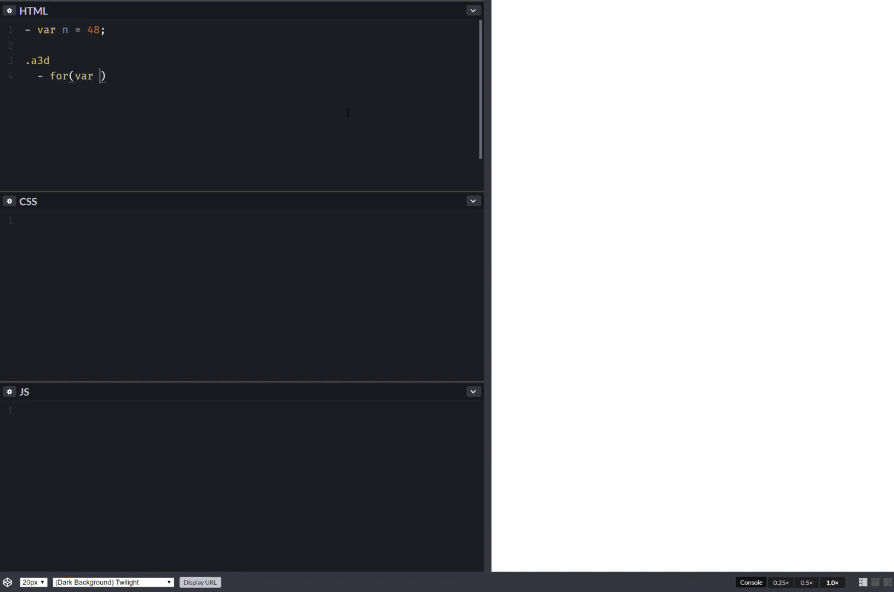
pyautogui.write('i =')
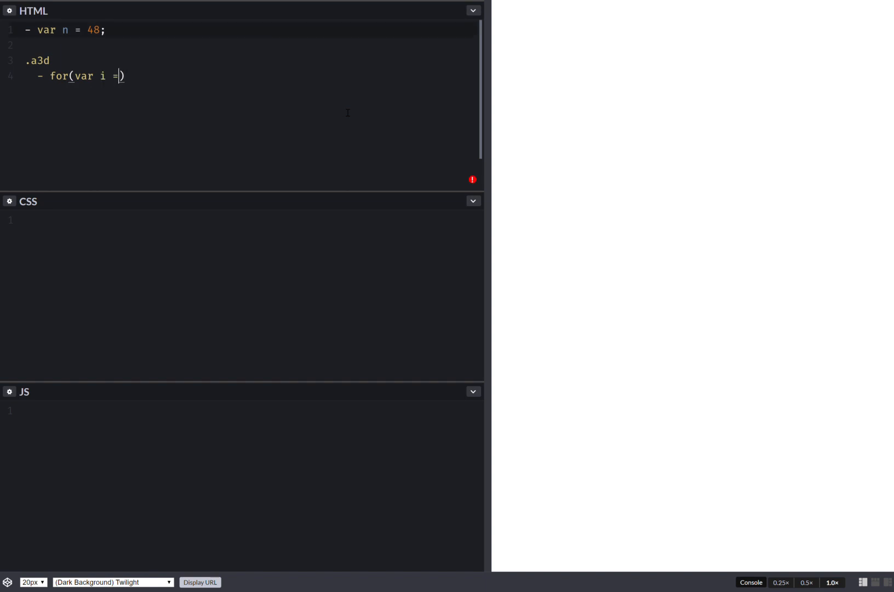
pyautogui.write('0; i <')
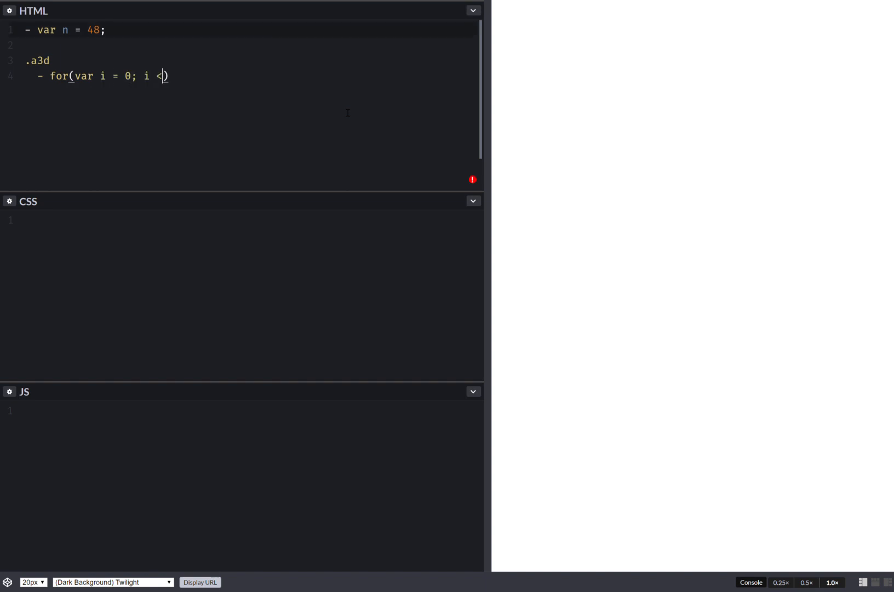
pyautogui.write('n; i')
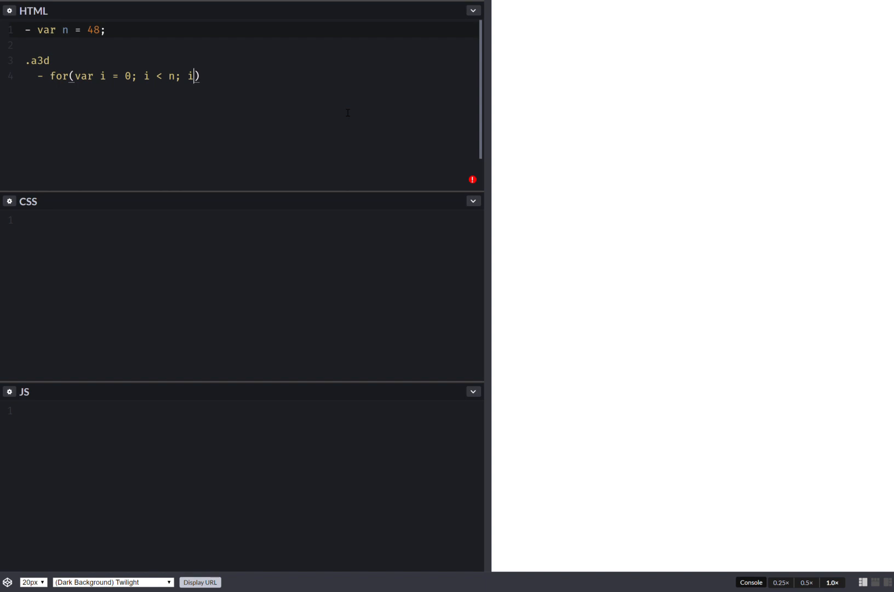
pyautogui.write('++)')
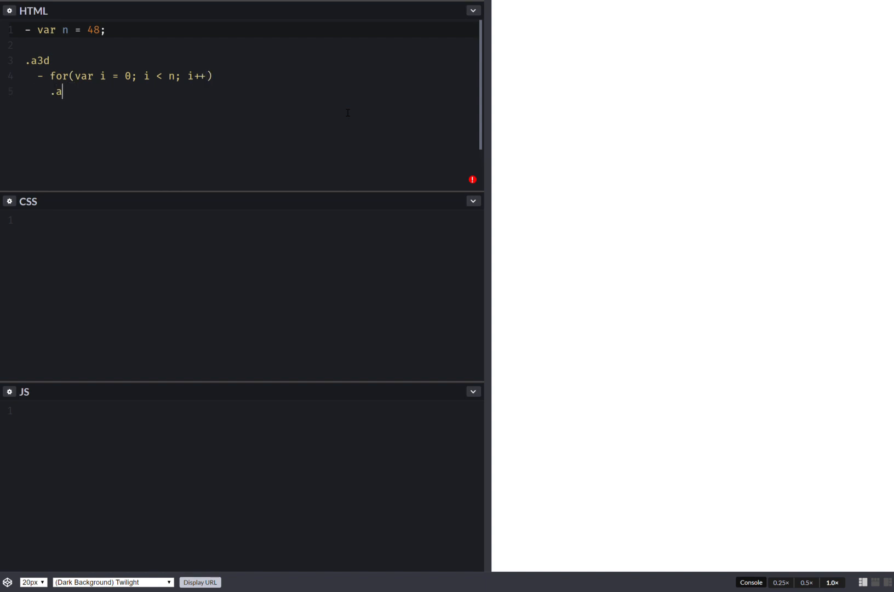
pyautogui.press('Backspace')
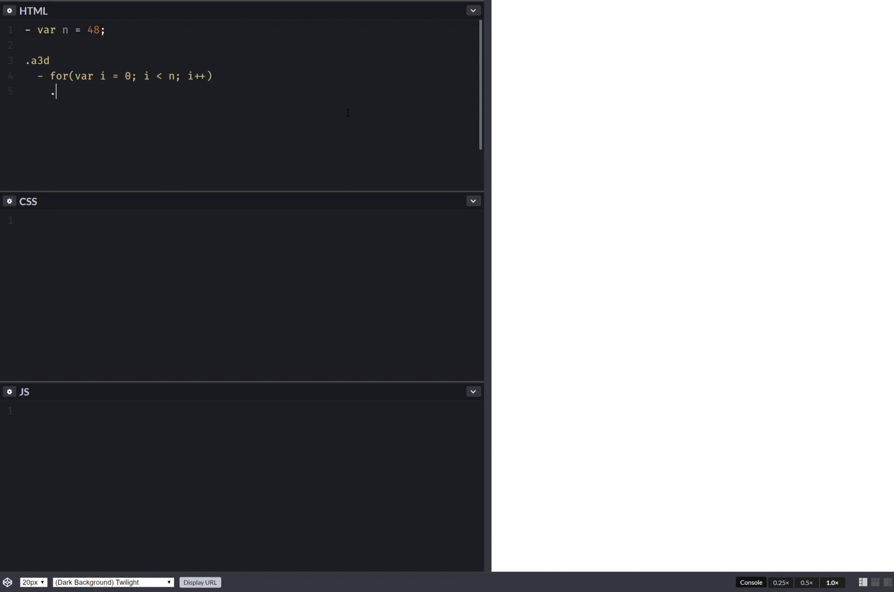
pyautogui.write('bar()')
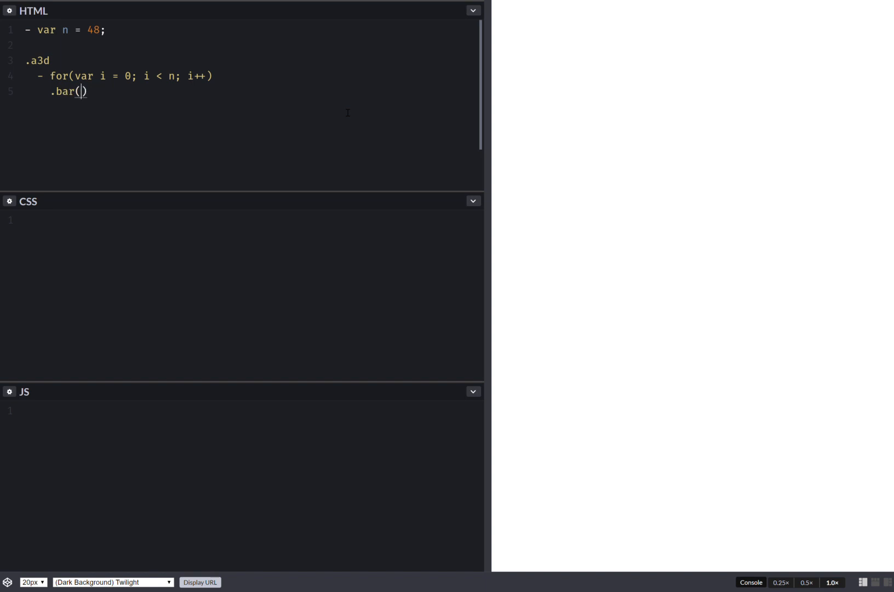
pyautogui.write('style=')
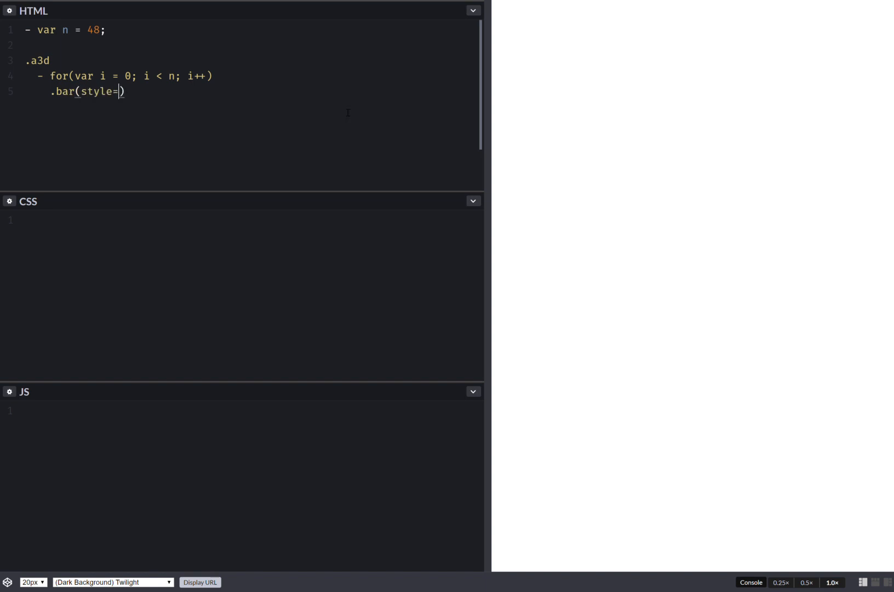
pyautogui.write('`--k:')
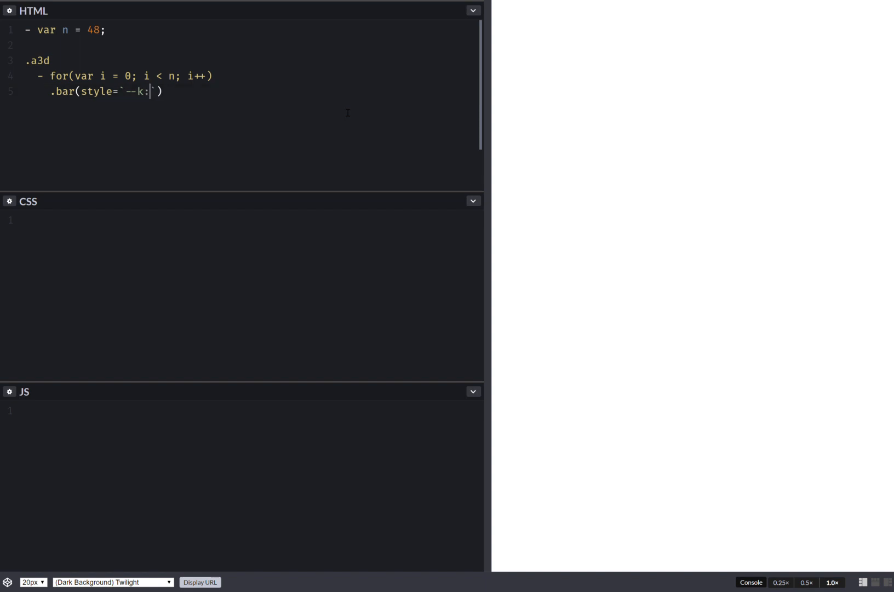
pyautogui.write('${}')
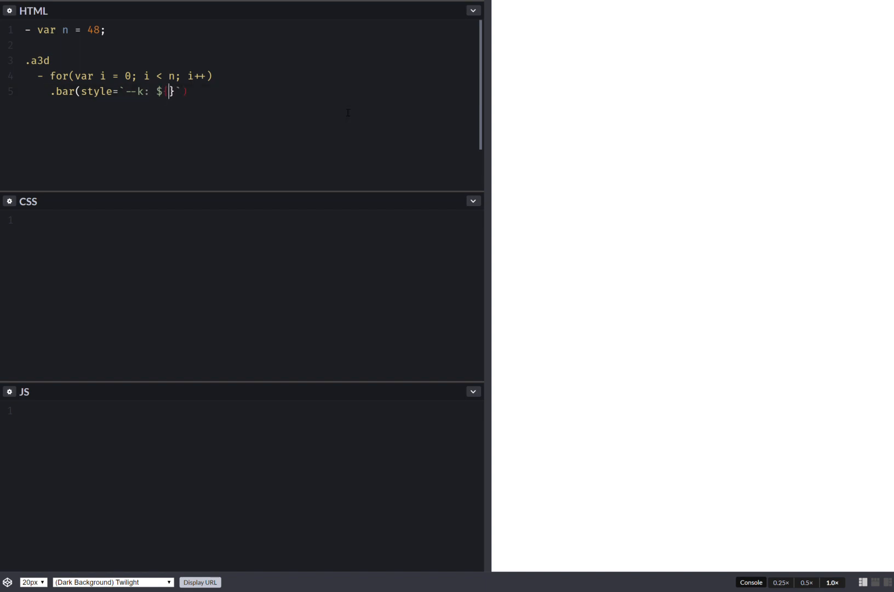
pyautogui.write('i/n')
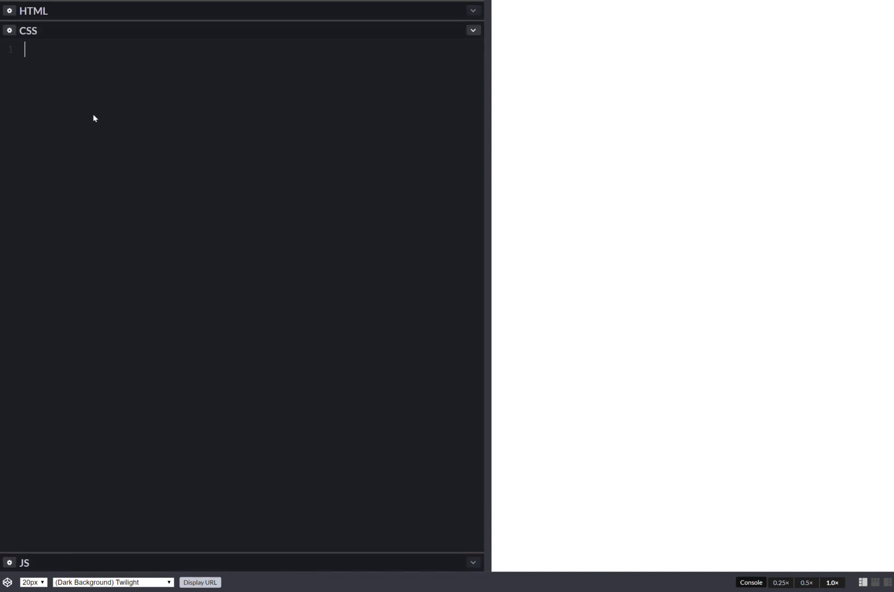
# Step: Declare SCSS variables $w: 2px and $h: 6.25em
pyautogui.write('$w: 2p')
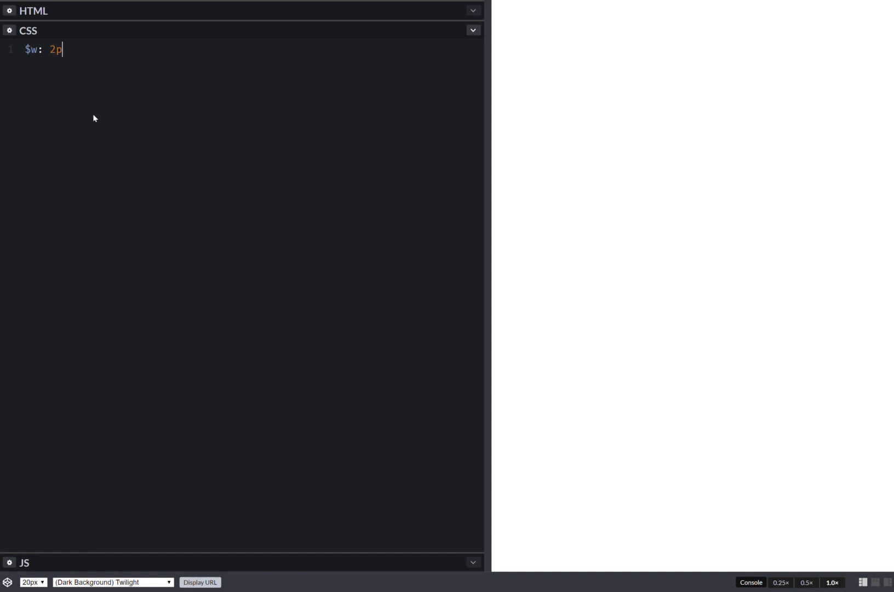
pyautogui.write('x;')
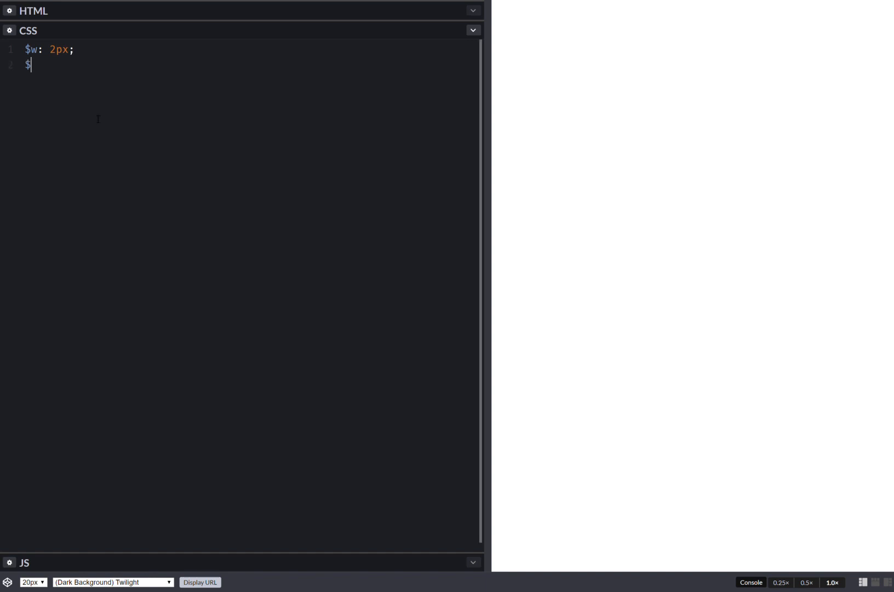
pyautogui.write('h: 6.')
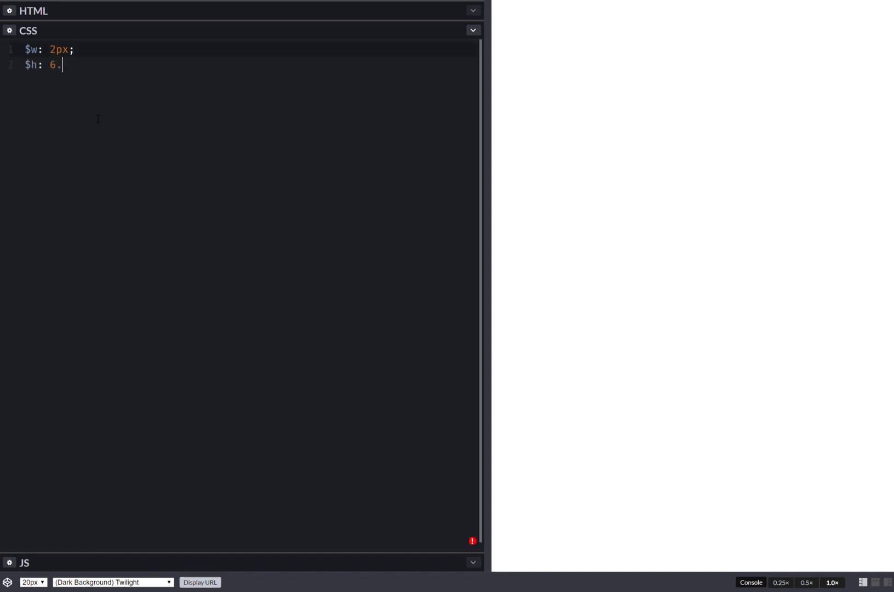
pyautogui.write('25em;')
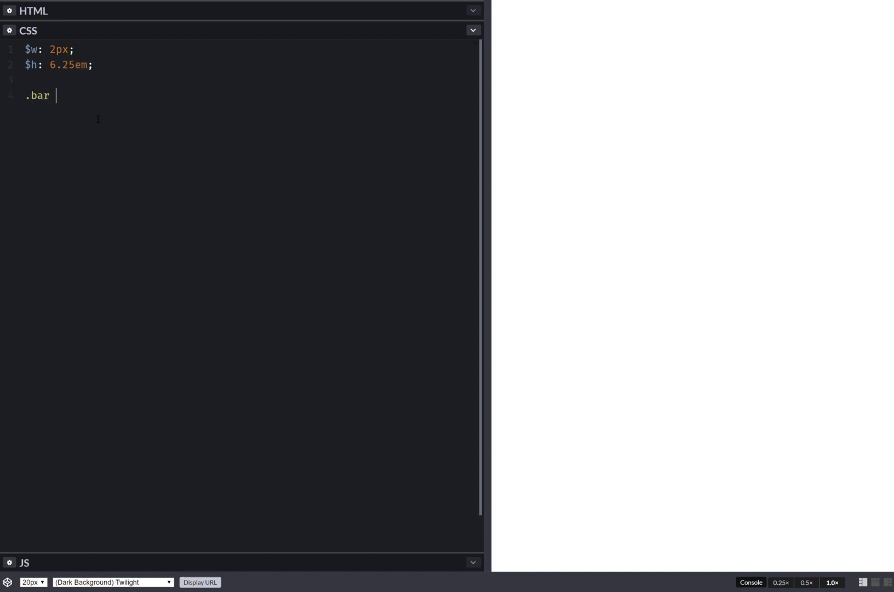
# Step: Size .bar with $w and $h on black, and give divs position absolute with preserve-3d
pyautogui.write('{w')
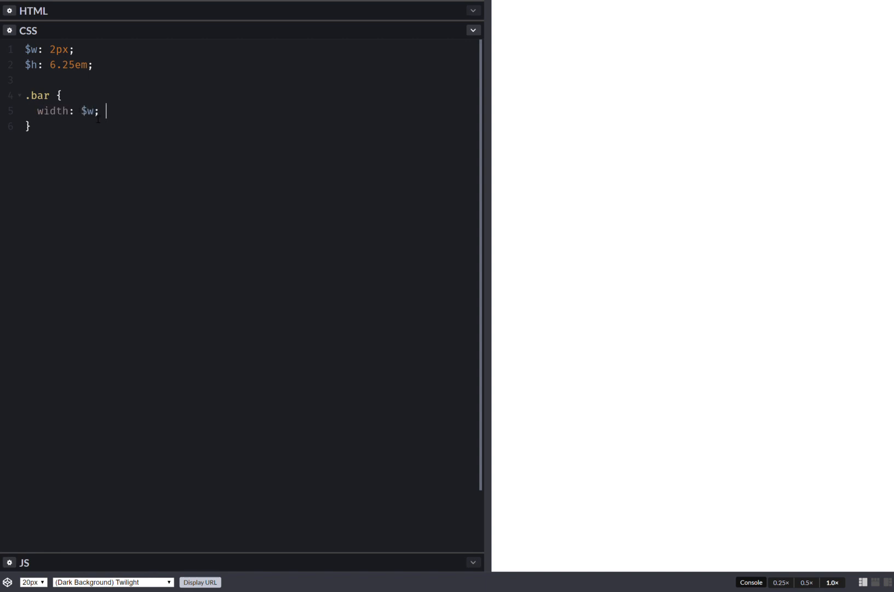
pyautogui.write('h:$h')
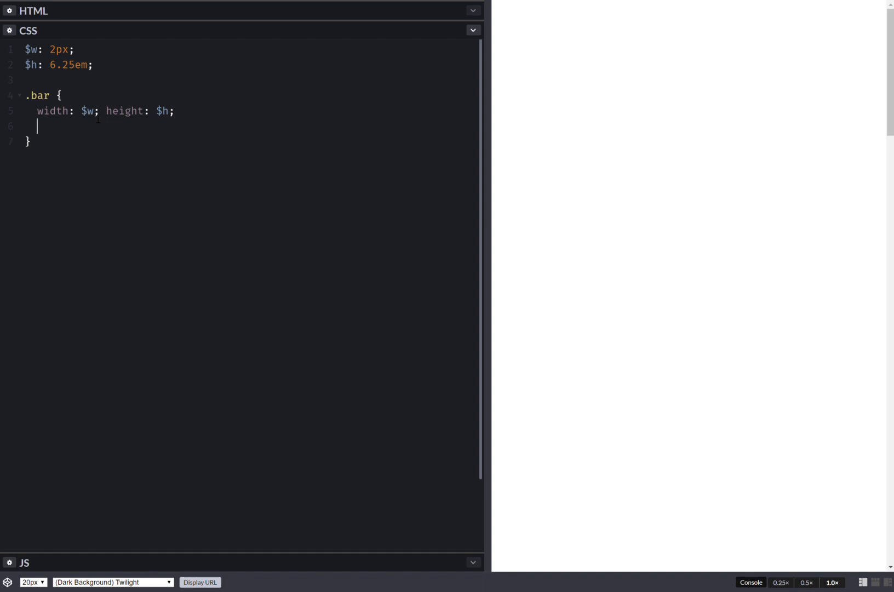
pyautogui.write('background: #000;')
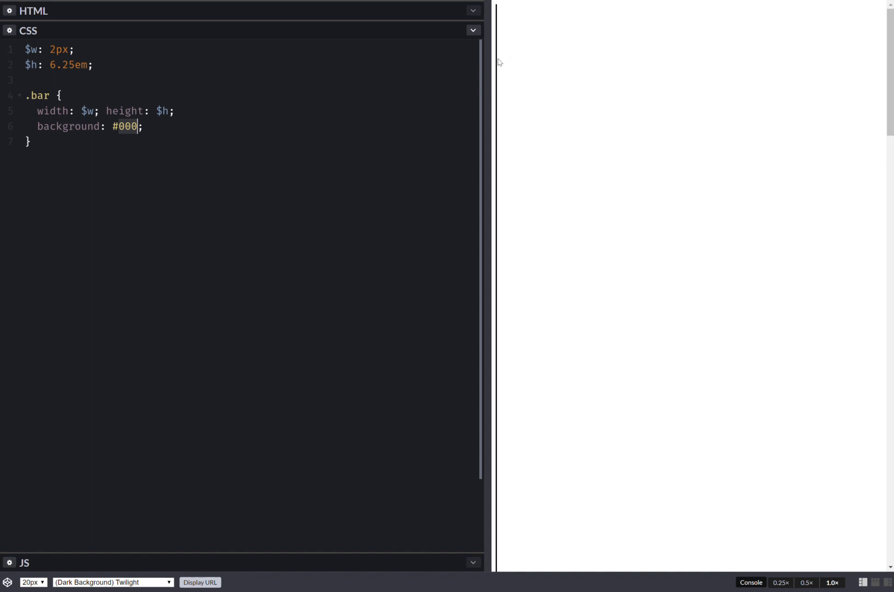
pyautogui.press('Enter')
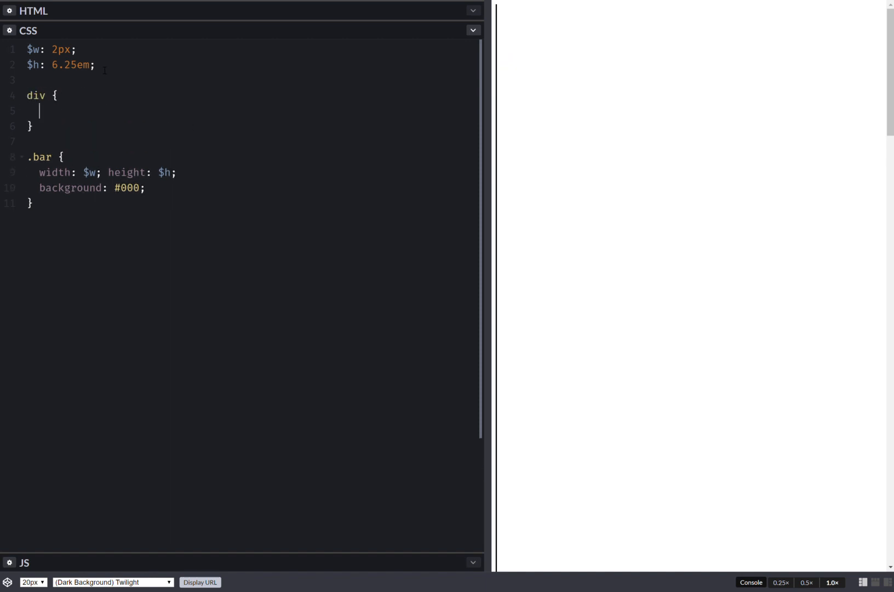
pyautogui.write('position: absolute;')
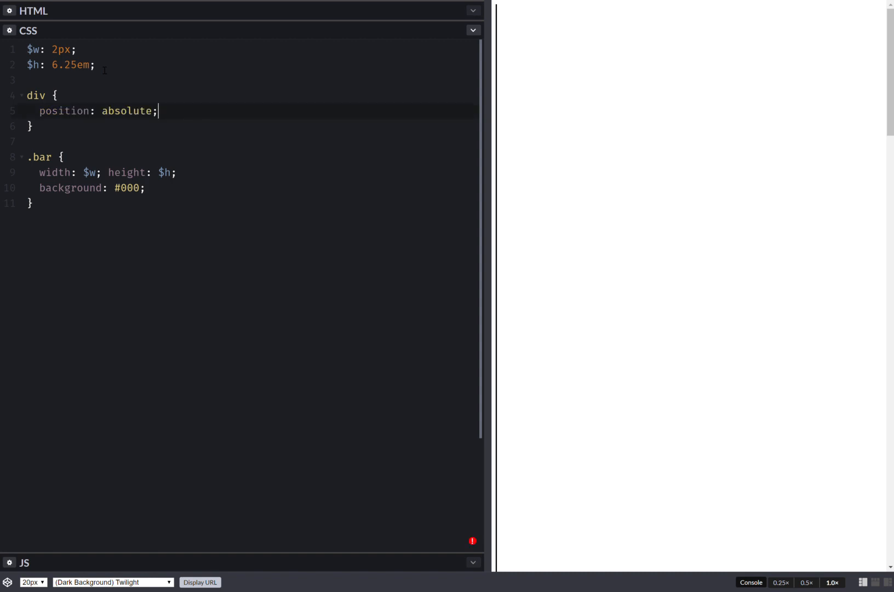
pyautogui.write('transform-style: preserve-3d;')
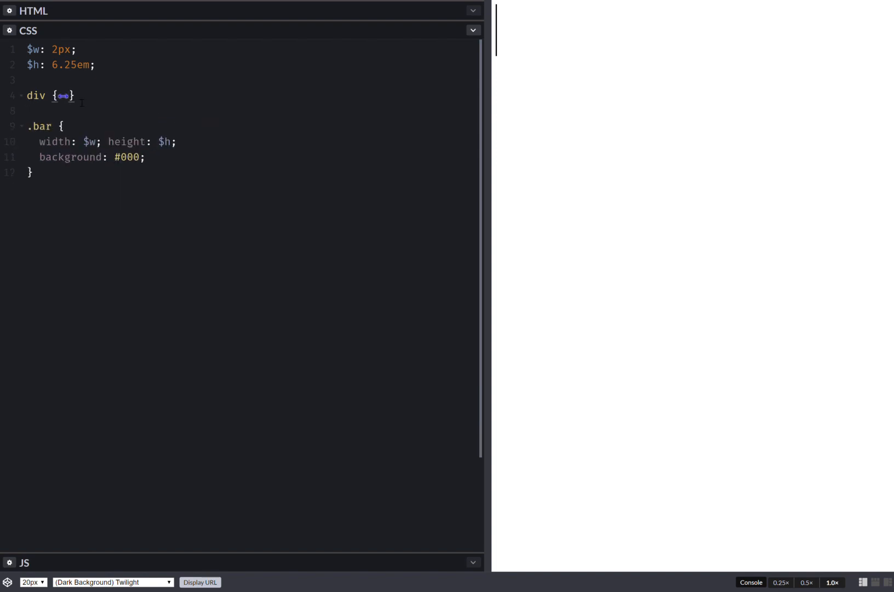
# Step: Position .a3d at top 50% and left 50%
pyautogui.write('.')
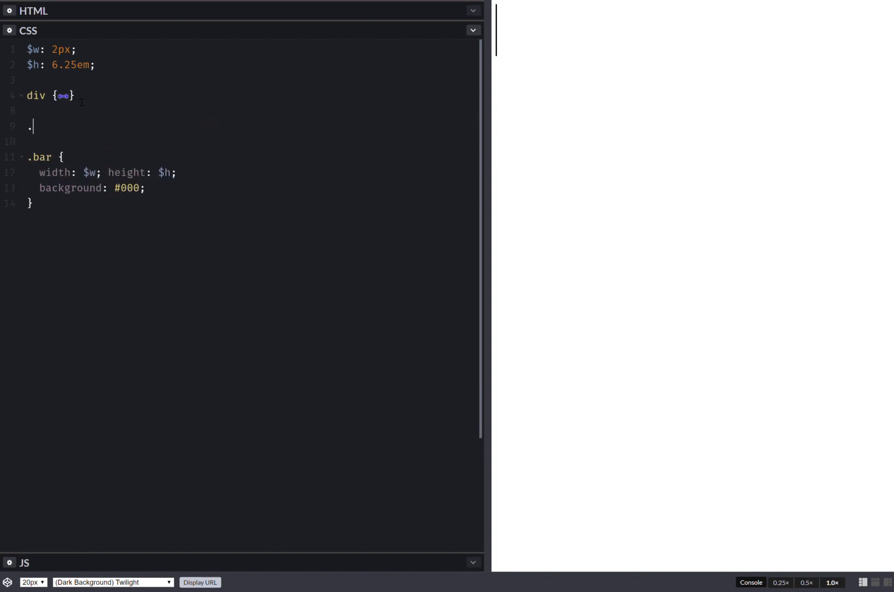
pyautogui.write('a3d {')
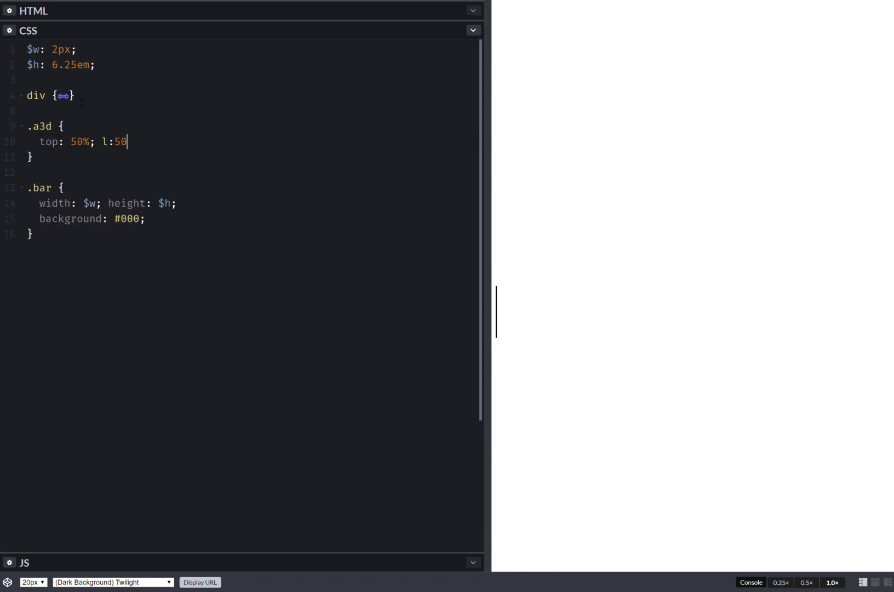
pyautogui.write('eft: 50%;')
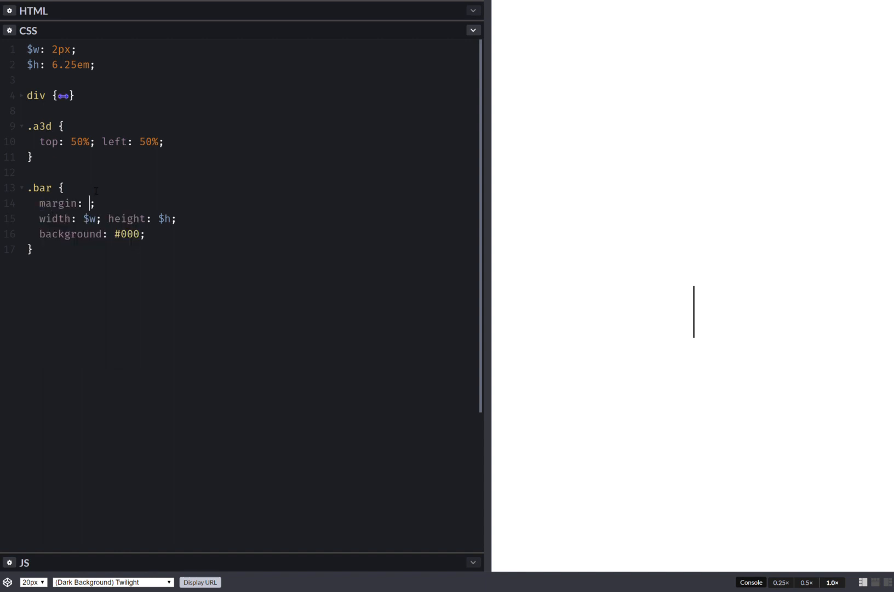
# Step: Give .bar margin -.5*$h -.5*$w to centre it
pyautogui.write('-.5')
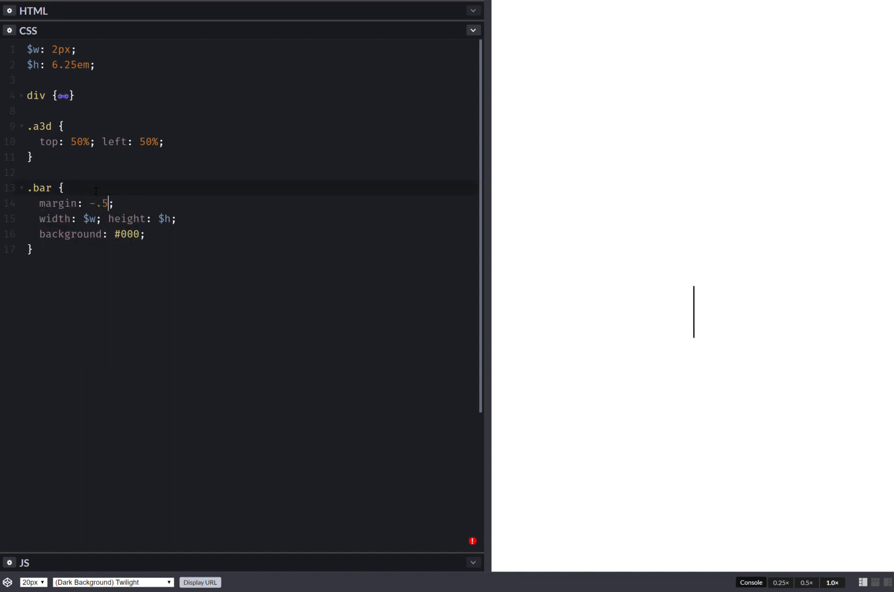
pyautogui.write('*$h')
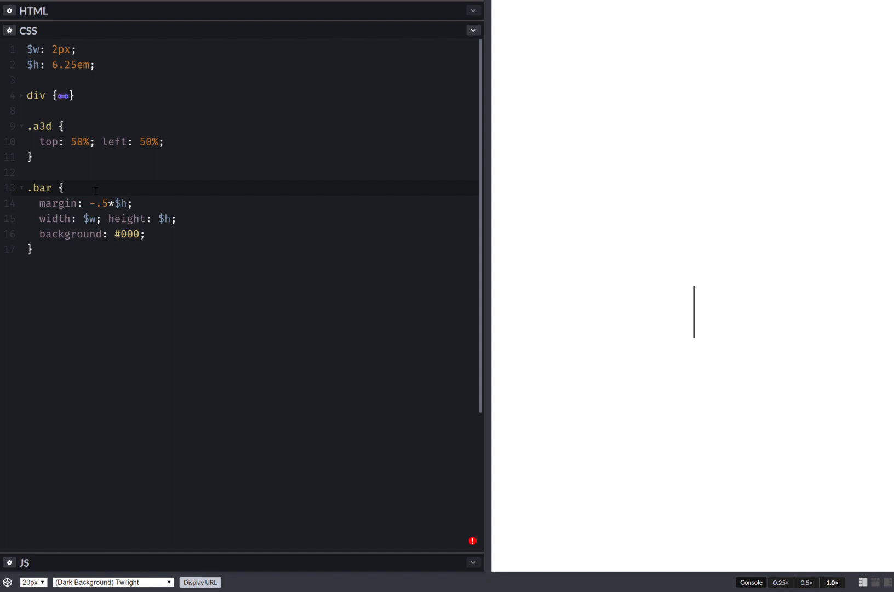
pyautogui.write('(-)')
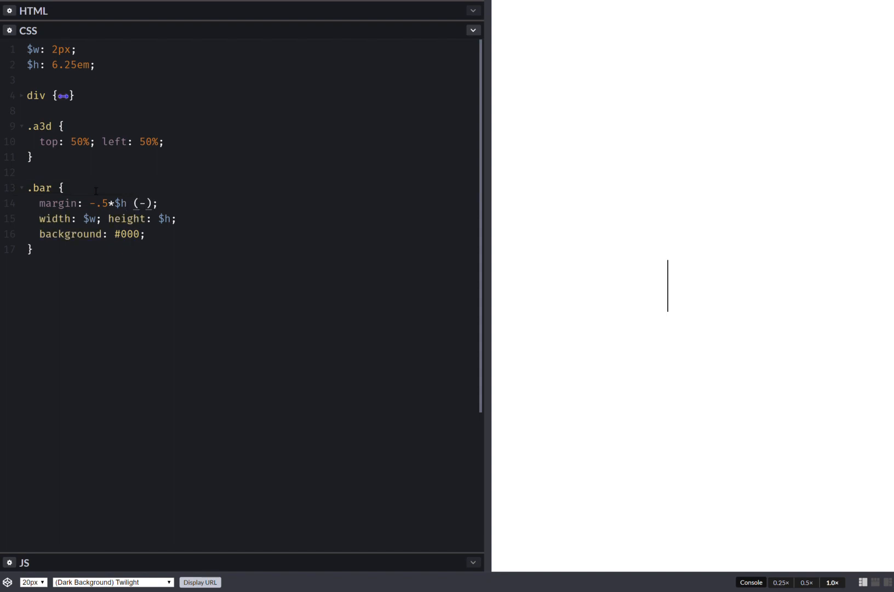
pyautogui.write('-.5*$')
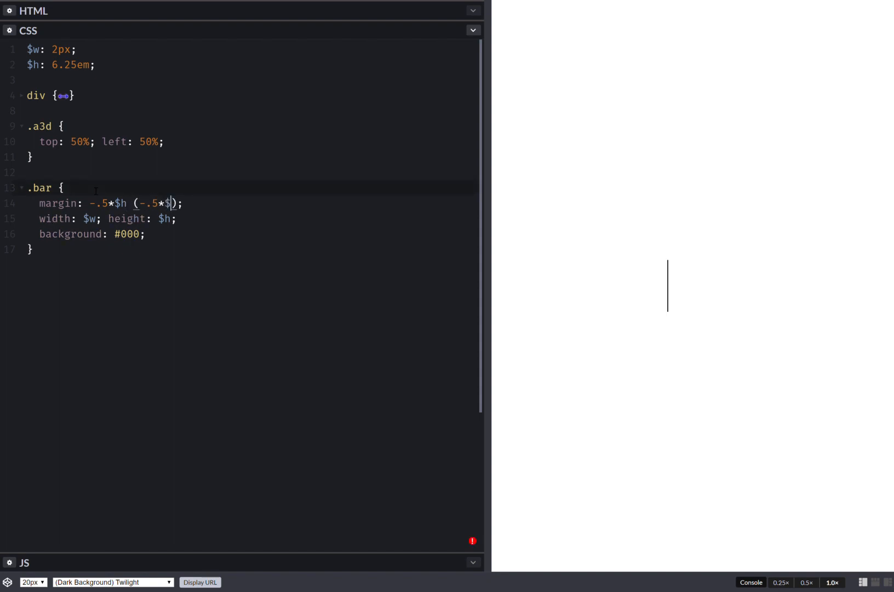
pyautogui.write('w')
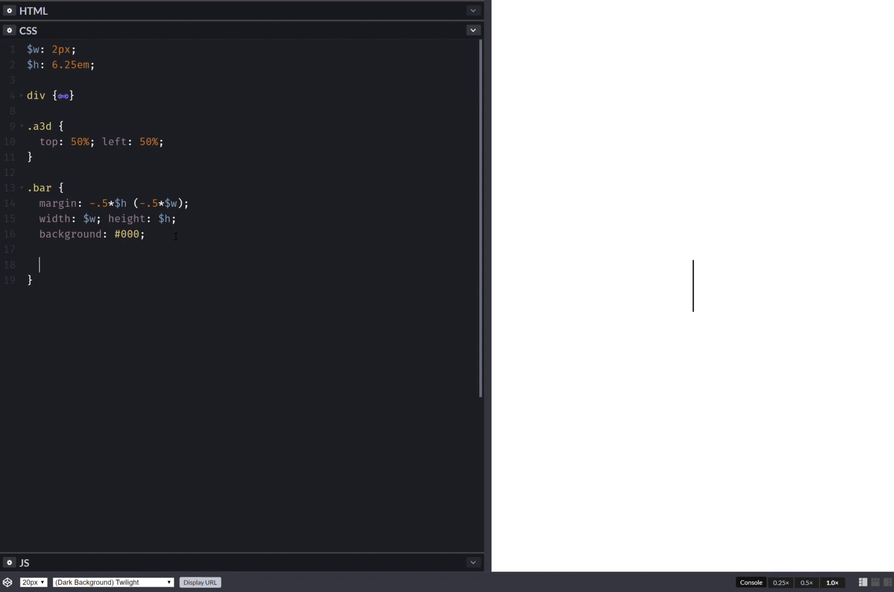
# Step: Add $r: .375em and absolute :before/:after dots with $r padding and 50% border-radius
pyautogui.write('&:before, &:')
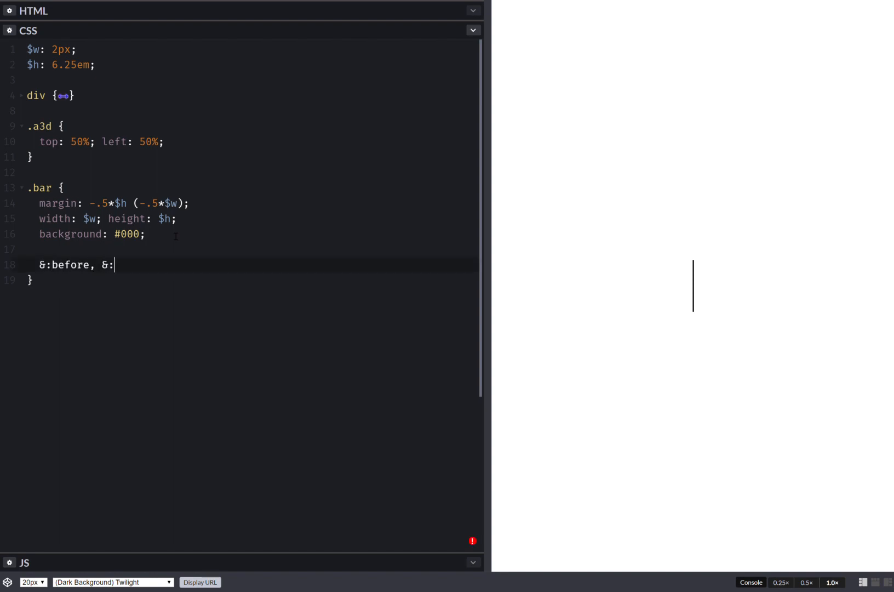
pyautogui.write('ac')
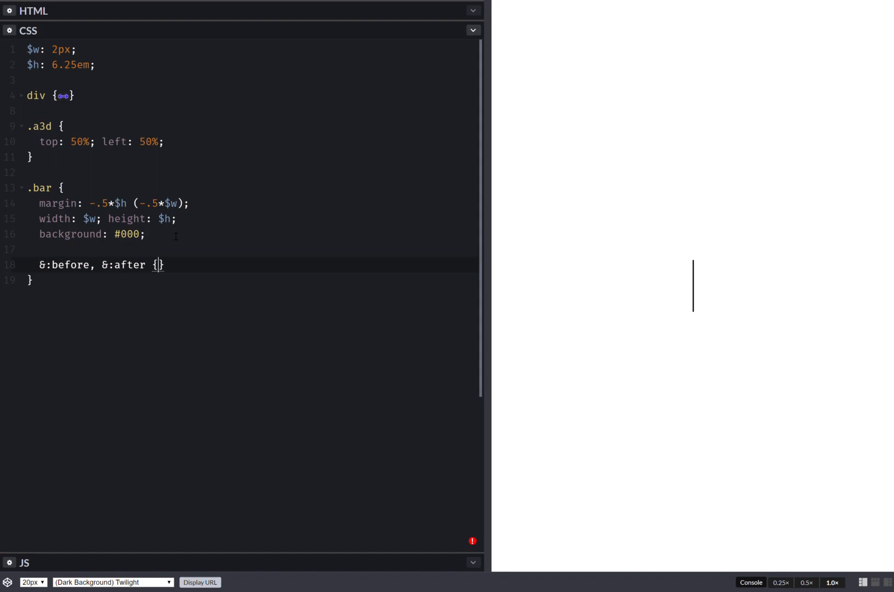
pyautogui.write('position: absolute;')
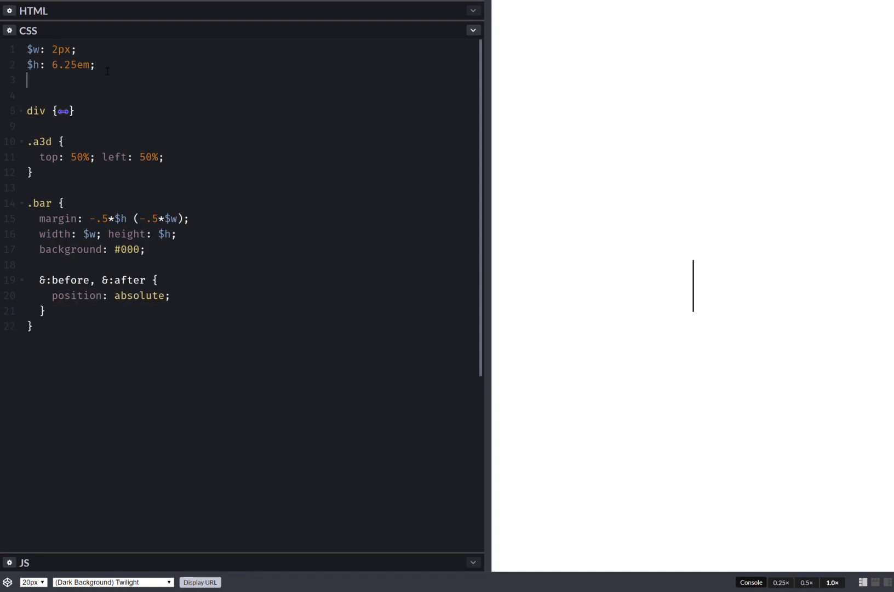
pyautogui.write('$r:')
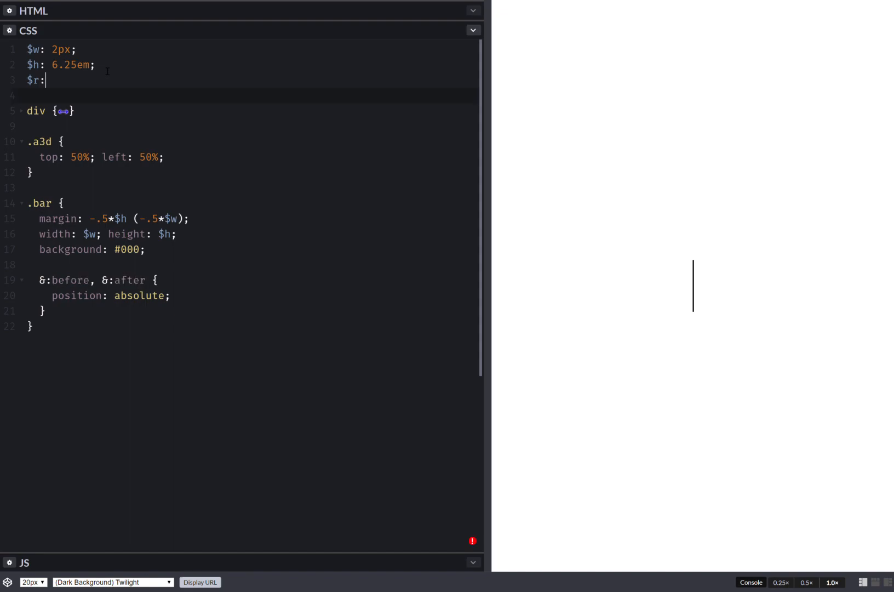
pyautogui.write('.37')
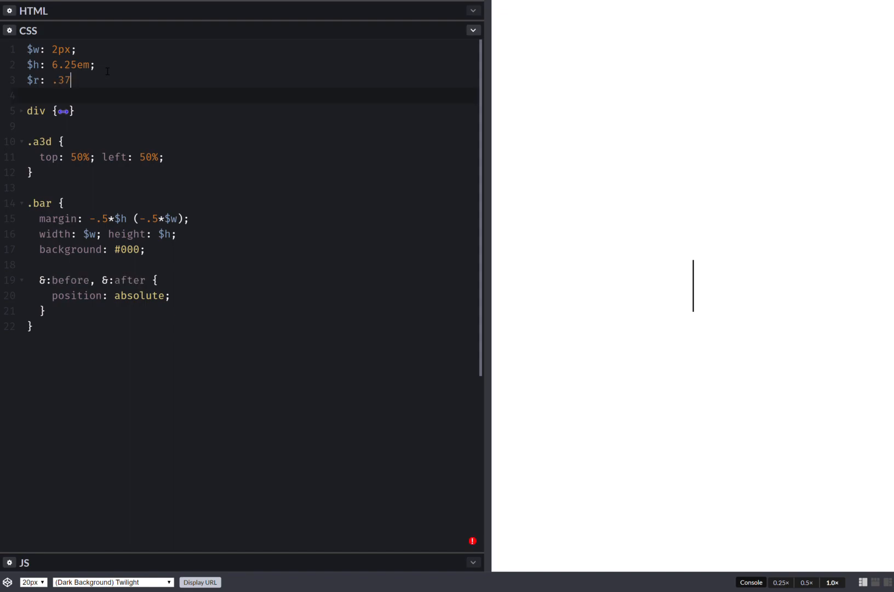
pyautogui.write('5em;')
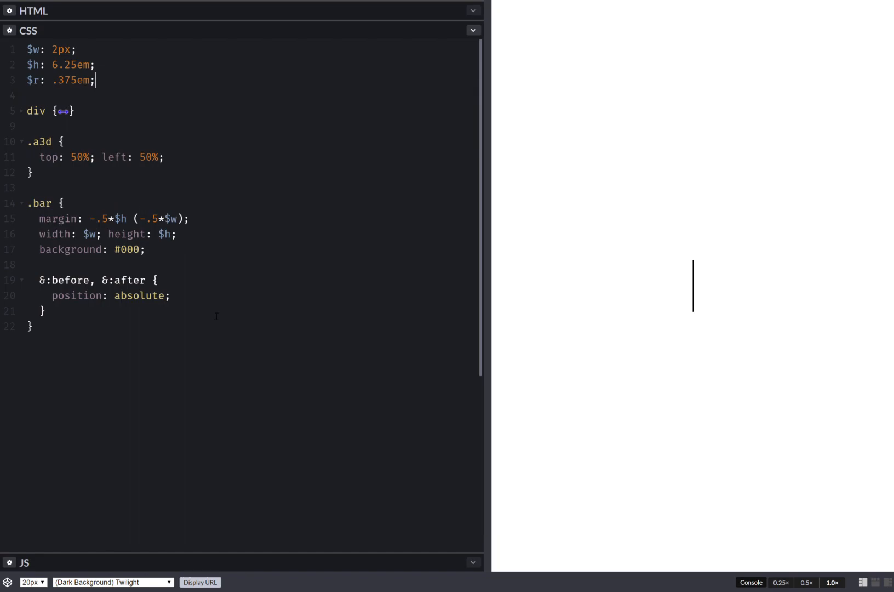
pyautogui.write('p:')
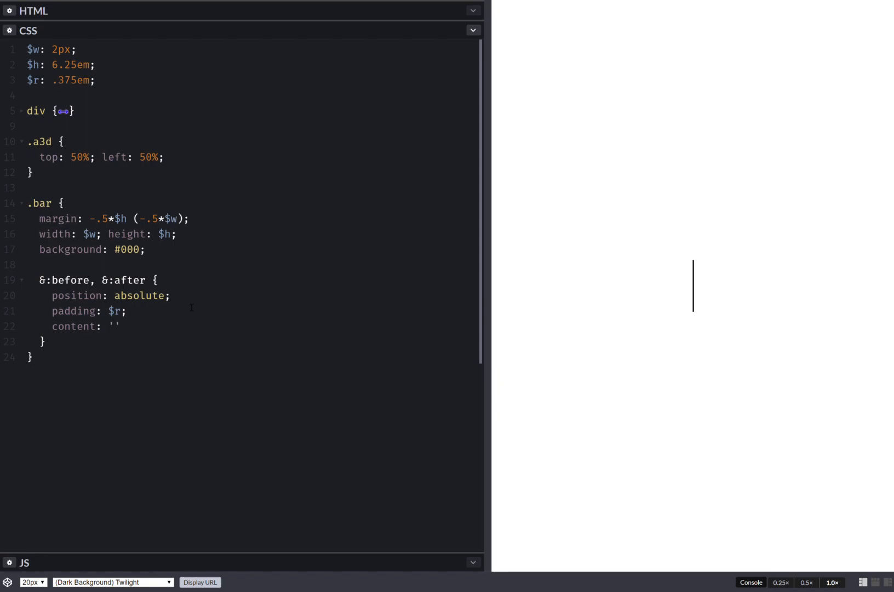
pyautogui.write('background: #000;')
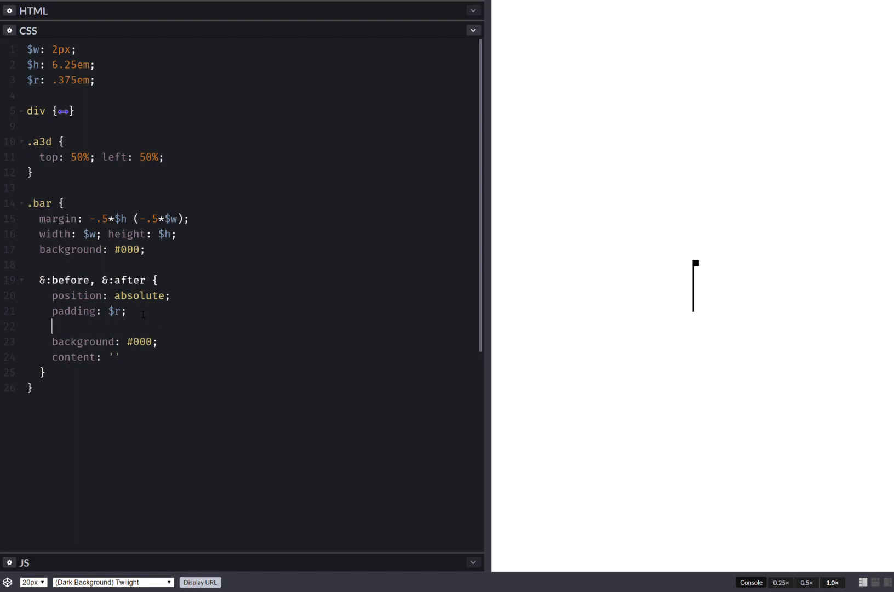
pyautogui.write('bdrs:')
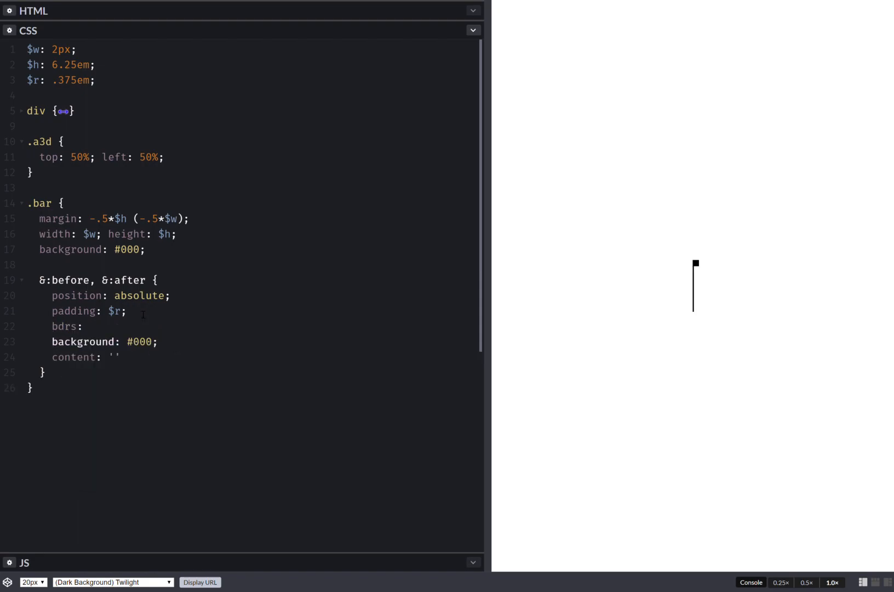
pyautogui.write('border-radius: 50%;')
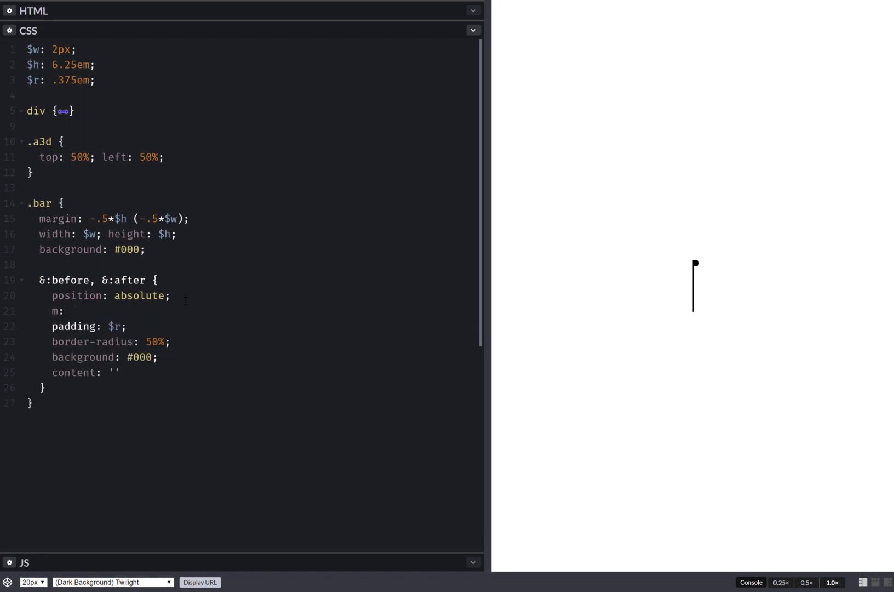
# Step: Place dots at top calc(var(--i)*100%), left 50%, with --i 0, and --i 1 for :after
pyautogui.write('-$r;')
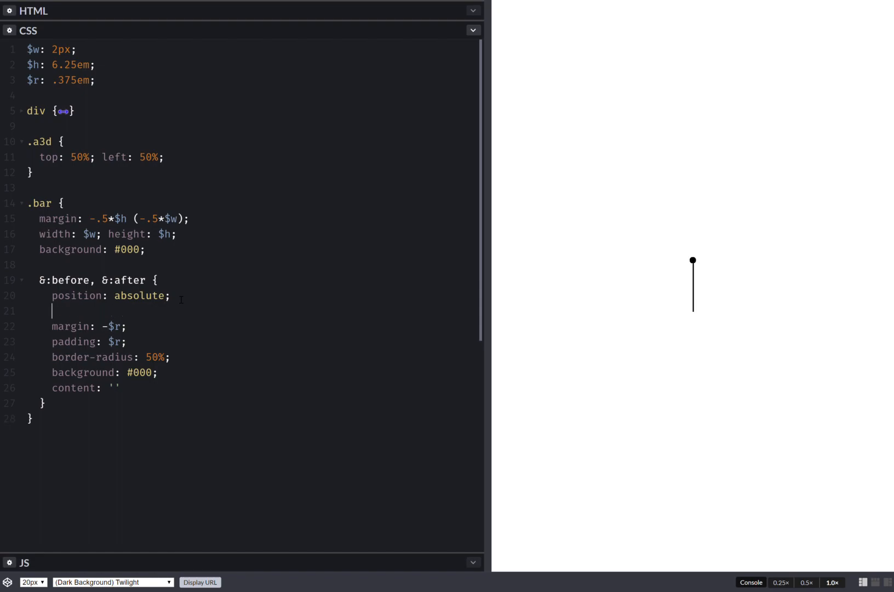
pyautogui.write('t:')
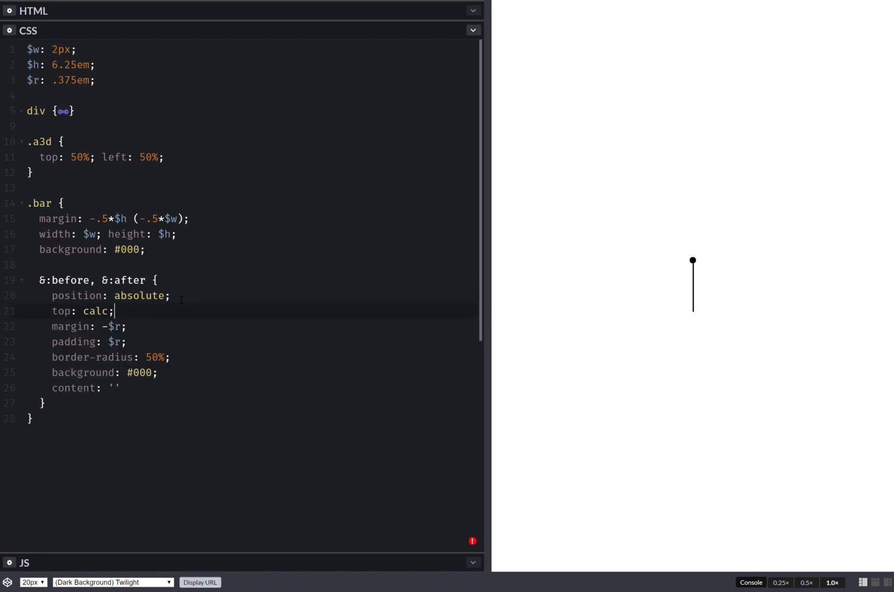
pyautogui.write('()')
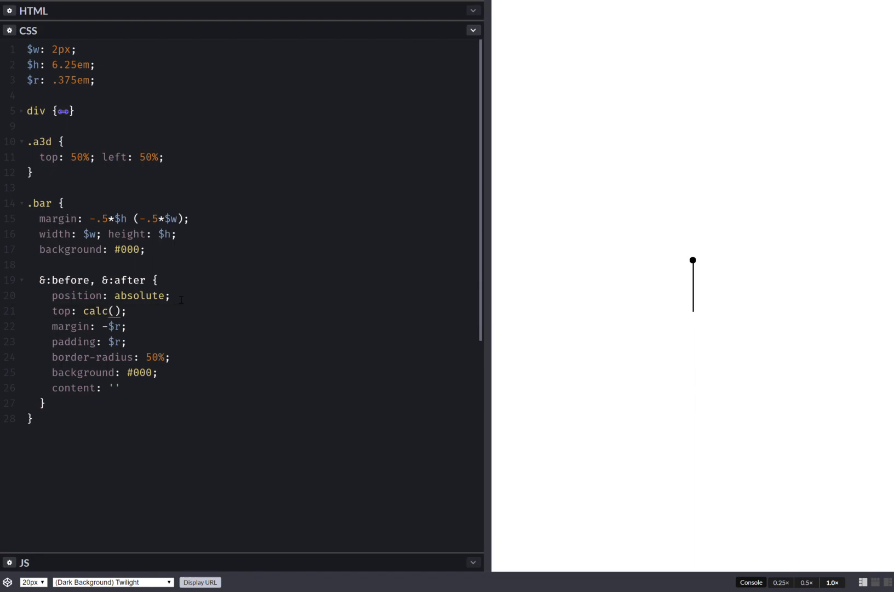
pyautogui.write('var(--i')
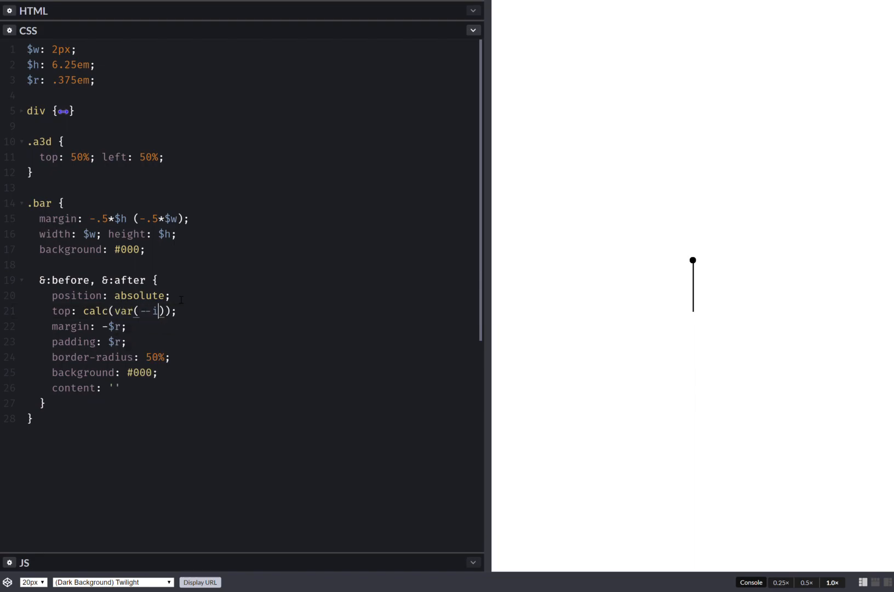
pyautogui.write('*100%')
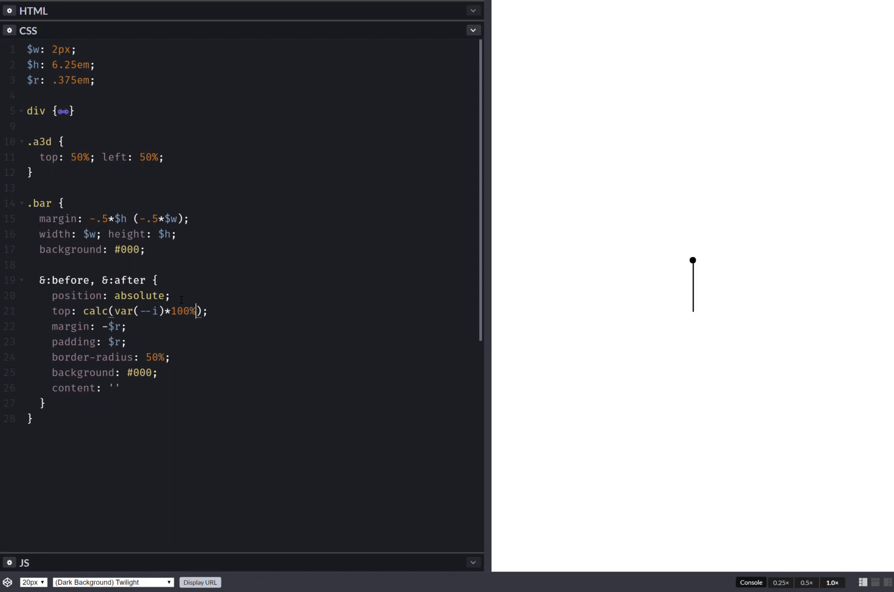
pyautogui.write(';')
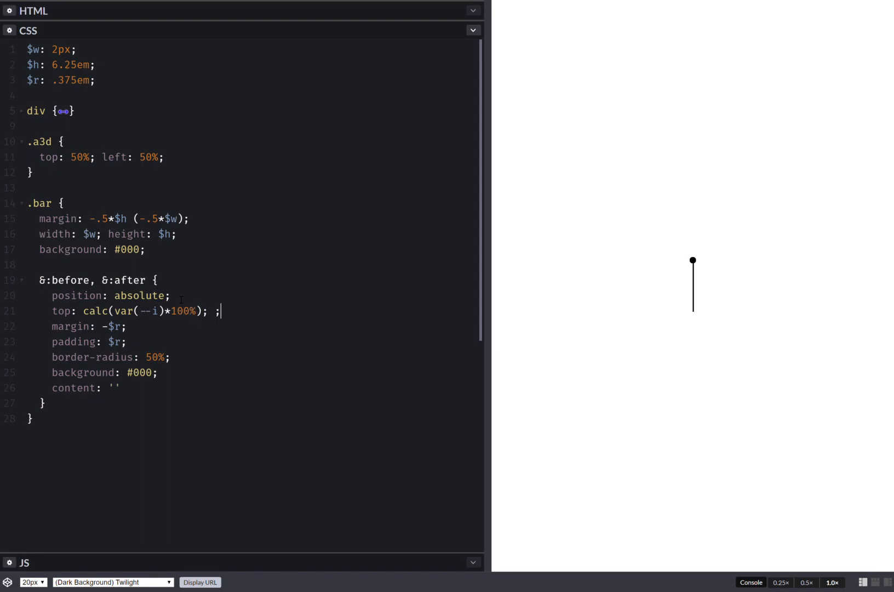
pyautogui.write('left: 50%')
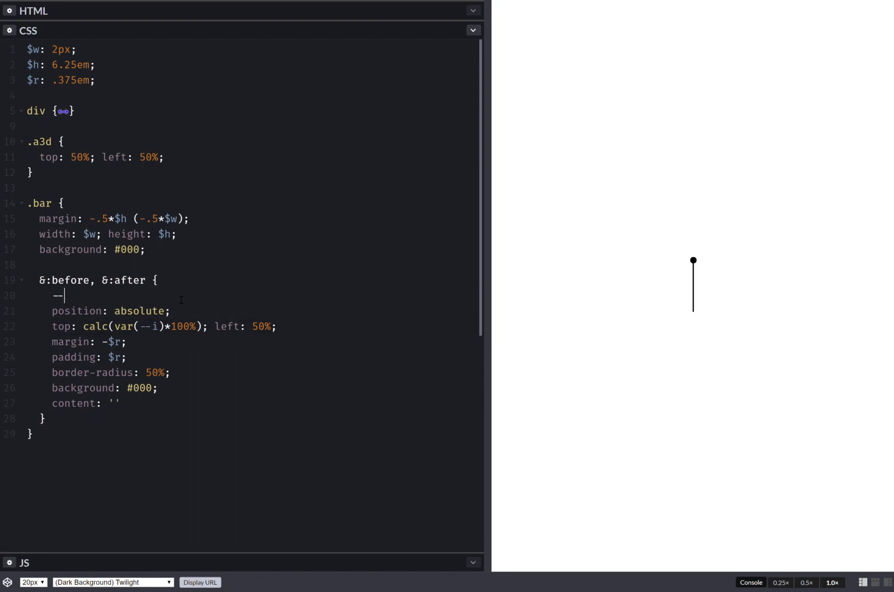
pyautogui.write('i: 0;')
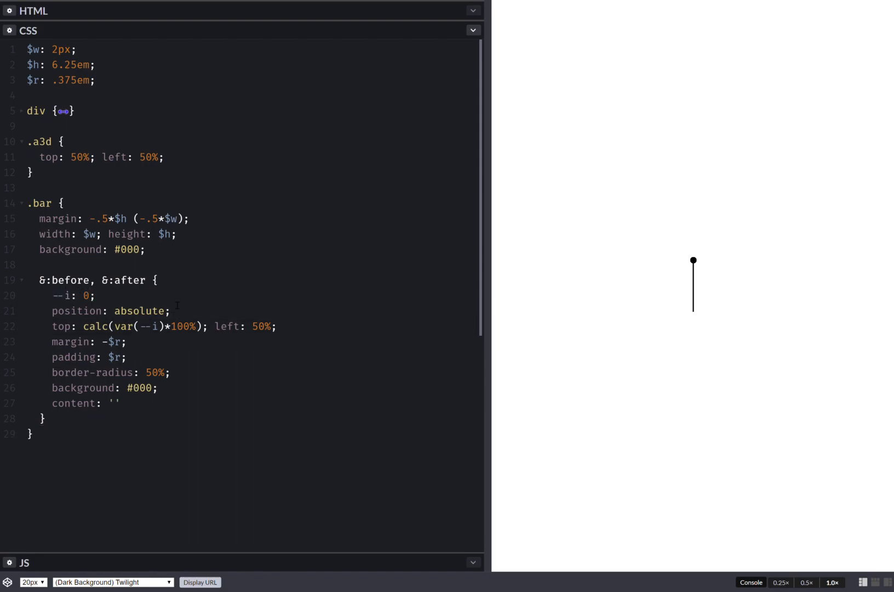
pyautogui.write('&')
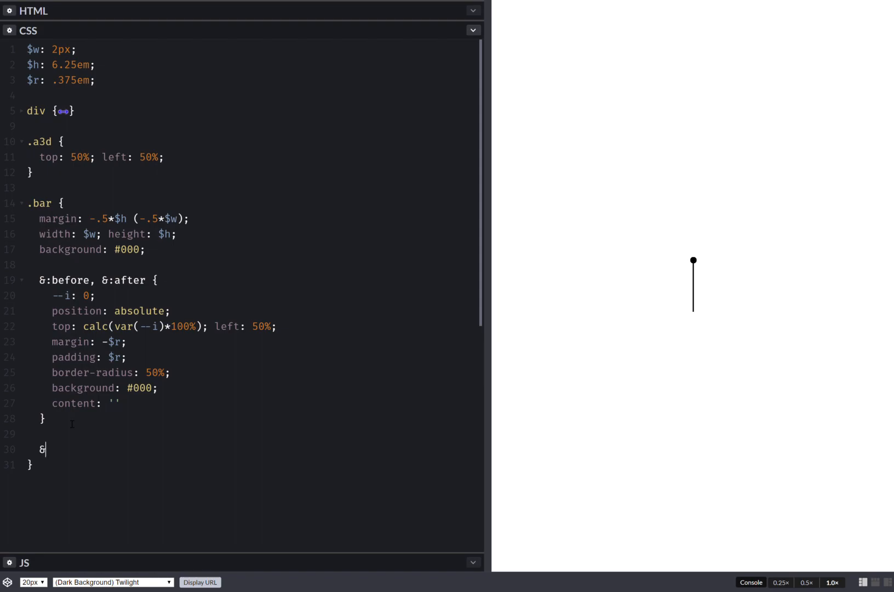
pyautogui.write(':after { -')
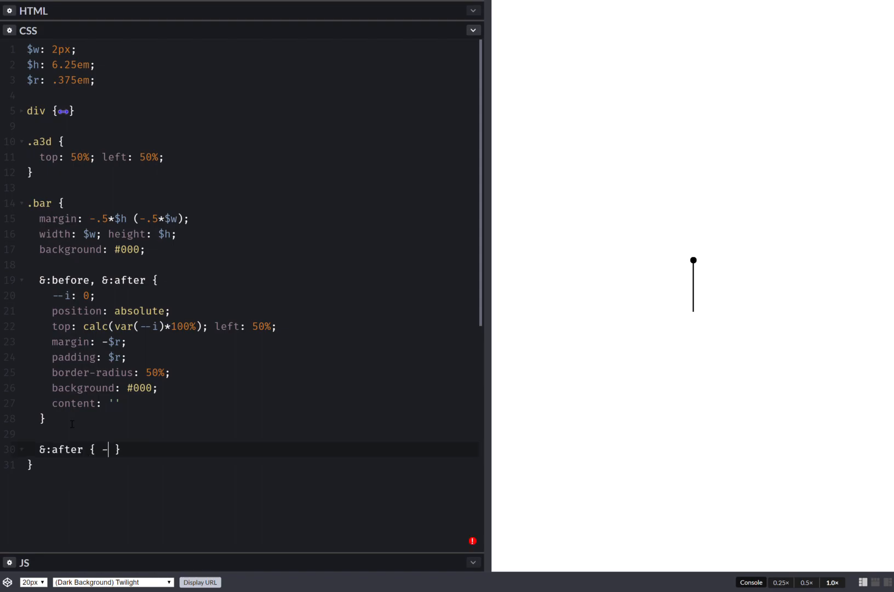
pyautogui.write('-i: 1')
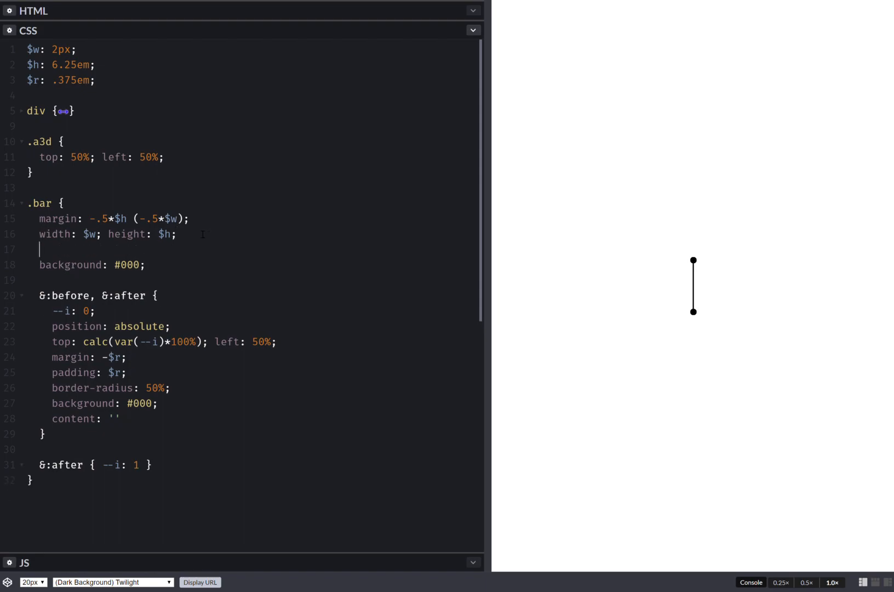
# Step: Set --ay to calc(var(--k)*1turn) and transform bars with rotatey(var(--ay)) translate(1.25*$h)
pyautogui.write('--ay:')
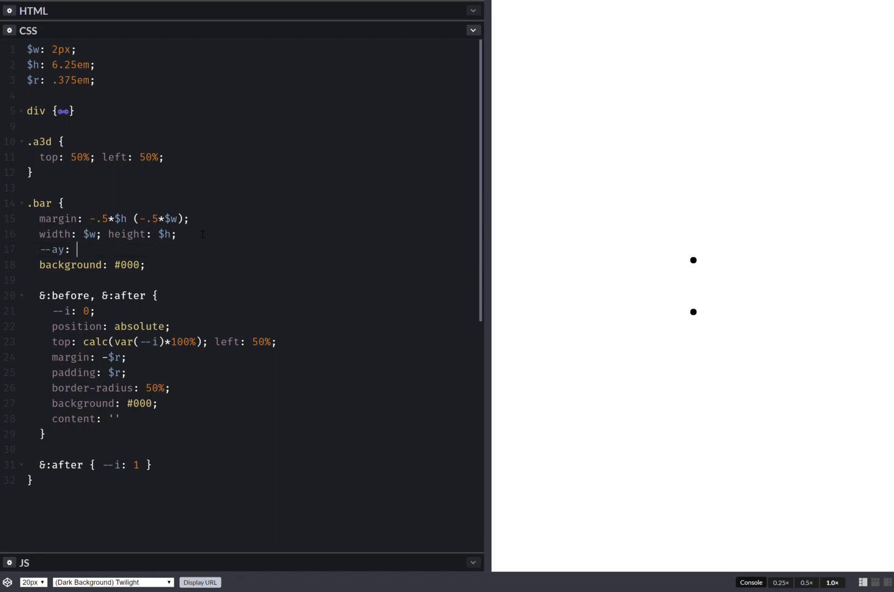
pyautogui.write('calc')
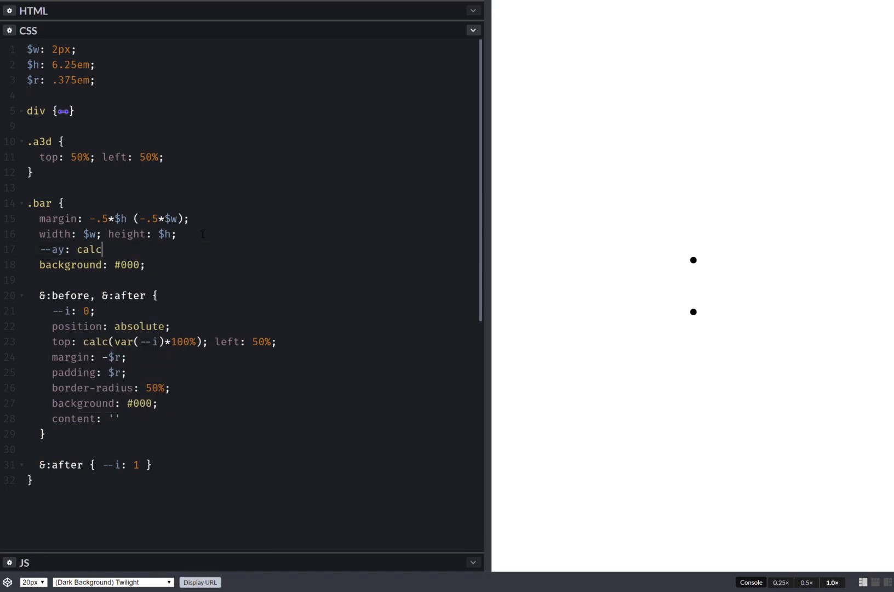
pyautogui.write('(var)')
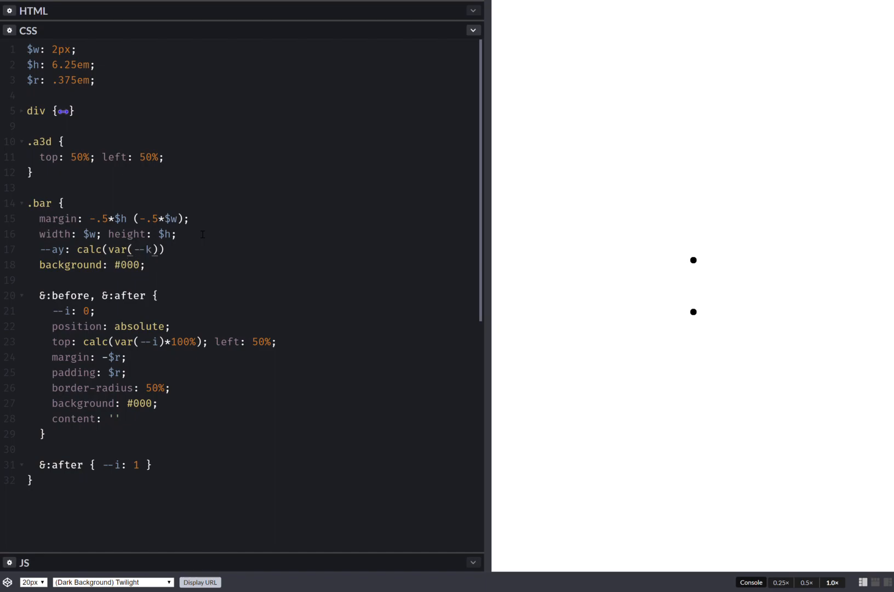
pyautogui.write('*1turn')
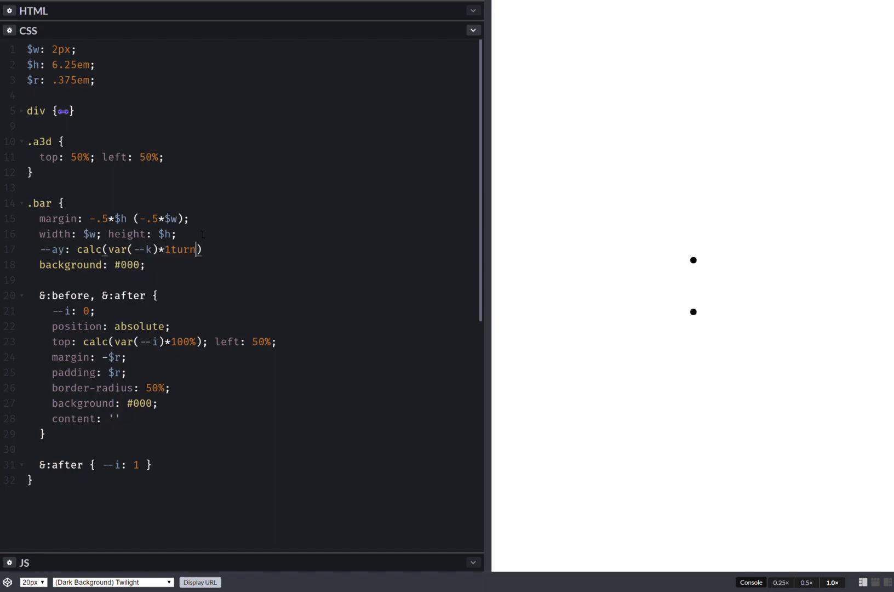
pyautogui.write('transform:')
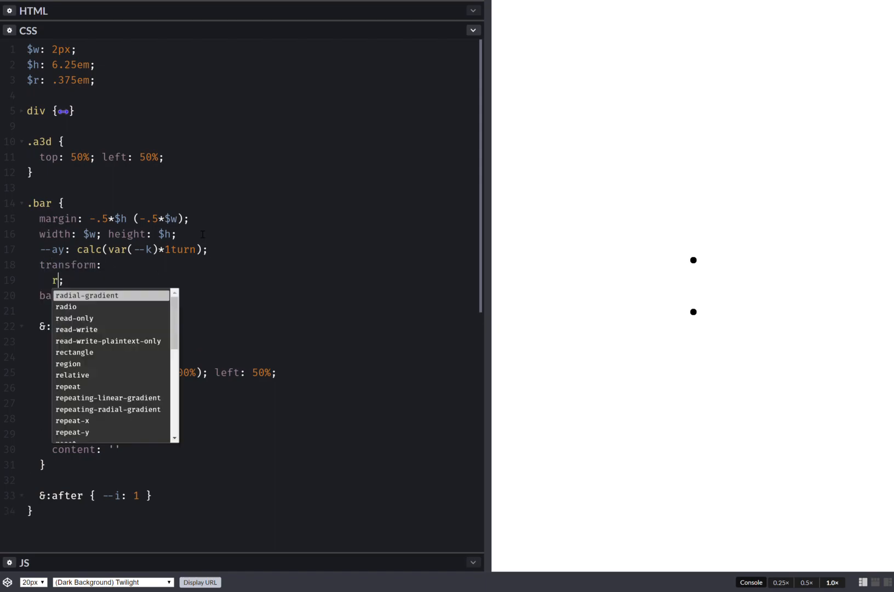
pyautogui.write('otatey(')
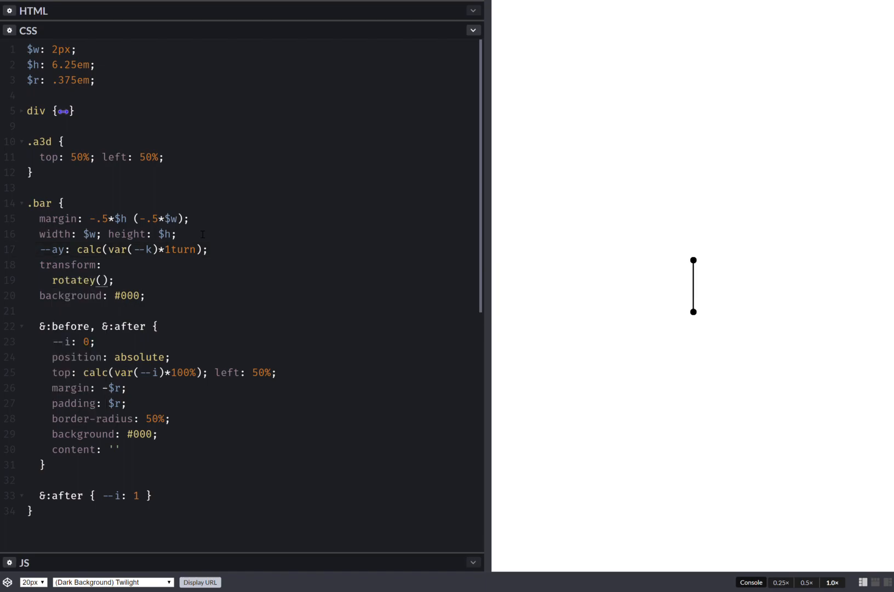
pyautogui.write('var(--ay')
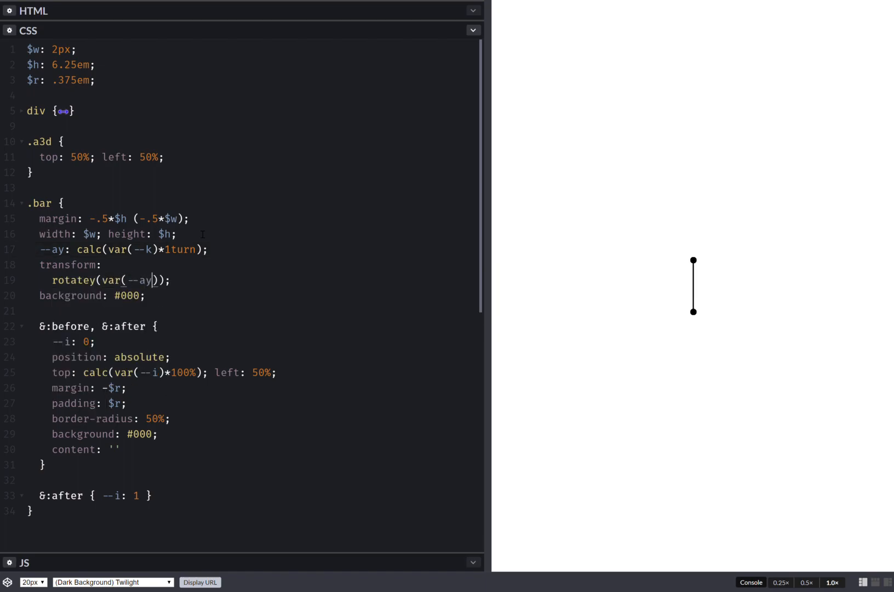
pyautogui.write('tr;')
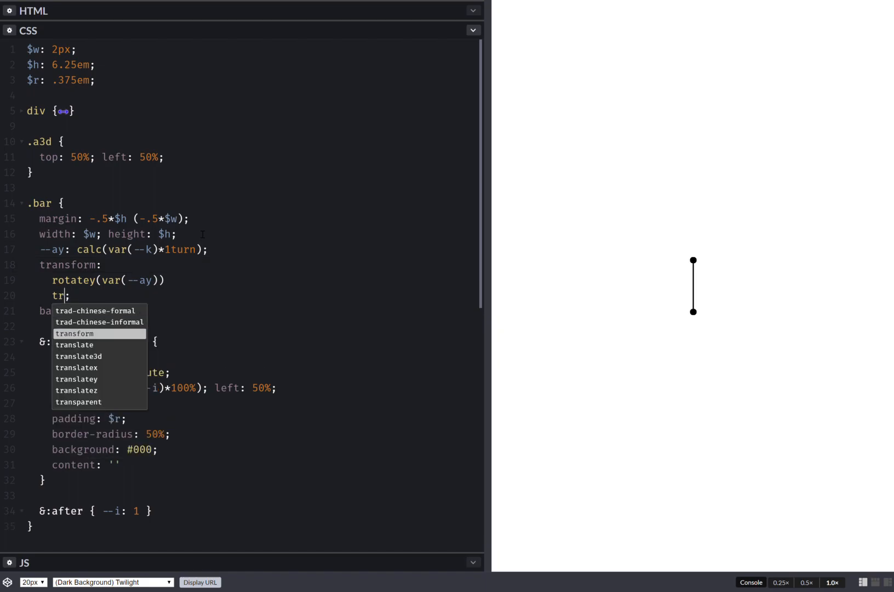
pyautogui.write('anslate')
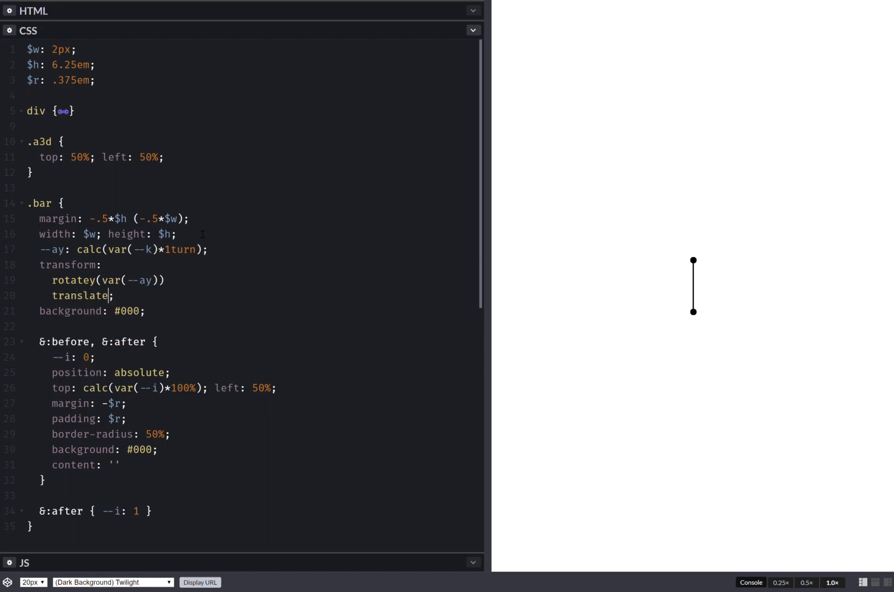
pyautogui.write('(1)')
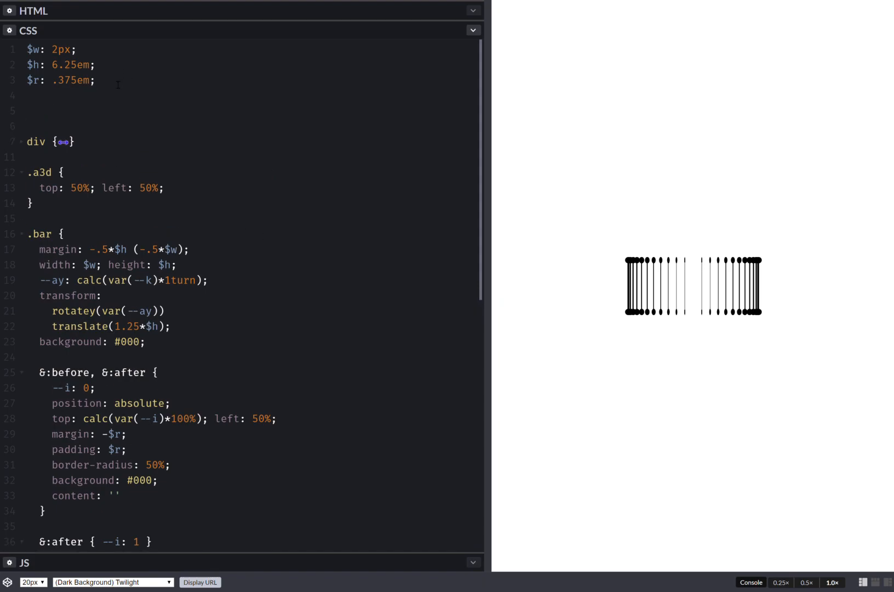
# Step: Give body perspective 35em, height 100vh, overflow hidden, and perspective-origin 50% calc(50% - #{$h})
pyautogui.write('body')
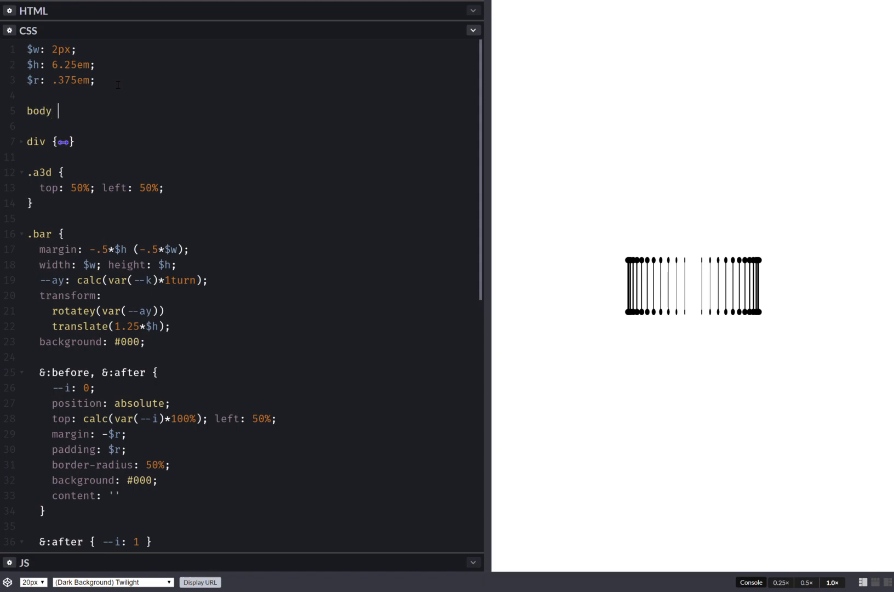
pyautogui.write('{')
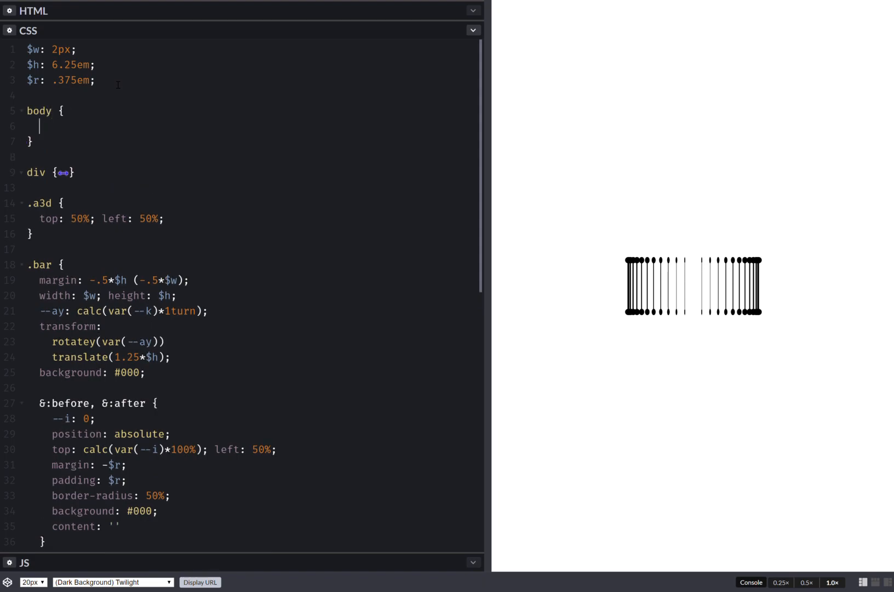
pyautogui.write('perspective')
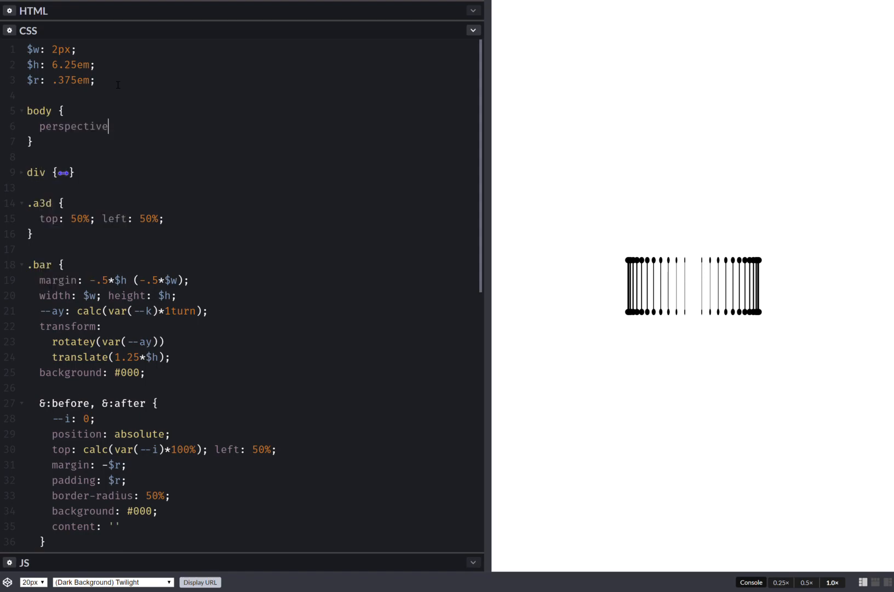
pyautogui.write(': 35em')
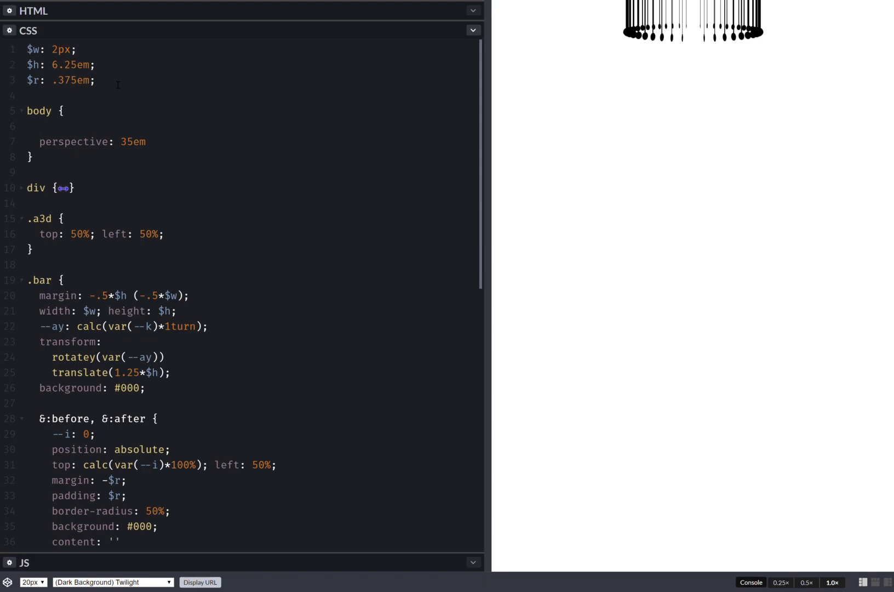
pyautogui.write('height: 100vh;')
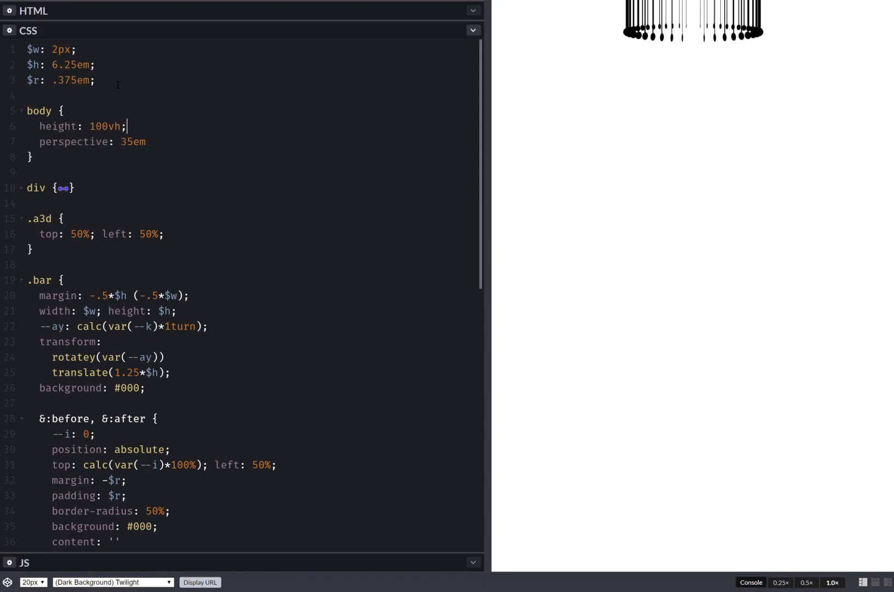
pyautogui.write('oh')
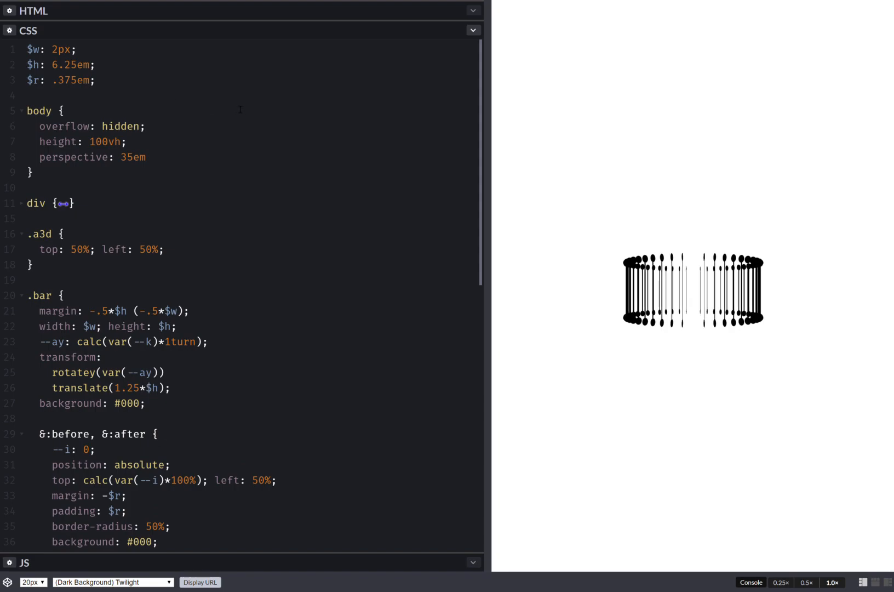
pyautogui.write('p')
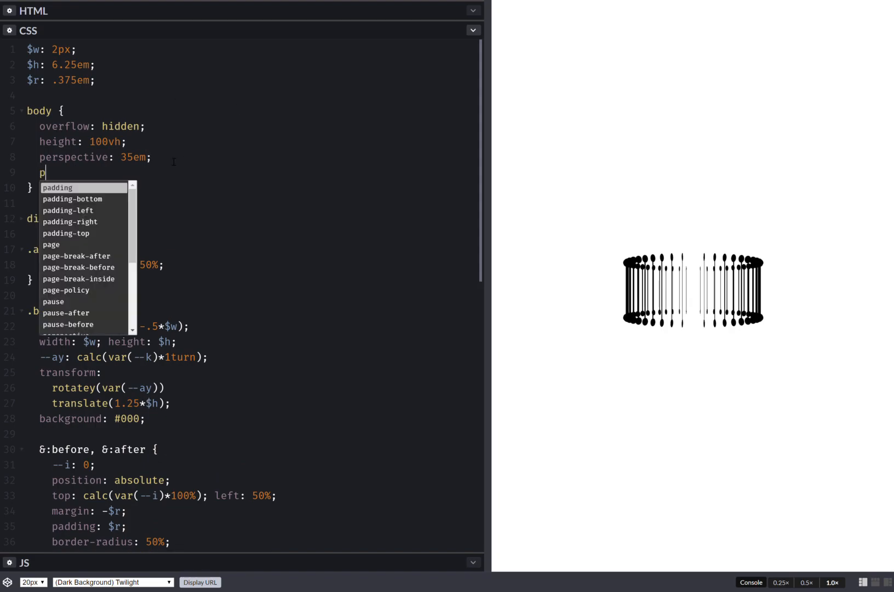
pyautogui.write('erspective-origin: 5')
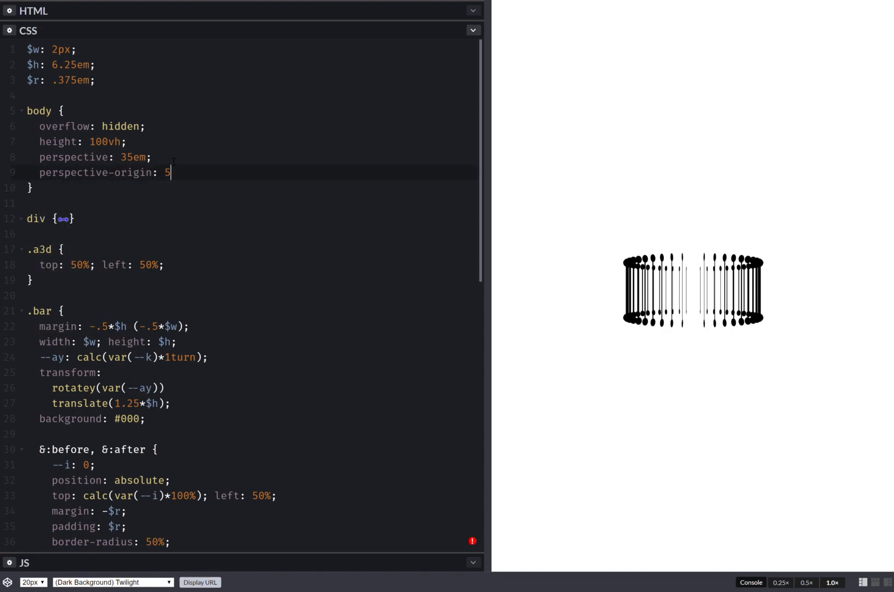
pyautogui.write('0% calc(50')
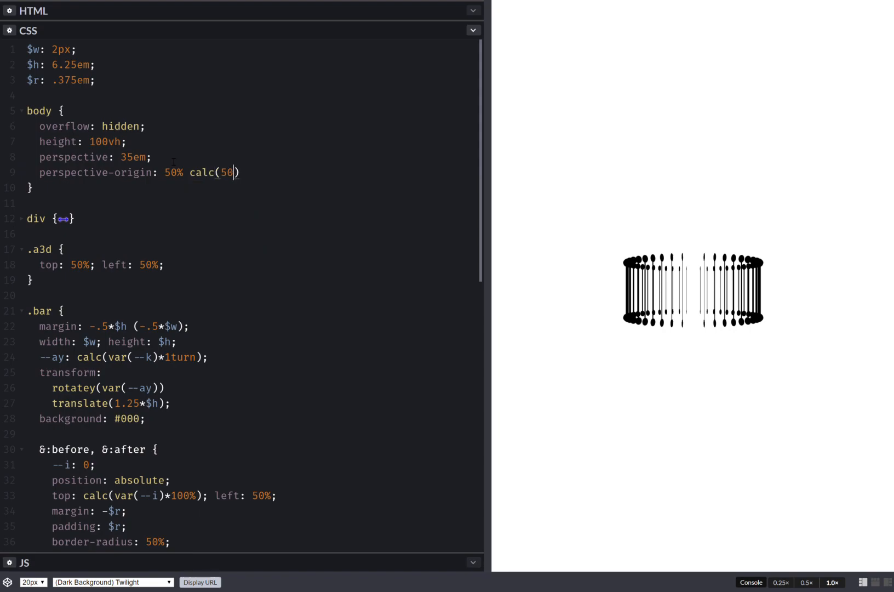
pyautogui.write('- #')
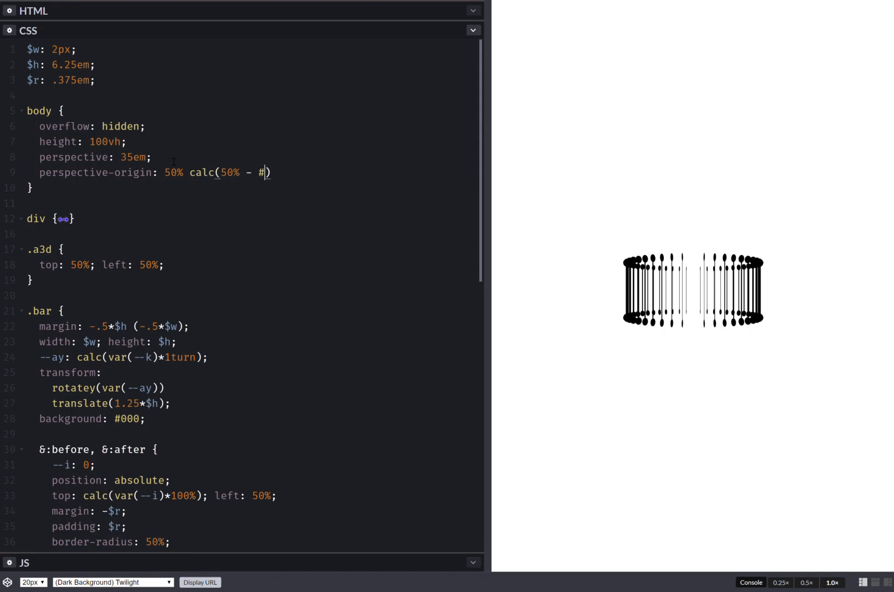
pyautogui.write('{$h}')
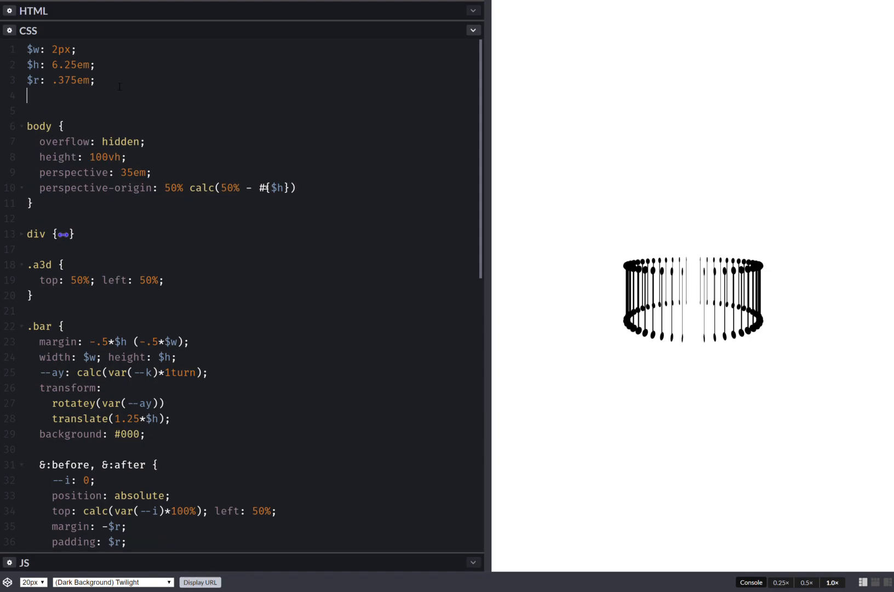
# Step: Declare $ia: -45deg and apply transform: rotatex($ia) to .a3d
pyautogui.write('$ia:')
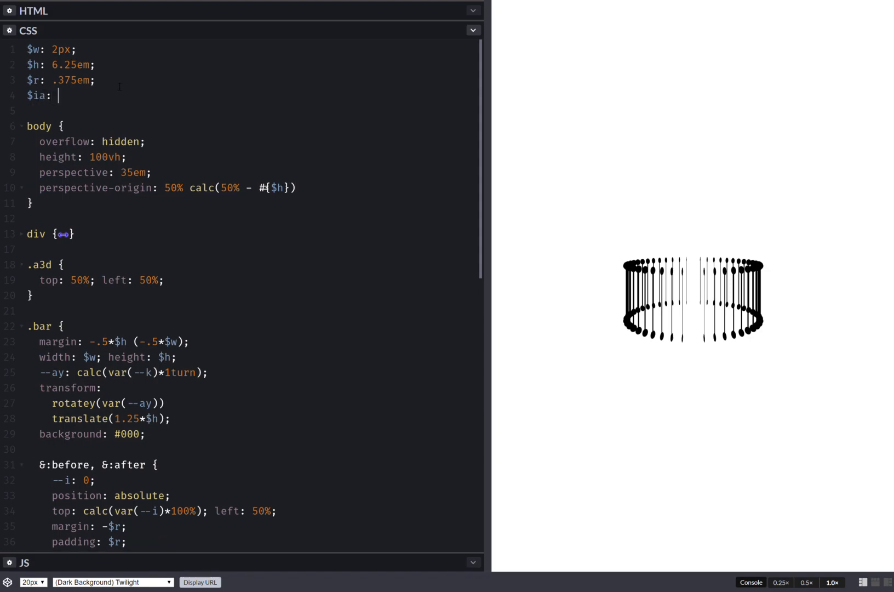
pyautogui.write('-45de')
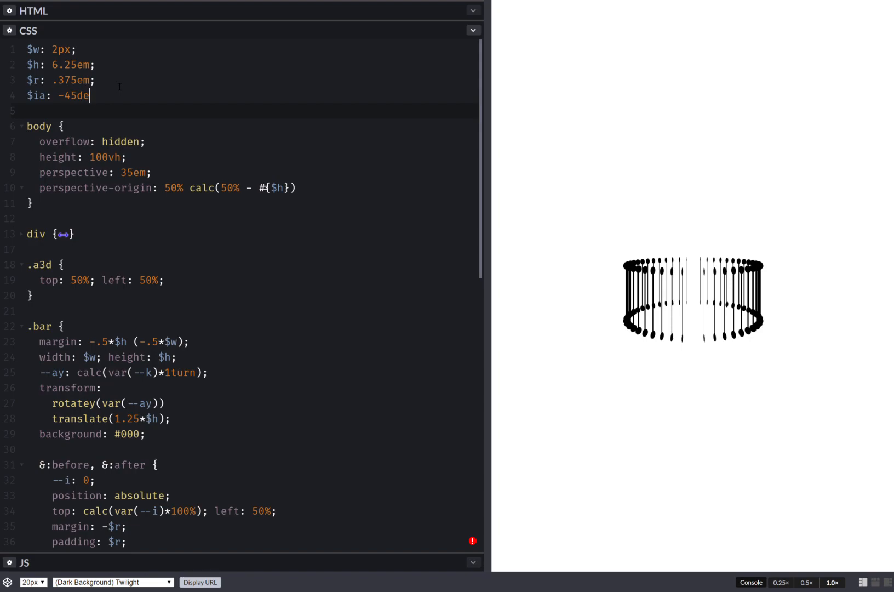
pyautogui.write('g;')
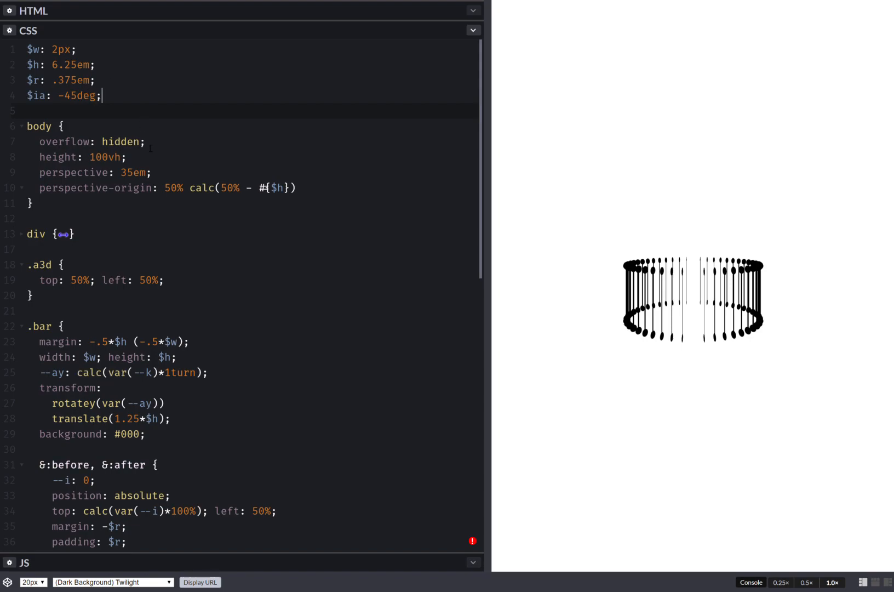
pyautogui.write('trf')
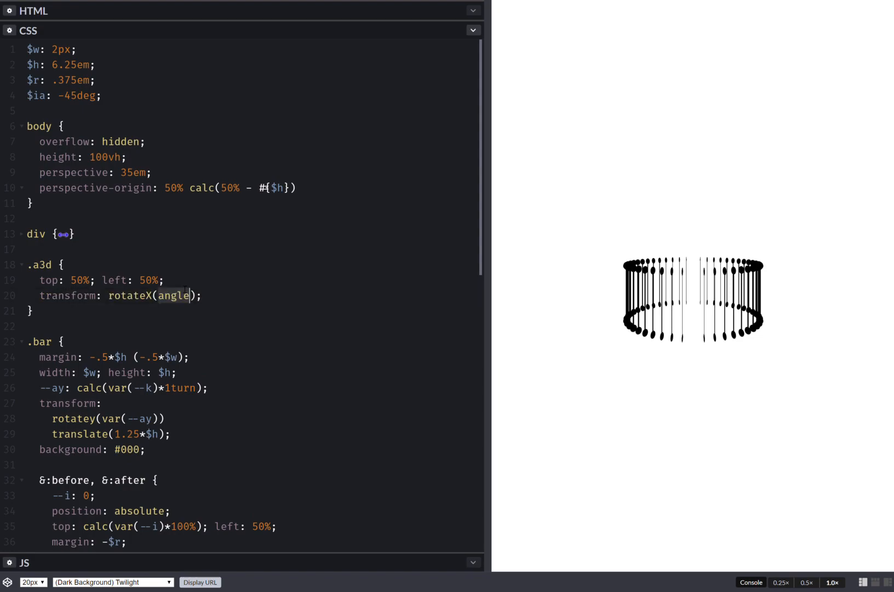
pyautogui.write('$ia')
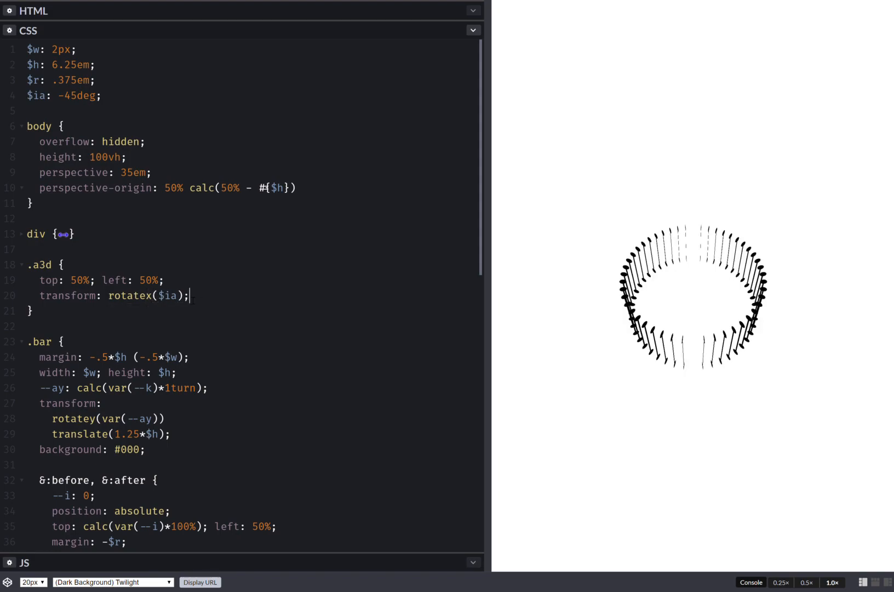
pyautogui.press('Backspace')
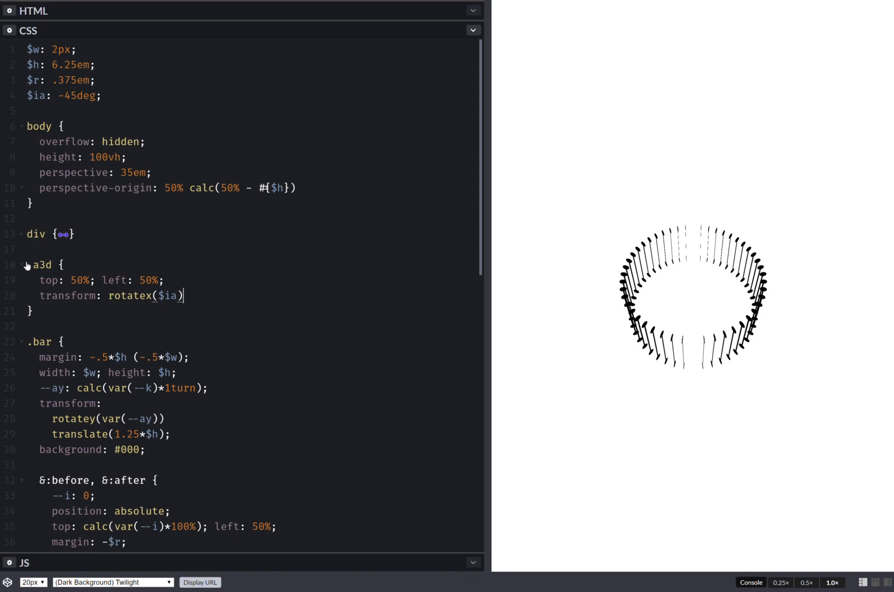
# Step: Wrap the bar transform with rotatey(calc(-1*var(--ay))) and rotatey(var(--ay))
pyautogui.click(20, 264)
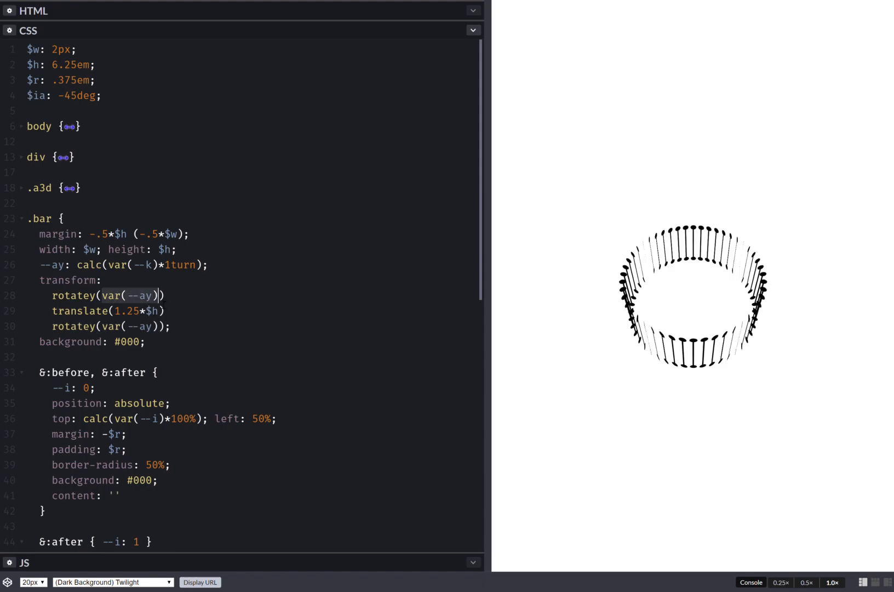
pyautogui.write('calc(-1')
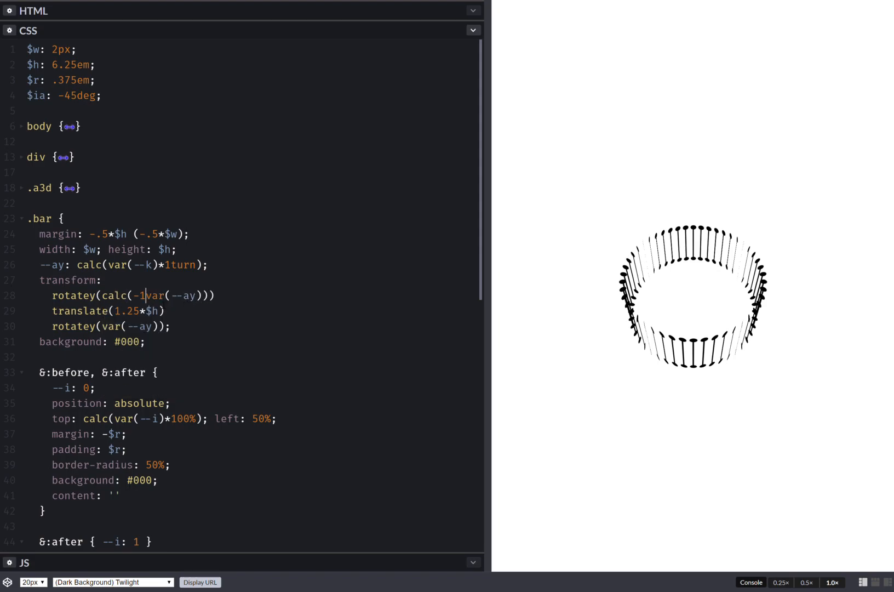
pyautogui.write('*')
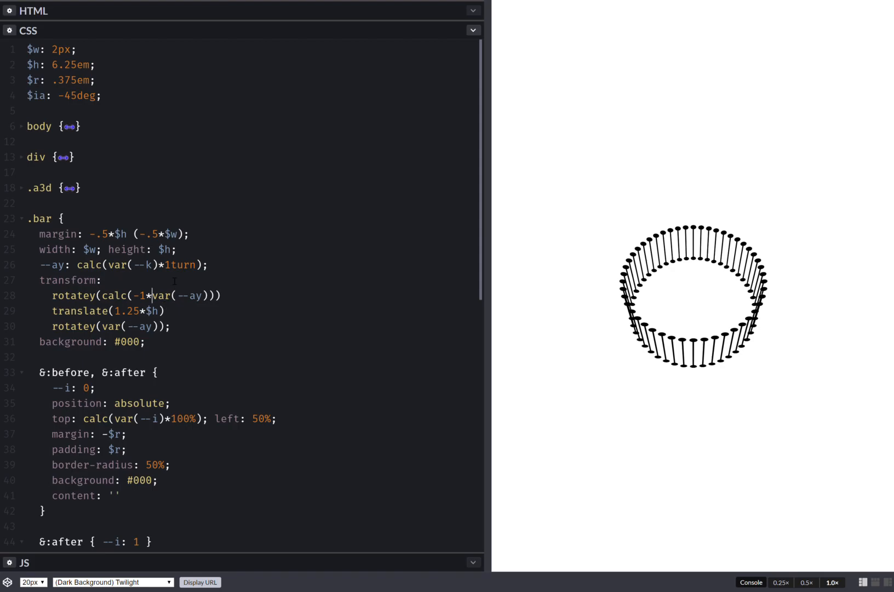
pyautogui.write('trf')
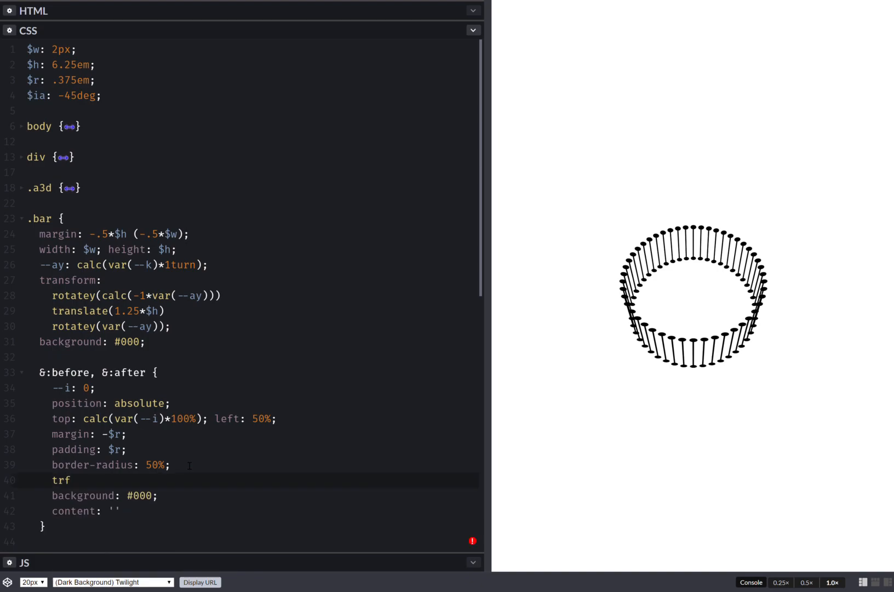
# Step: Untilt the end dots with rotatex(-$ia) and begin an --az calc() property
pyautogui.write('rm: rotateX(angle);')
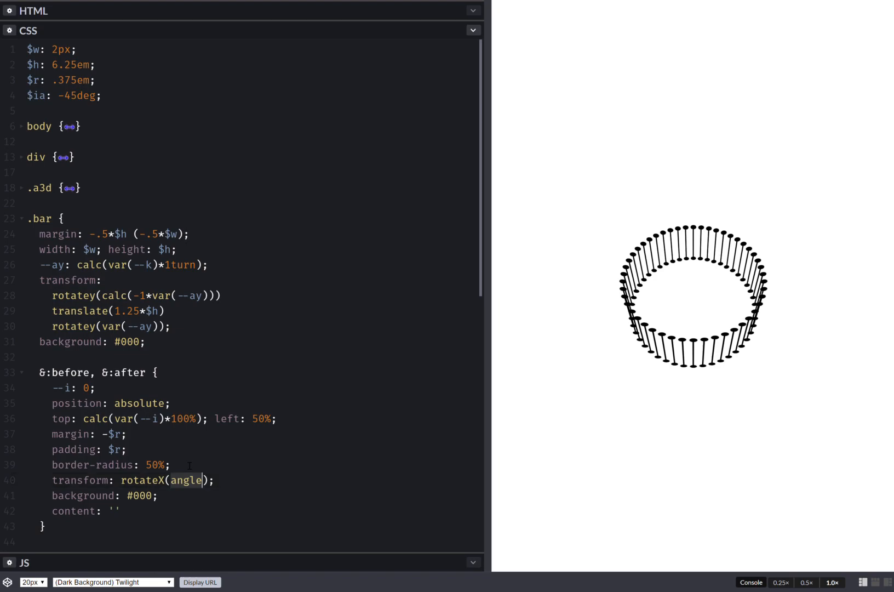
pyautogui.write('-$ia')
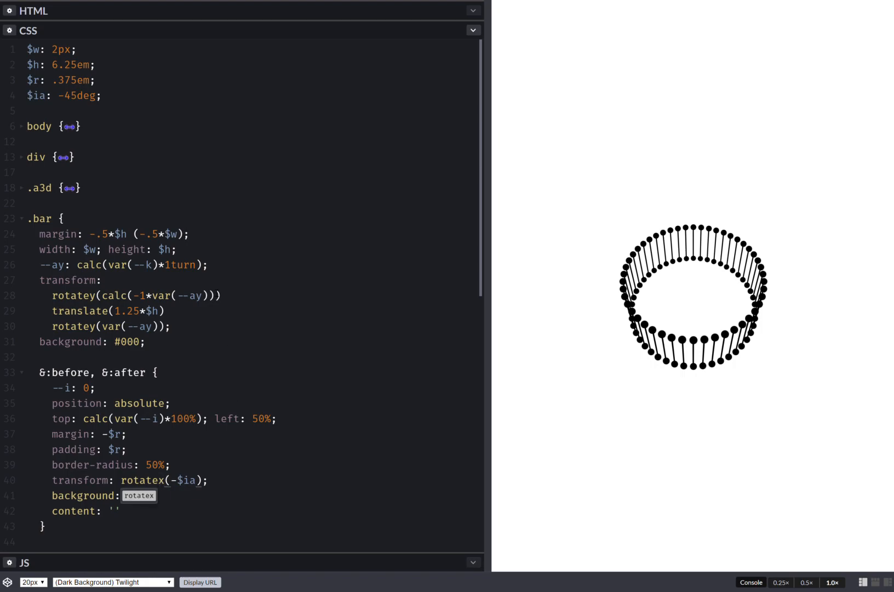
pyautogui.write('--az: calc(')
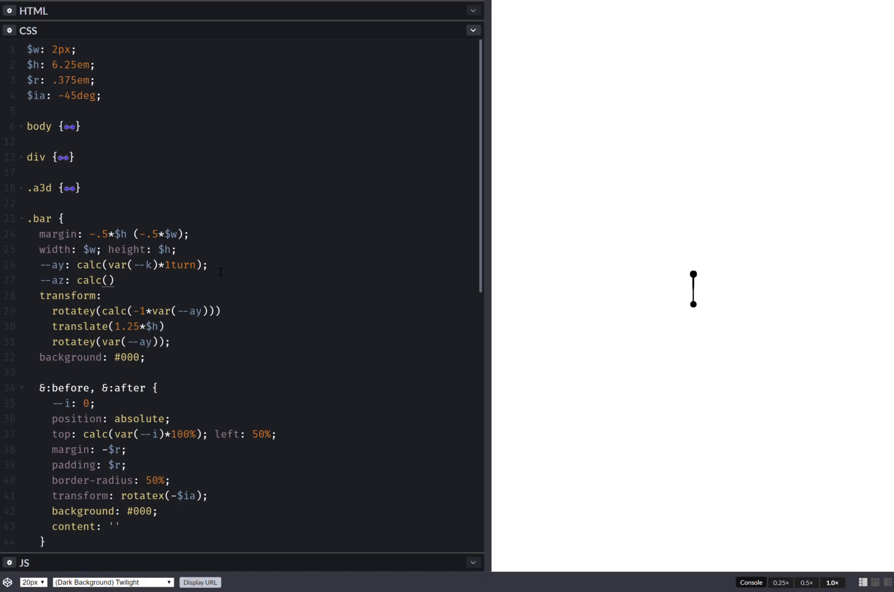
# Step: Complete the .bar line as --az: calc(60deg - var(--oa, 0deg))
pyautogui.write('60deg')
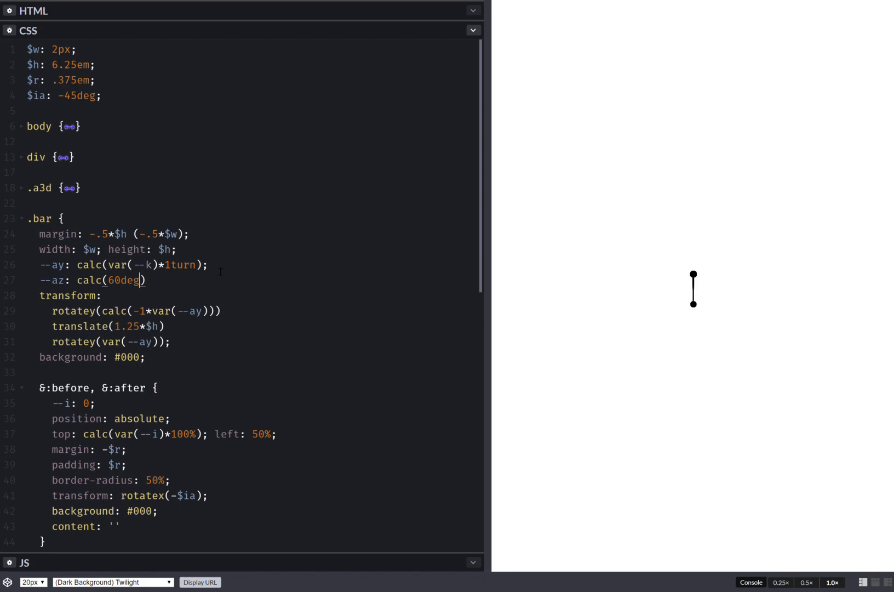
pyautogui.write('-')
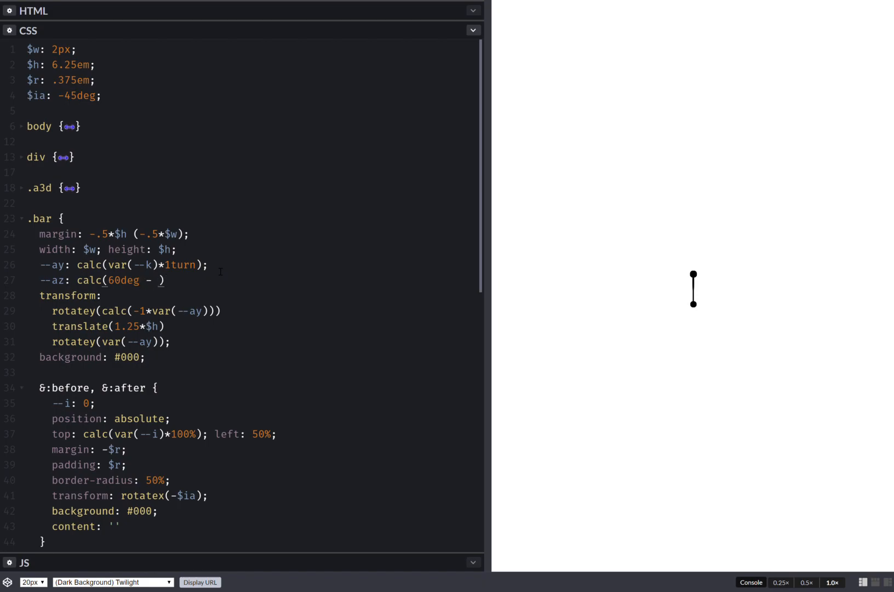
pyautogui.write('var()')
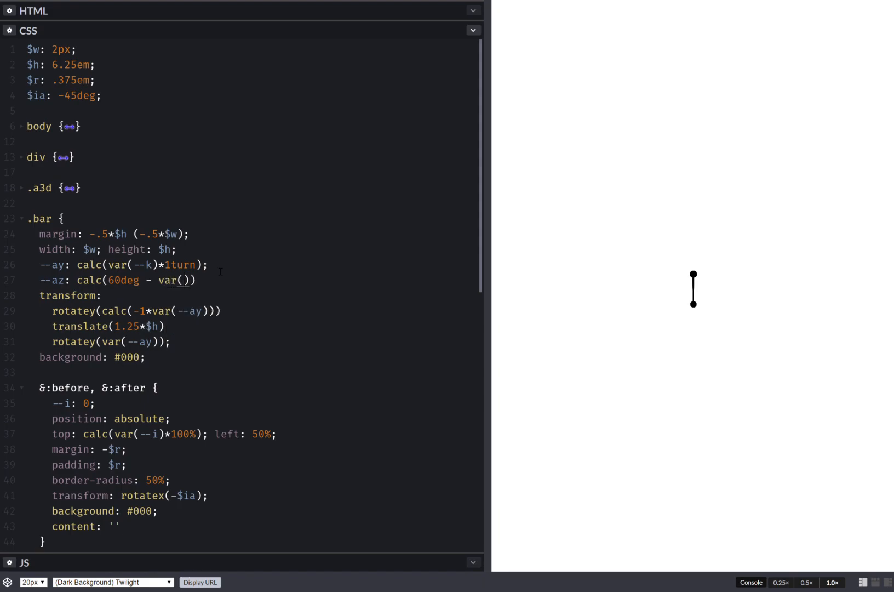
pyautogui.write('--oa,')
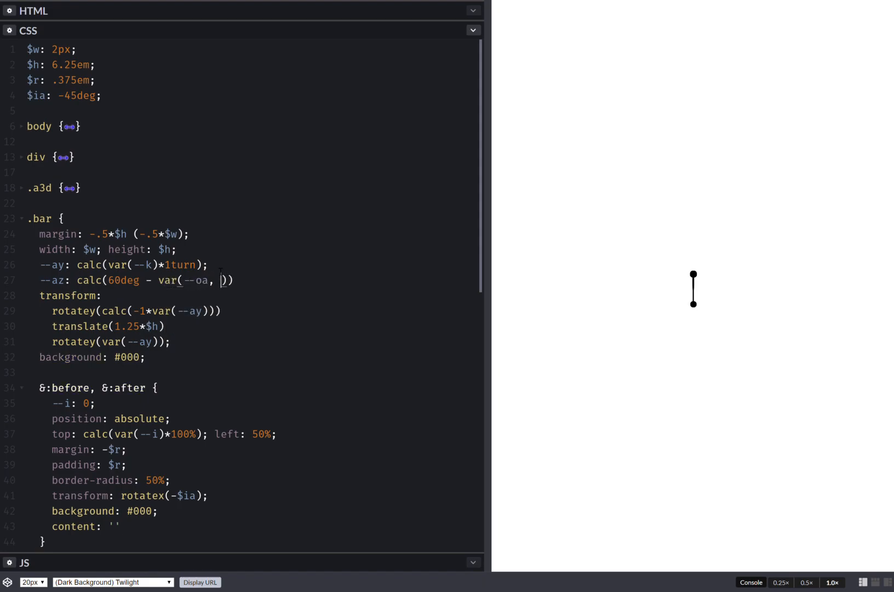
pyautogui.write('0deg')
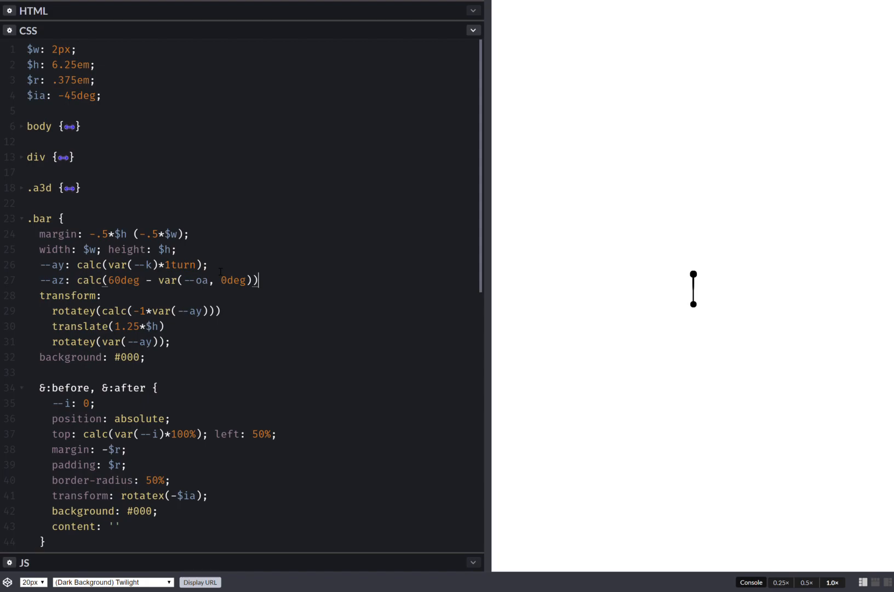
pyautogui.write(')')
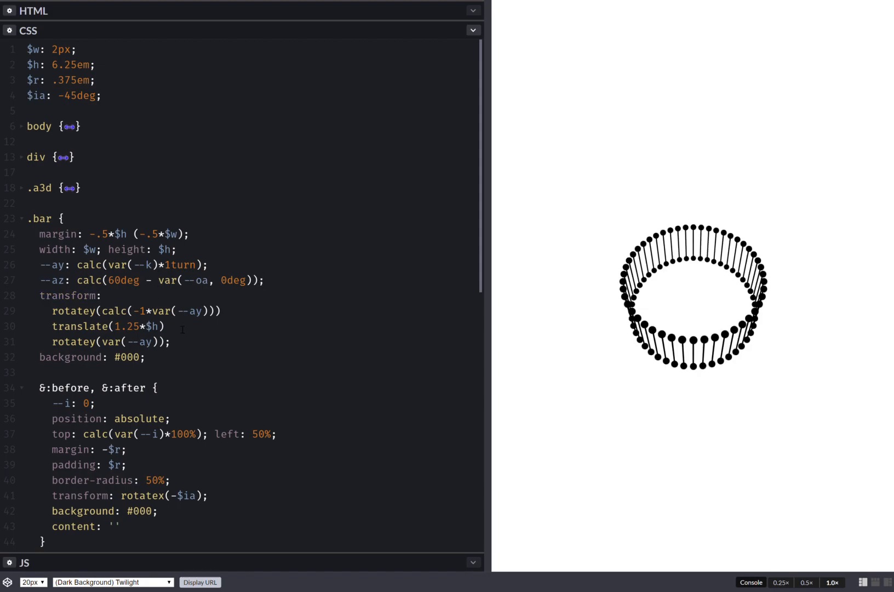
# Step: Add rotate(calc(-1*var(--az))) to the .bar transform
pyautogui.write('rotate(var(--az))')
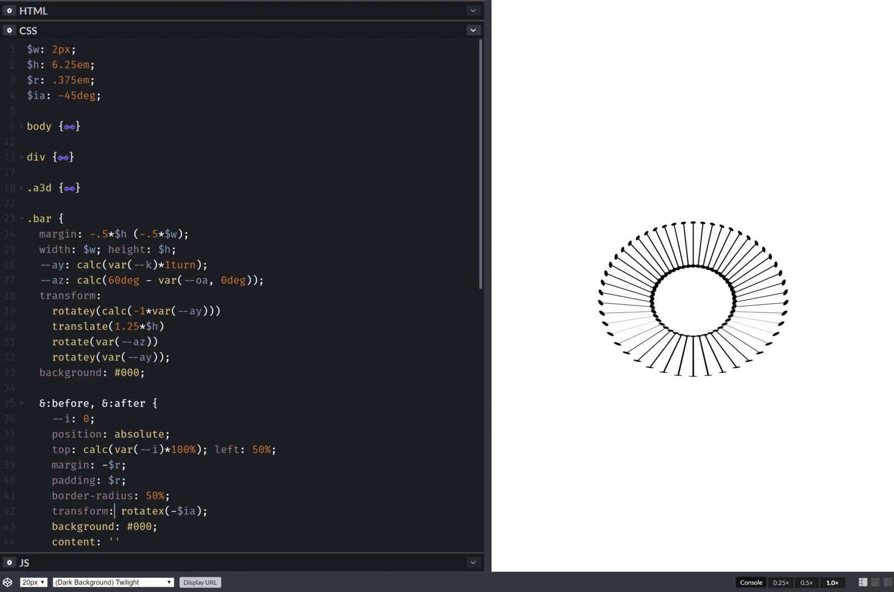
pyautogui.write('rotate(var(--az))) rotate')
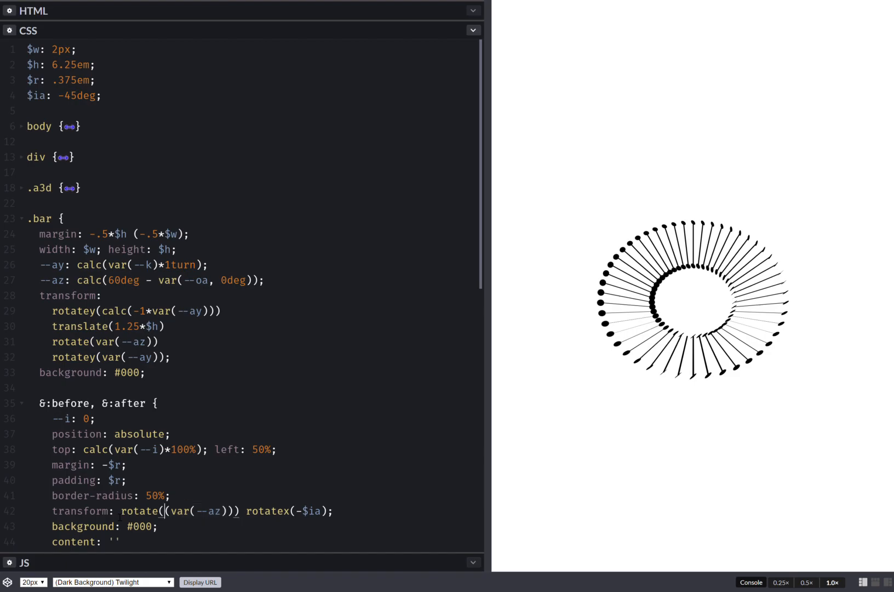
pyautogui.write('calc')
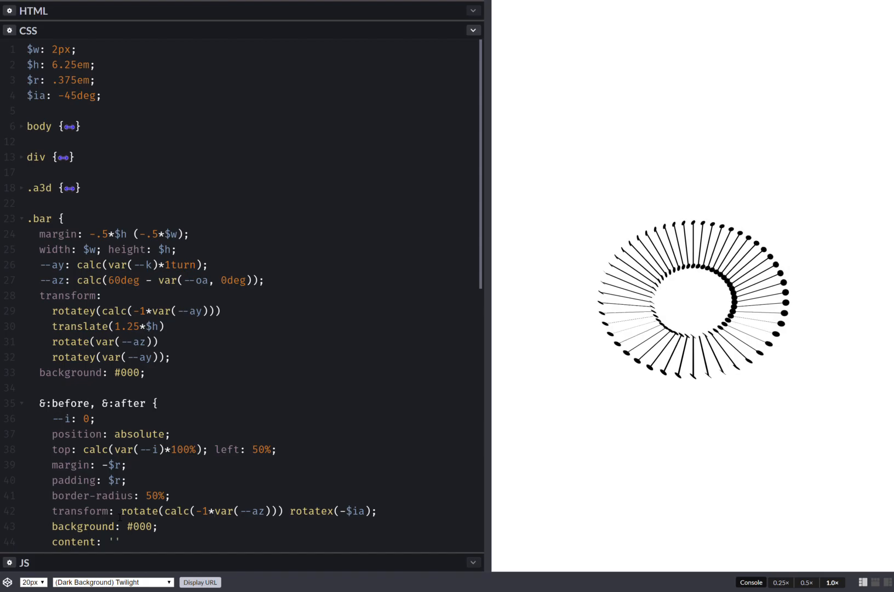
pyautogui.moveTo(20, 417)
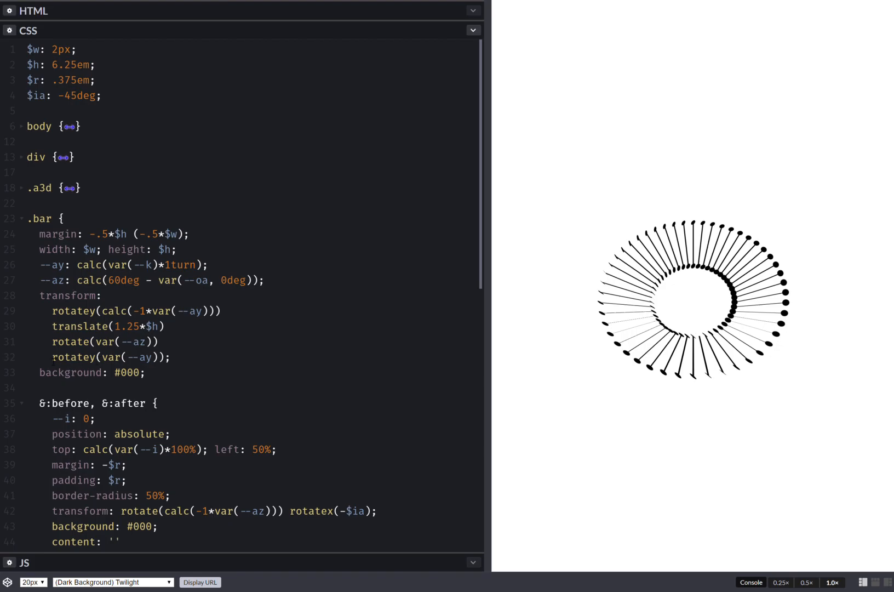
# Step: Rework the :before/:after transform with copied rotatey rotations so dots undo their y-turns
pyautogui.doubleClick(85, 357)
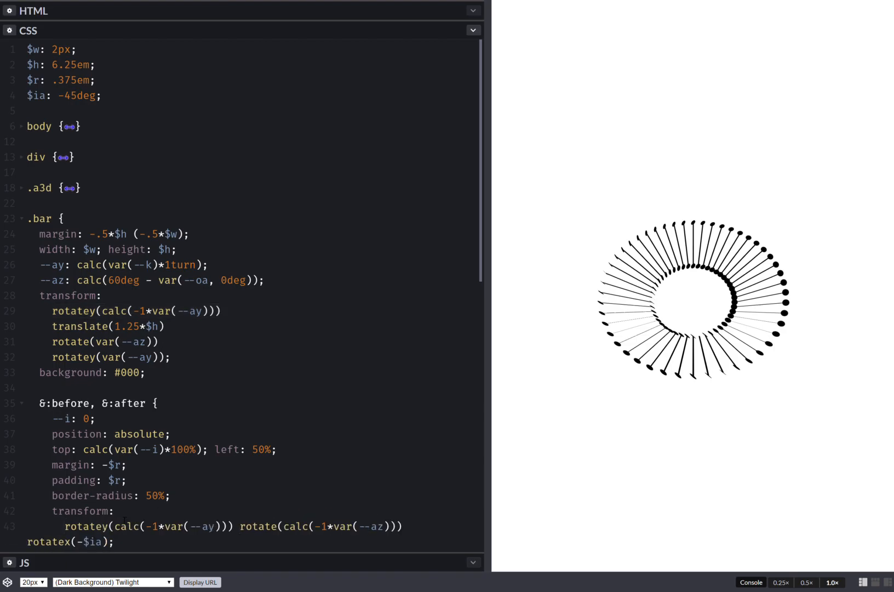
pyautogui.scroll(-3)
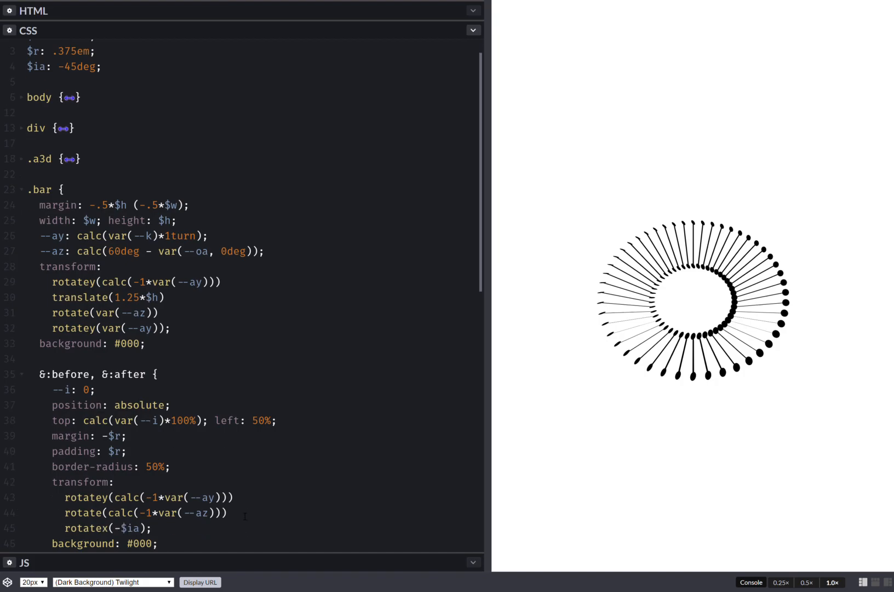
pyautogui.click(165, 312)
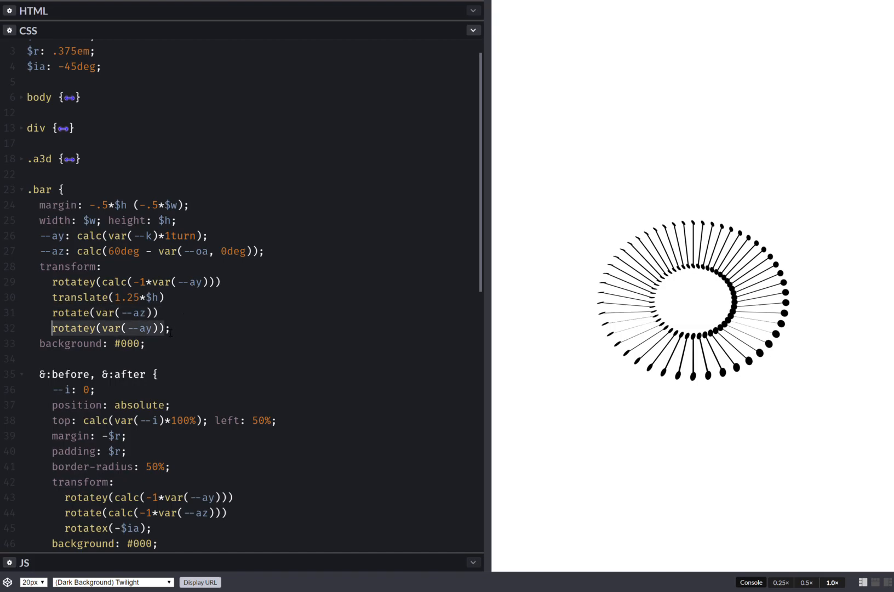
pyautogui.click(234, 512)
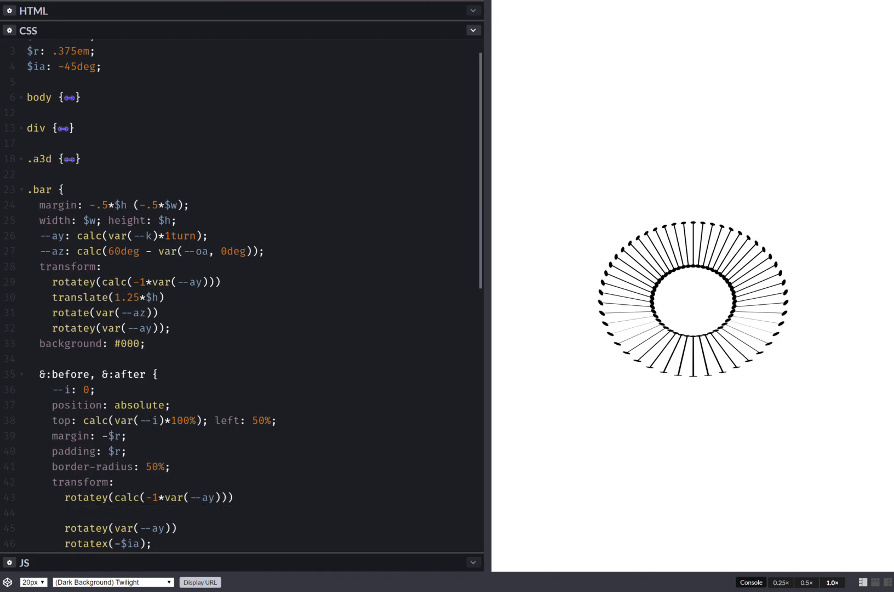
pyautogui.write('calc(-1*var(--az))')
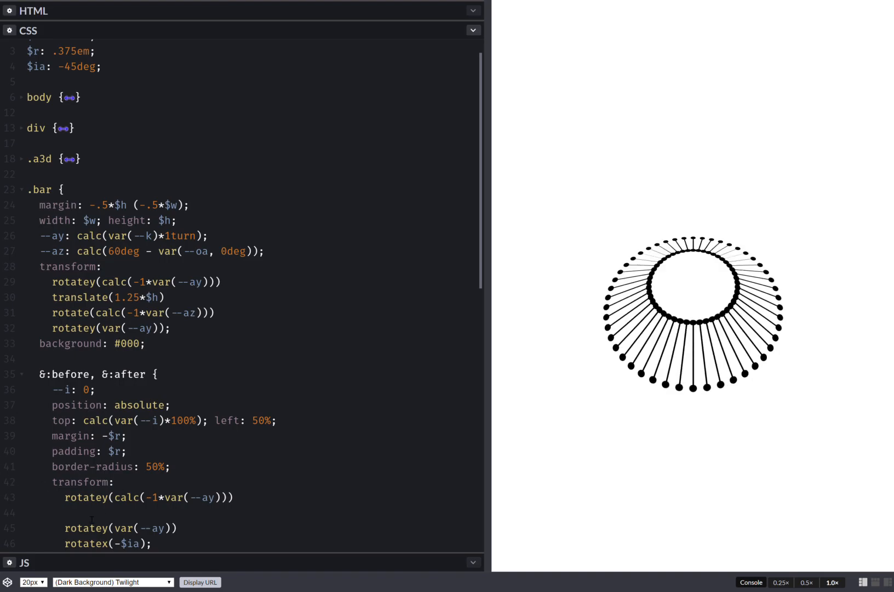
# Step: Add rotate(var(--az)) to the dot transform and set background hsl(calc((var(--i) + var(--k))*180), 100%, 50%)
pyautogui.write('rotate(var(--az))')
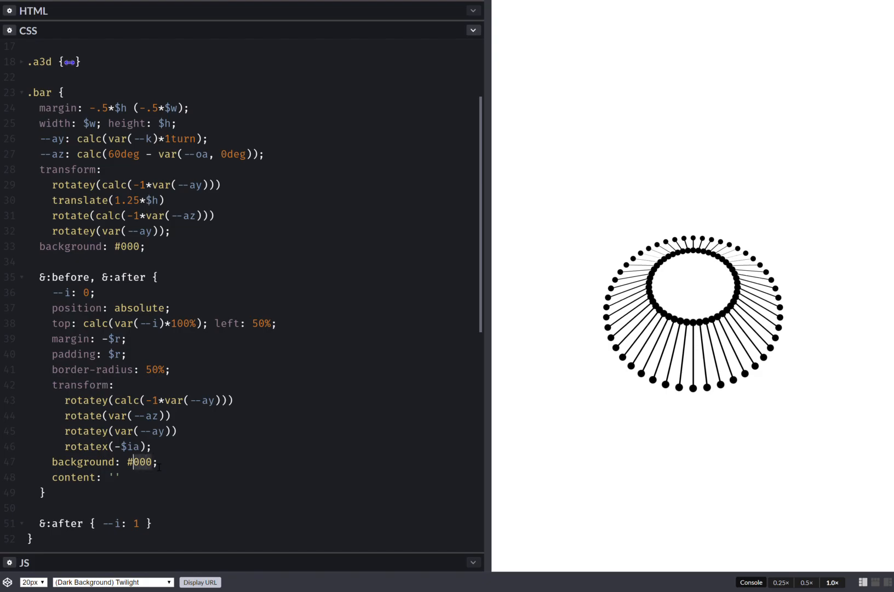
pyautogui.write('hsl(')
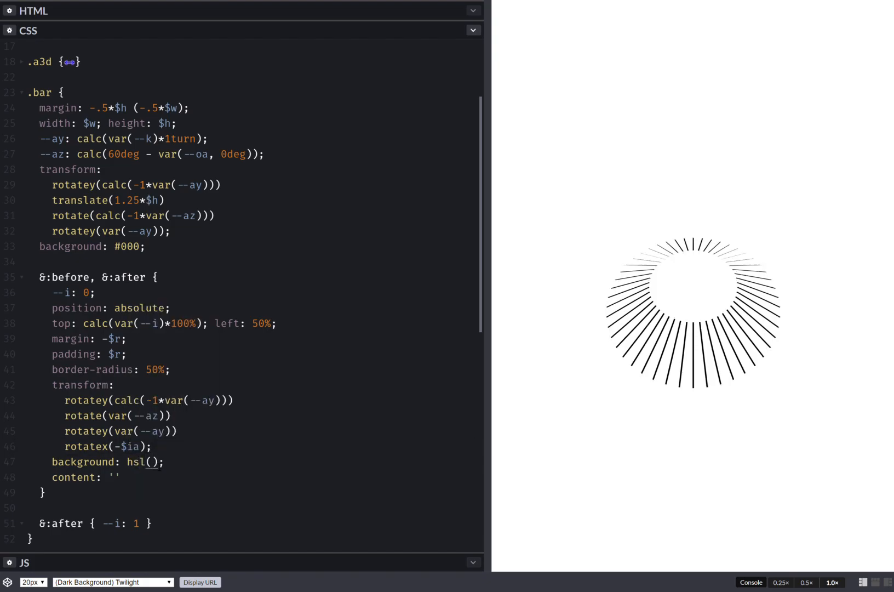
pyautogui.write('clac')
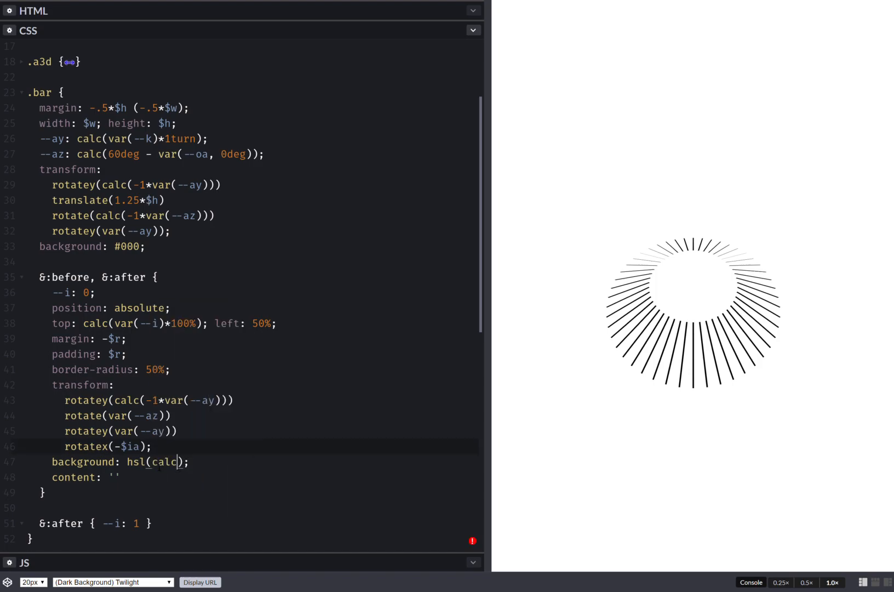
pyautogui.write('(')
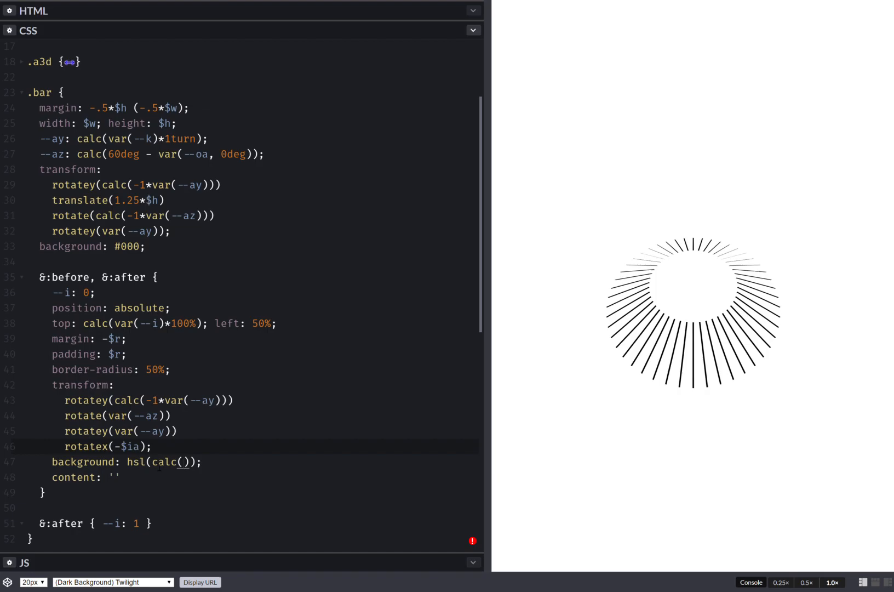
pyautogui.write('var(--i')
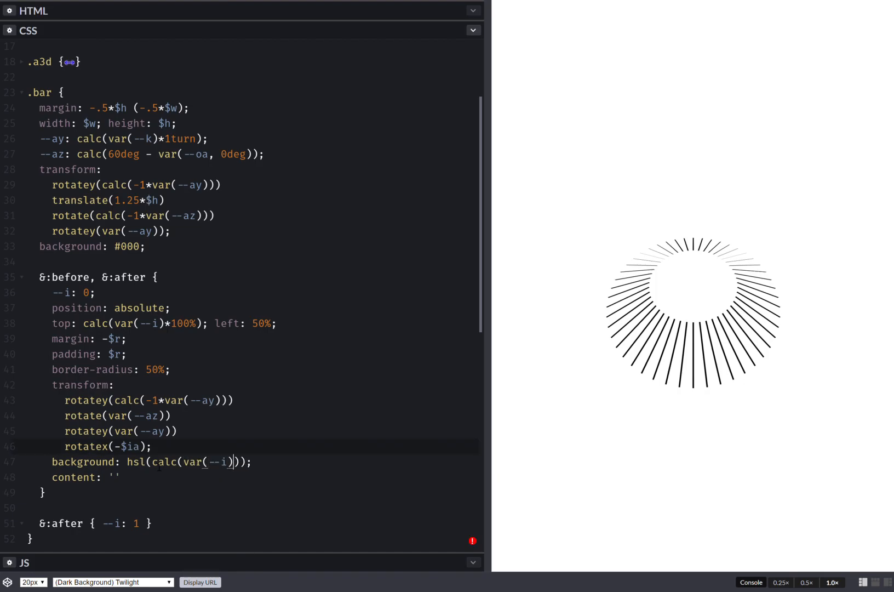
pyautogui.write('*180')
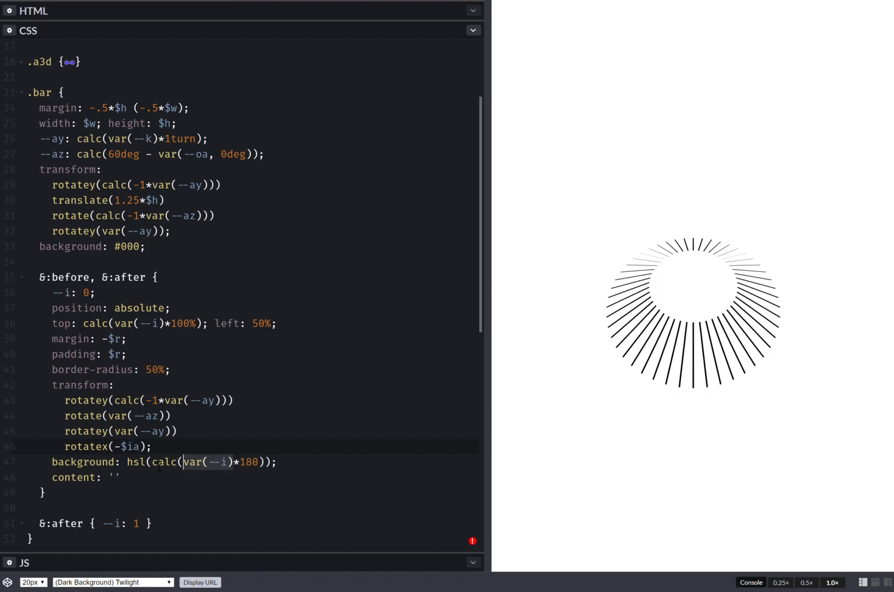
pyautogui.write('(')
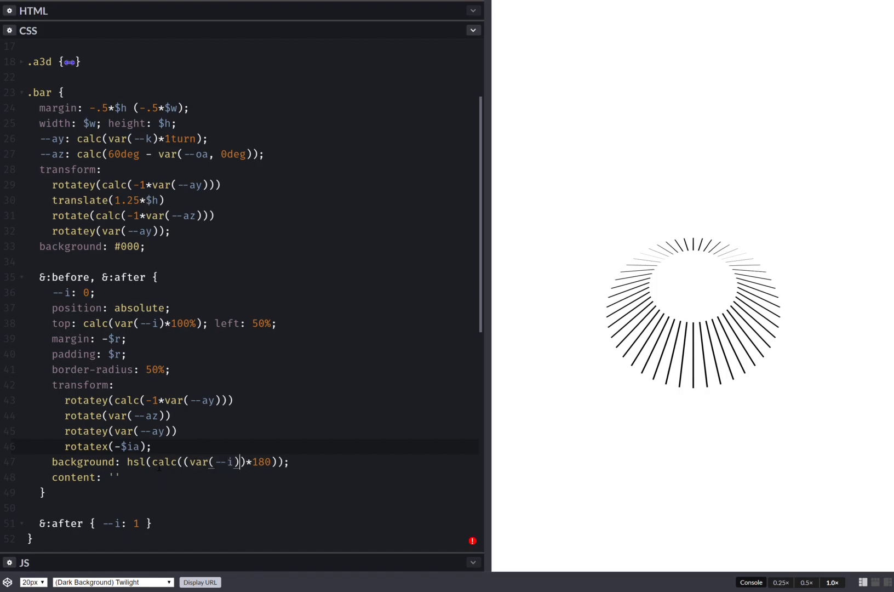
pyautogui.write('+ var')
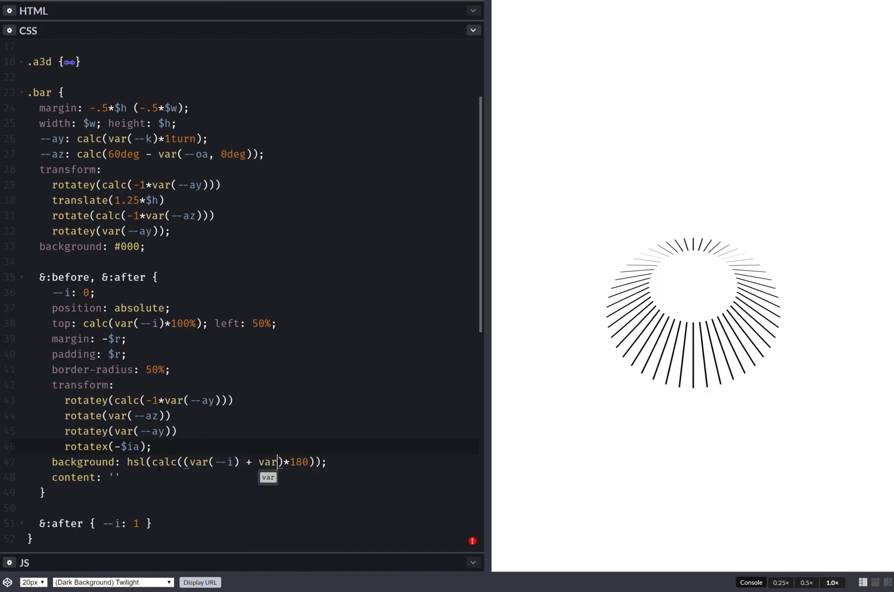
pyautogui.write('(--k')
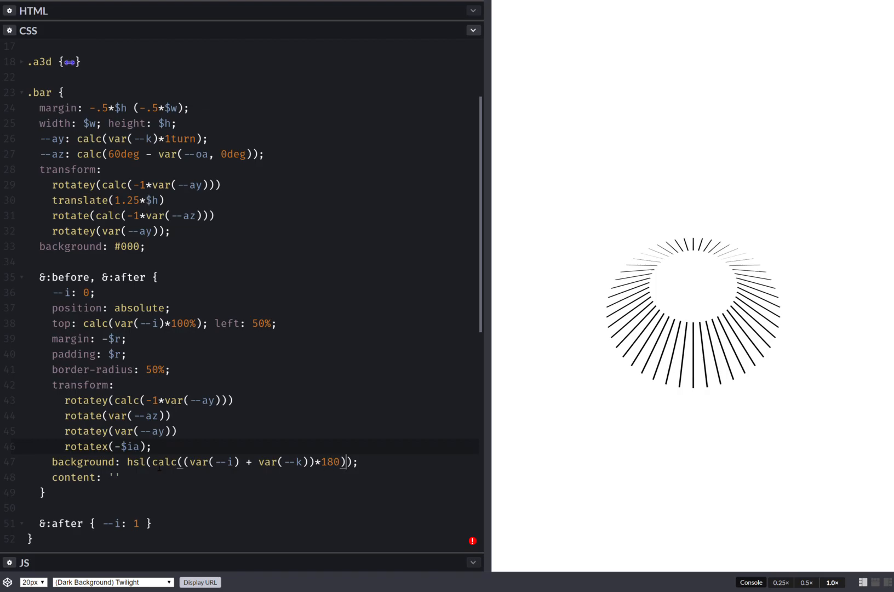
pyautogui.write(', 100')
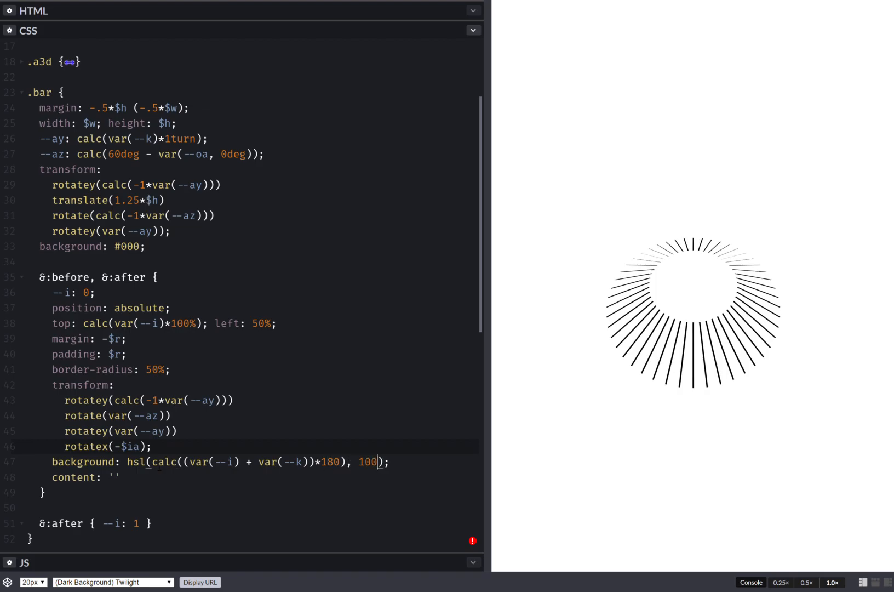
pyautogui.write(', 50%')
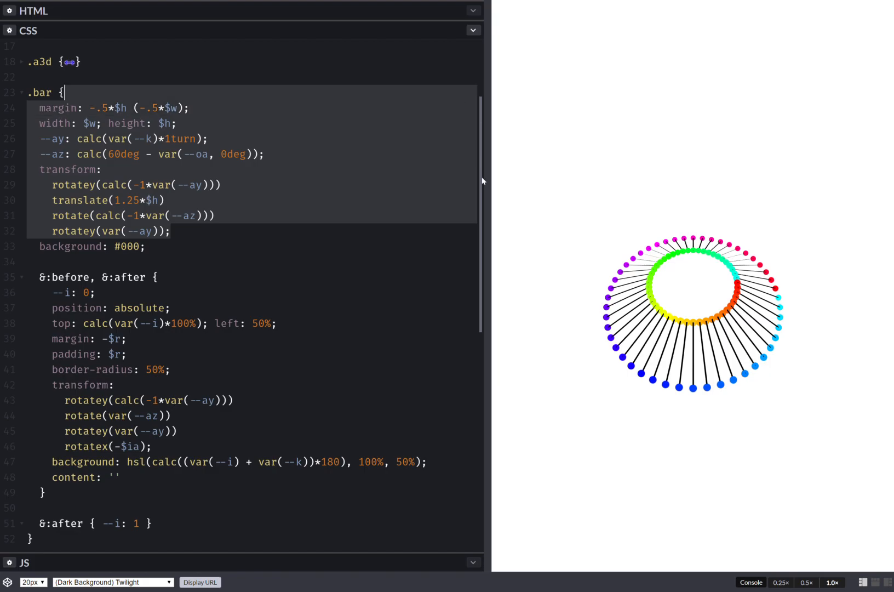
pyautogui.moveTo(696, 333)
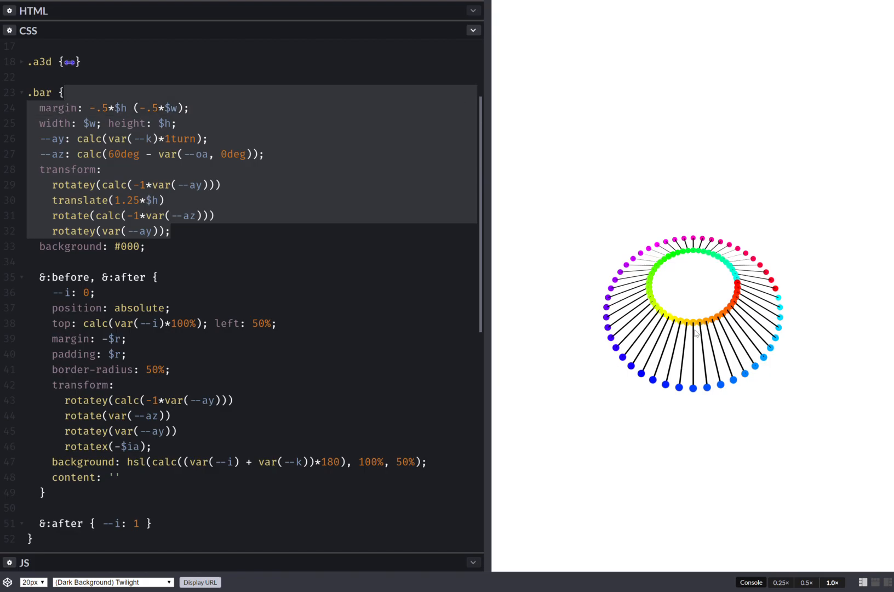
# Step: Make the dots' top offset subtract (1 − var(--i))×2×$r, then fold the dot rules
pyautogui.click(171, 369)
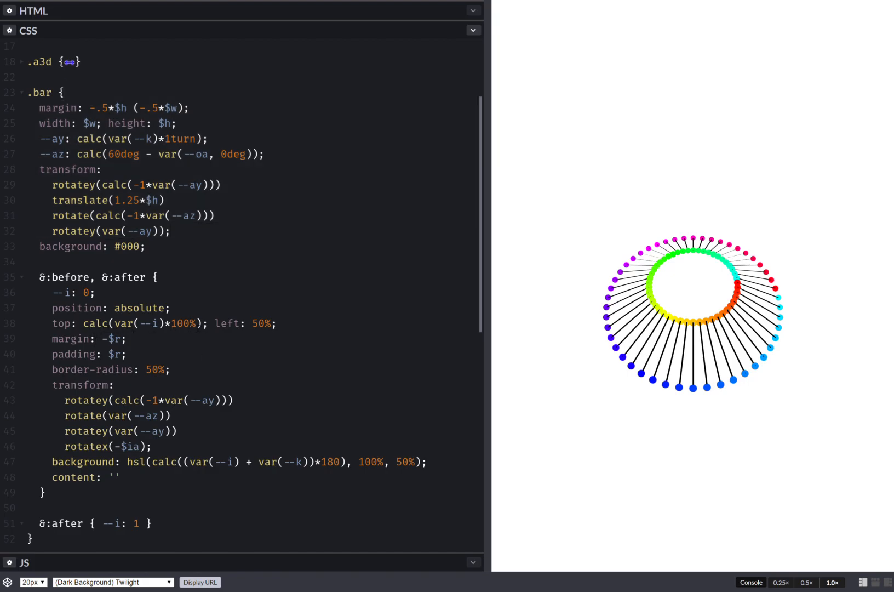
pyautogui.click(196, 323)
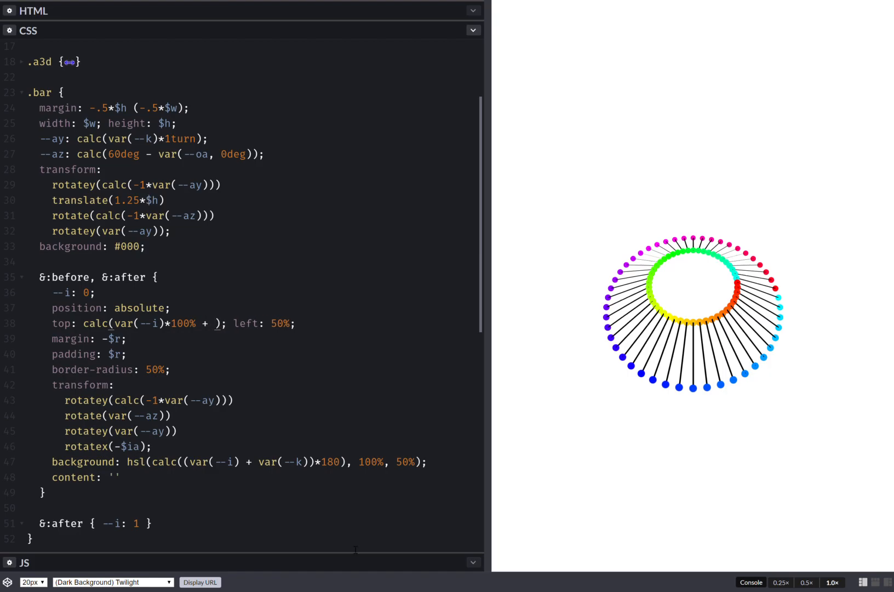
pyautogui.write('(1 -')
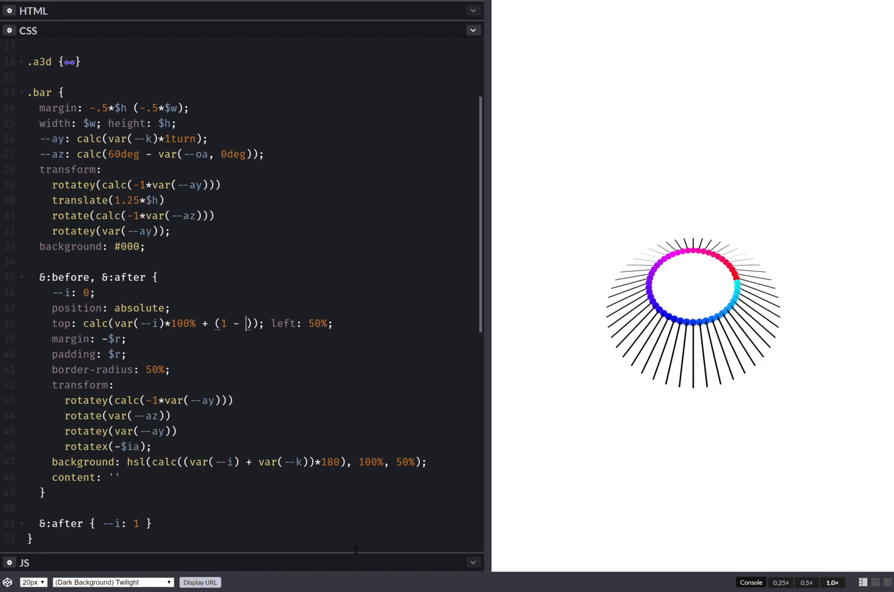
pyautogui.write('var(--i')
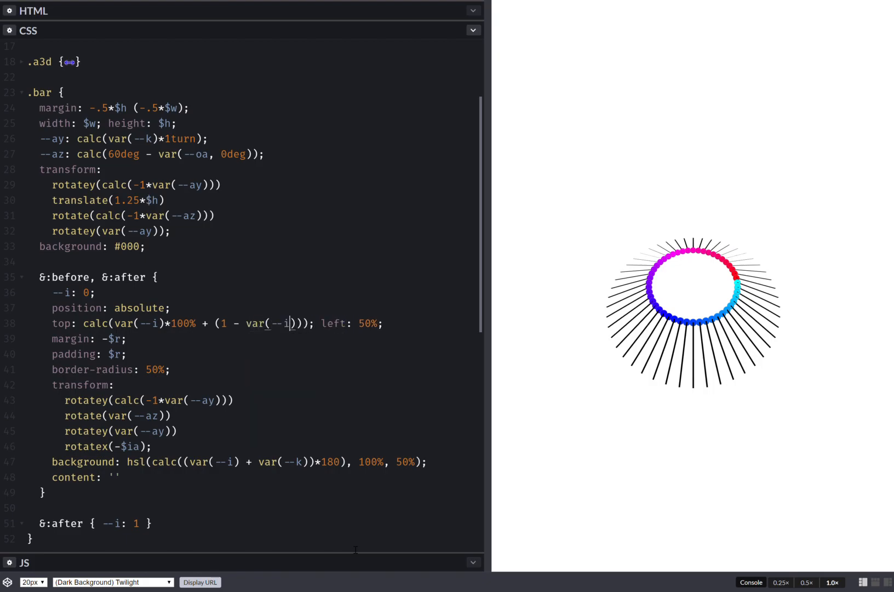
pyautogui.write('*')
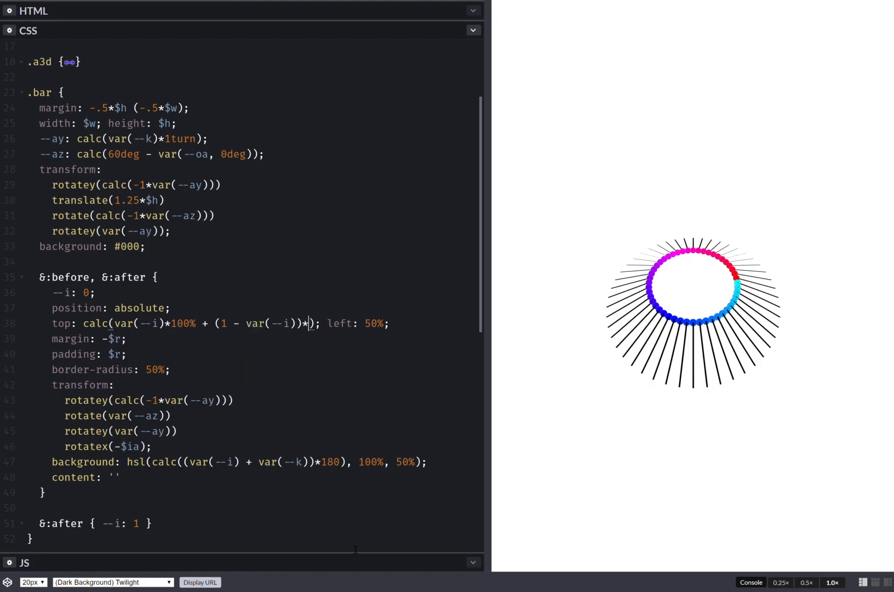
pyautogui.write('#{')
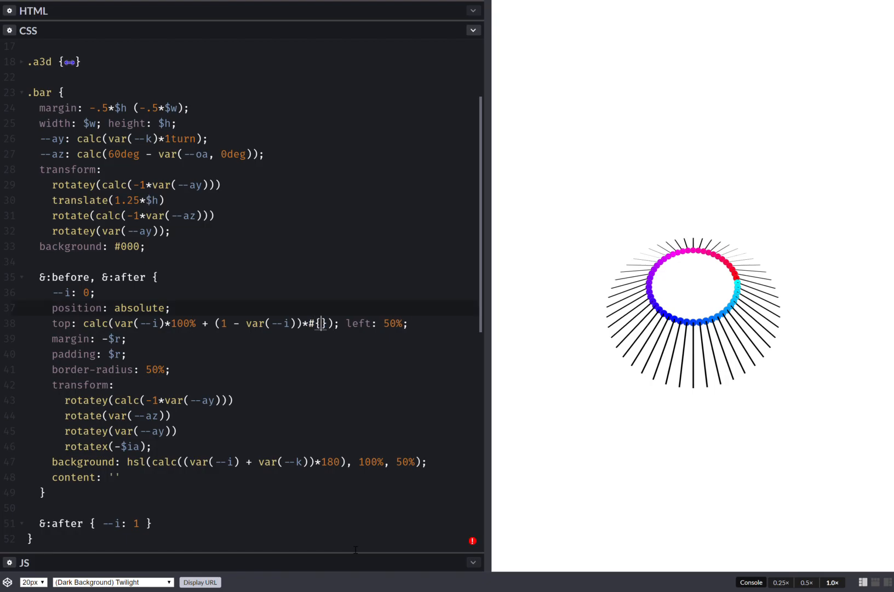
pyautogui.write('2*$')
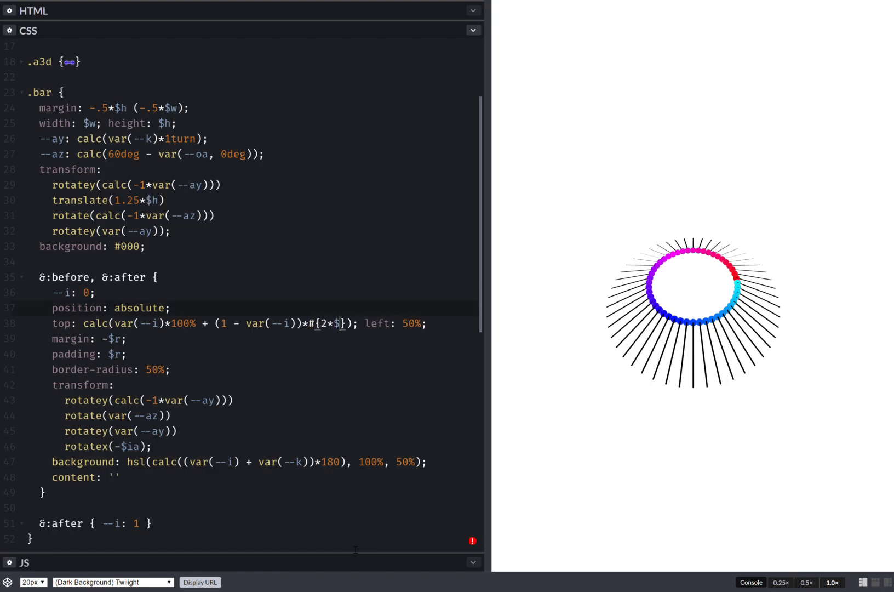
pyautogui.write('r')
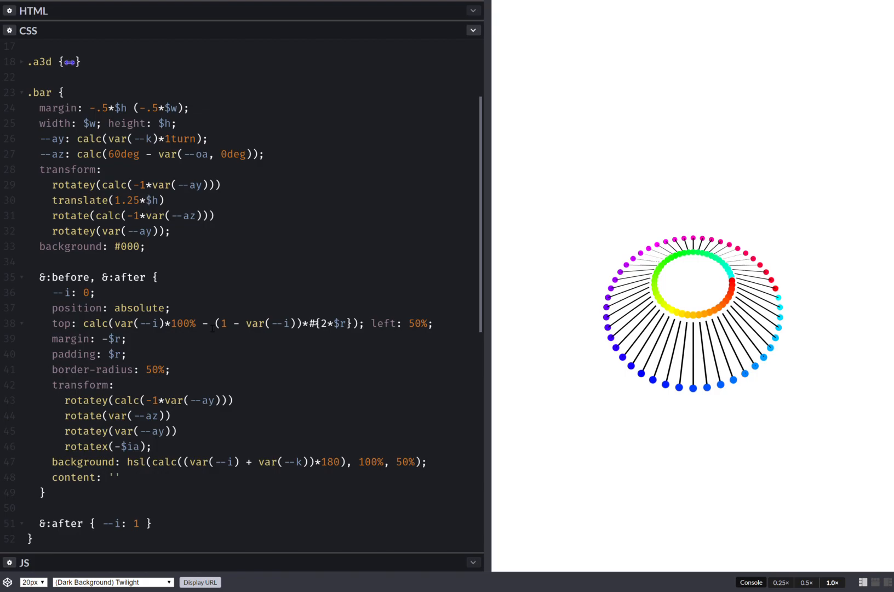
pyautogui.click(210, 324)
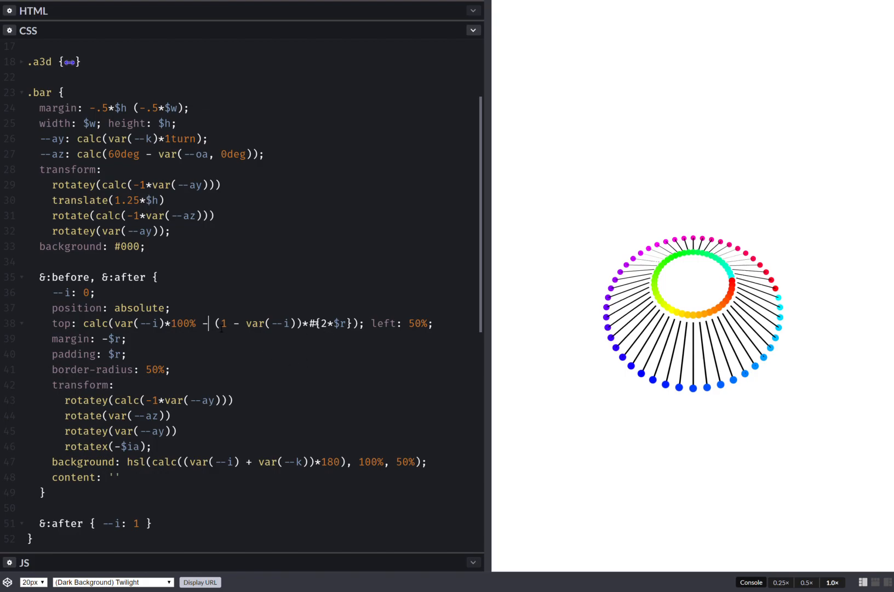
pyautogui.write('-left')
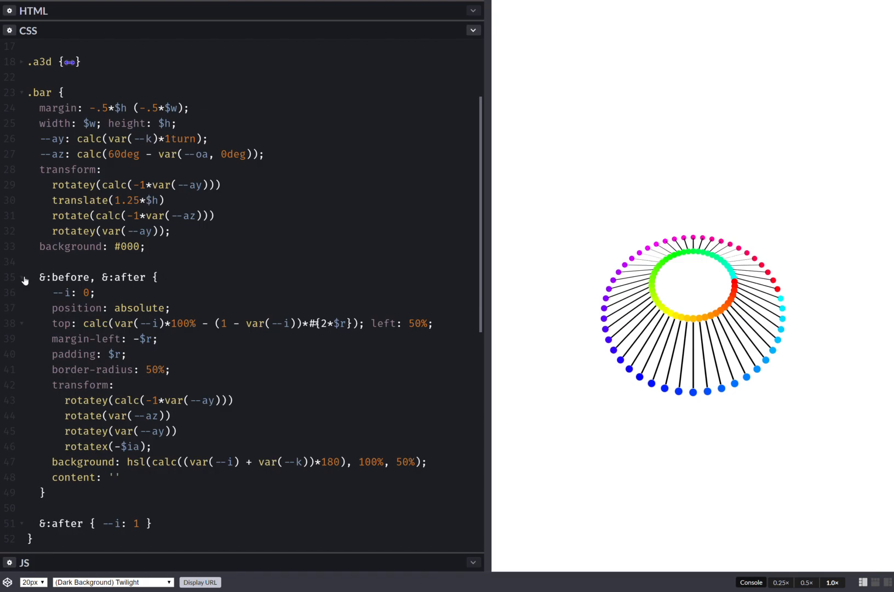
pyautogui.click(23, 277)
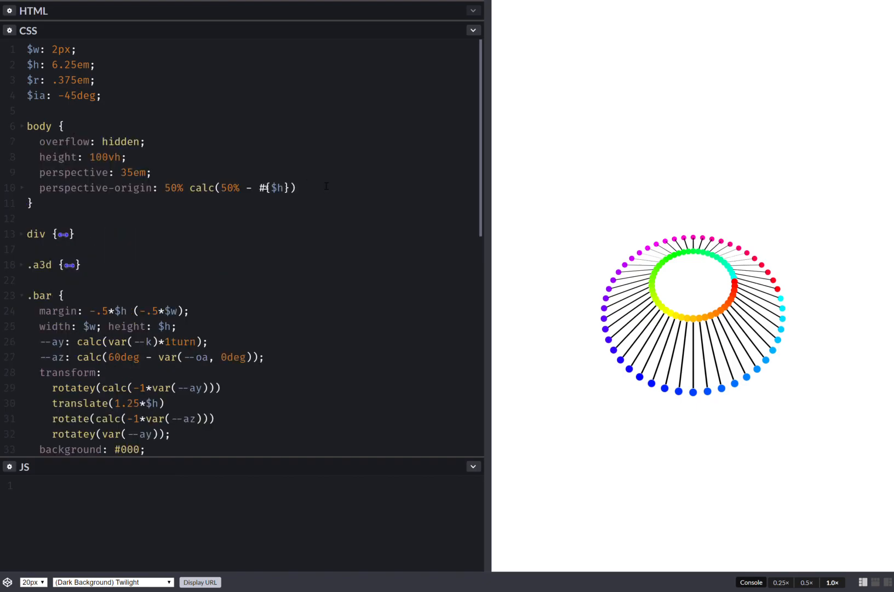
# Step: Give body a #000 background and change the .bar background to #fff
pyautogui.write('bg')
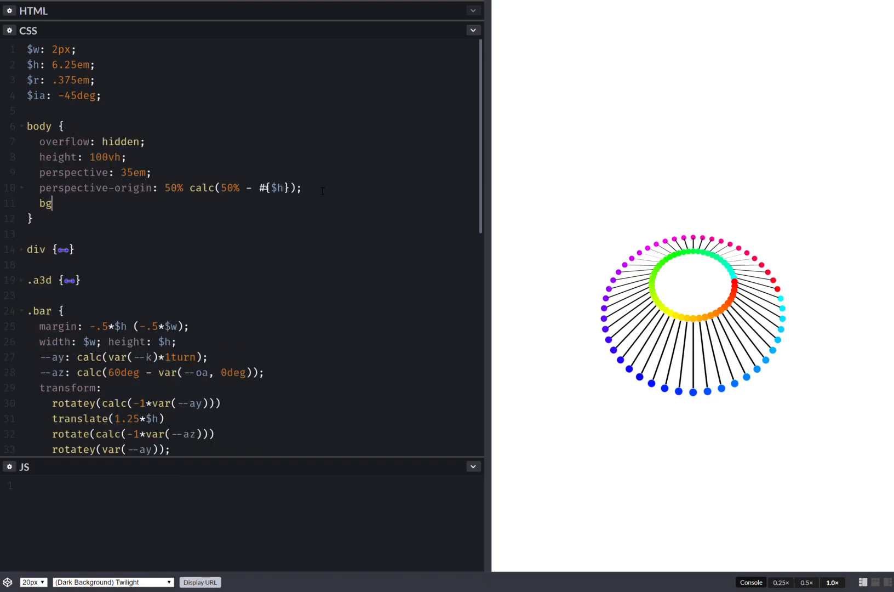
pyautogui.write('ackground: #000;')
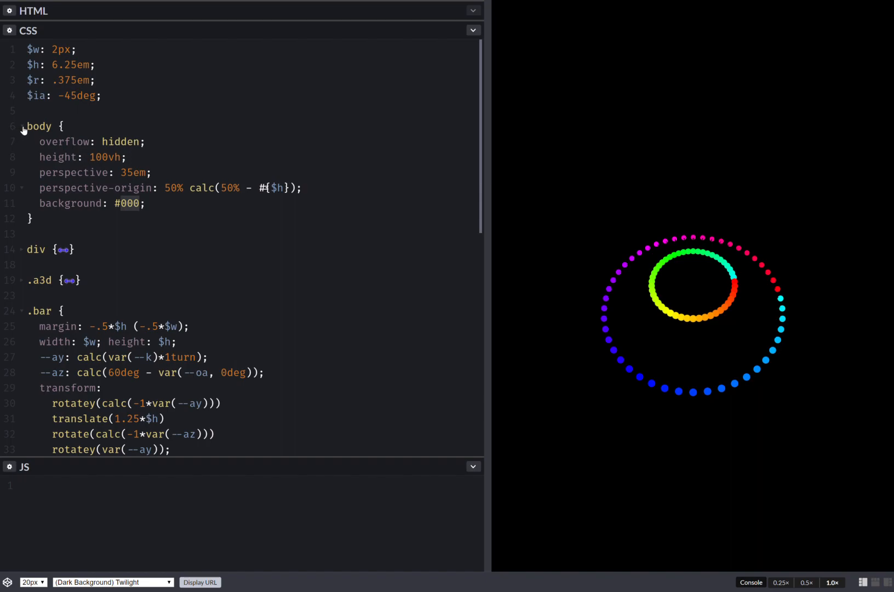
pyautogui.click(22, 126)
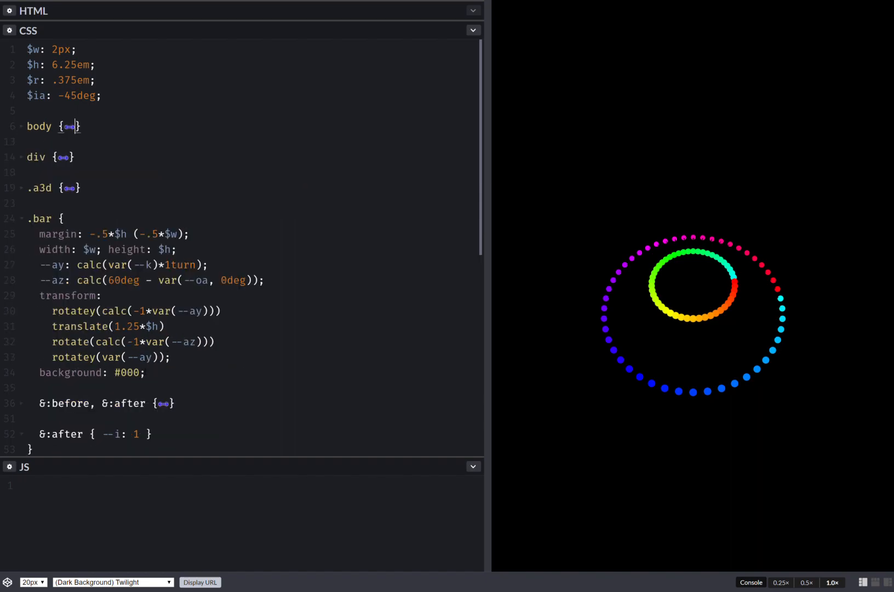
pyautogui.write('fff')
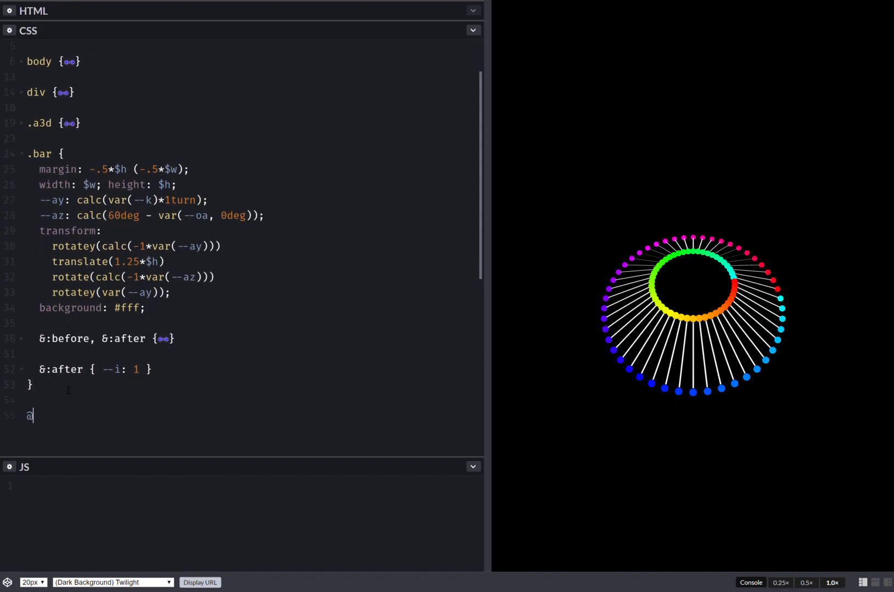
pyautogui.write('@keyf')
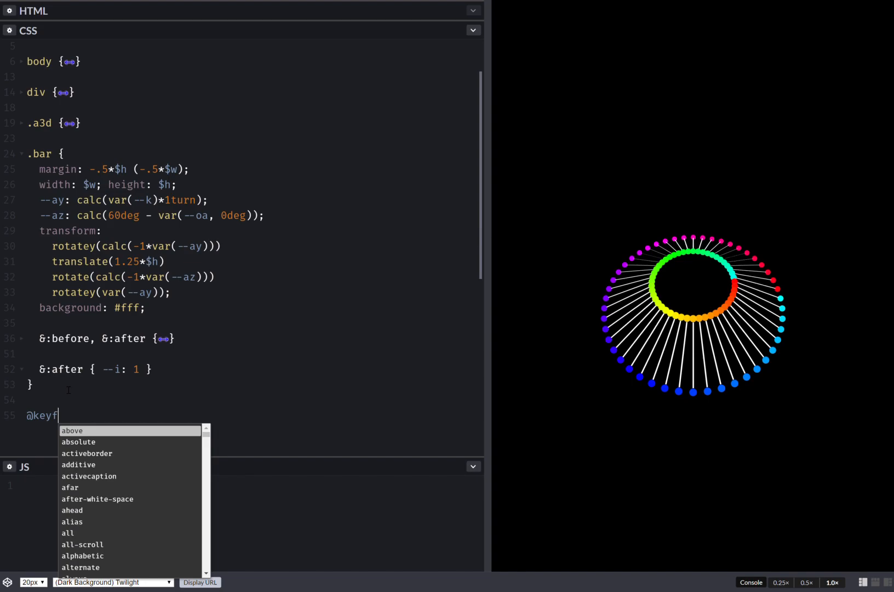
pyautogui.write('rames o {')
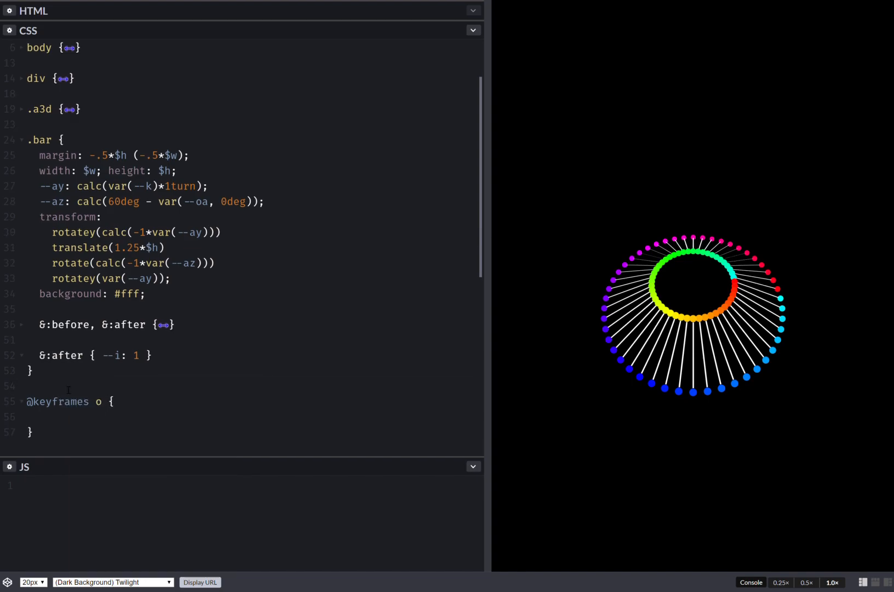
pyautogui.write('43%,')
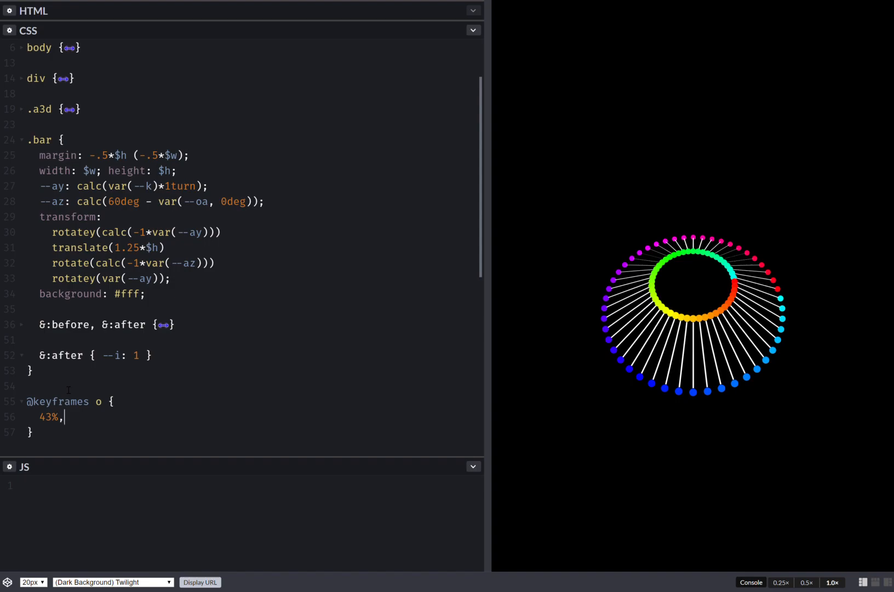
pyautogui.write('50% {')
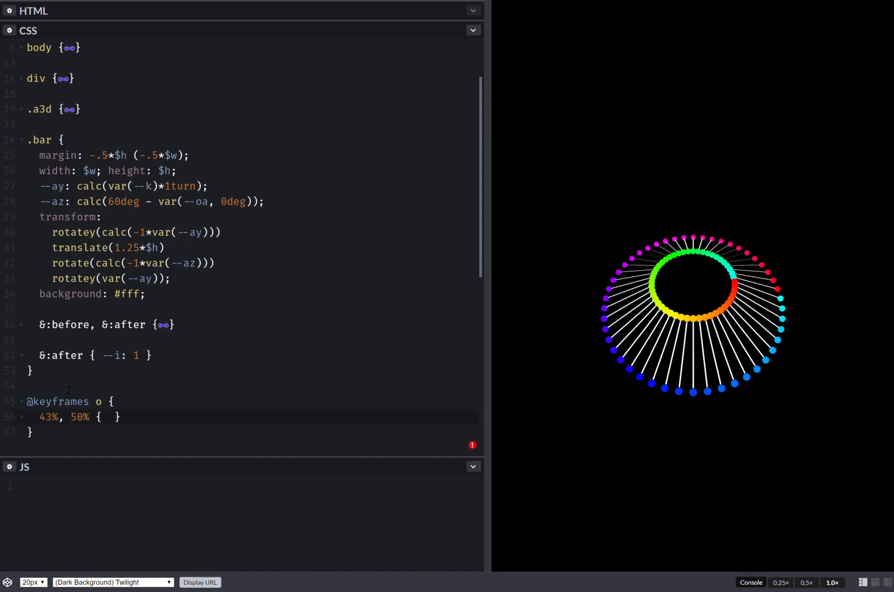
pyautogui.write('--oa: .')
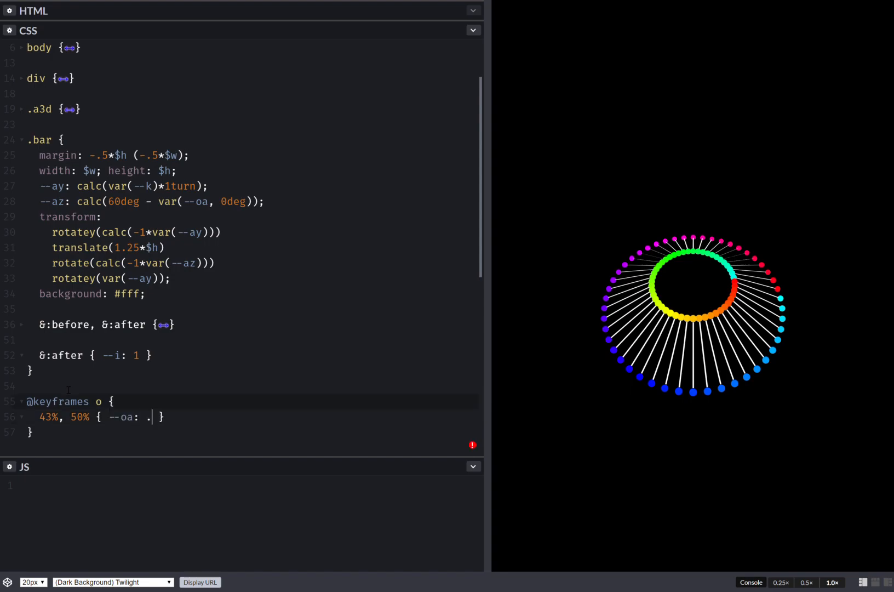
pyautogui.write('5turn')
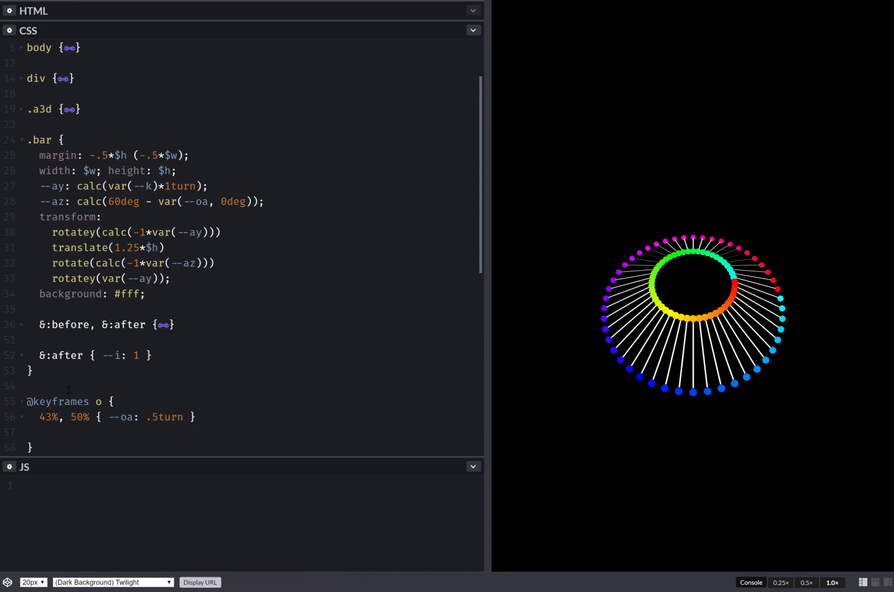
pyautogui.write('93')
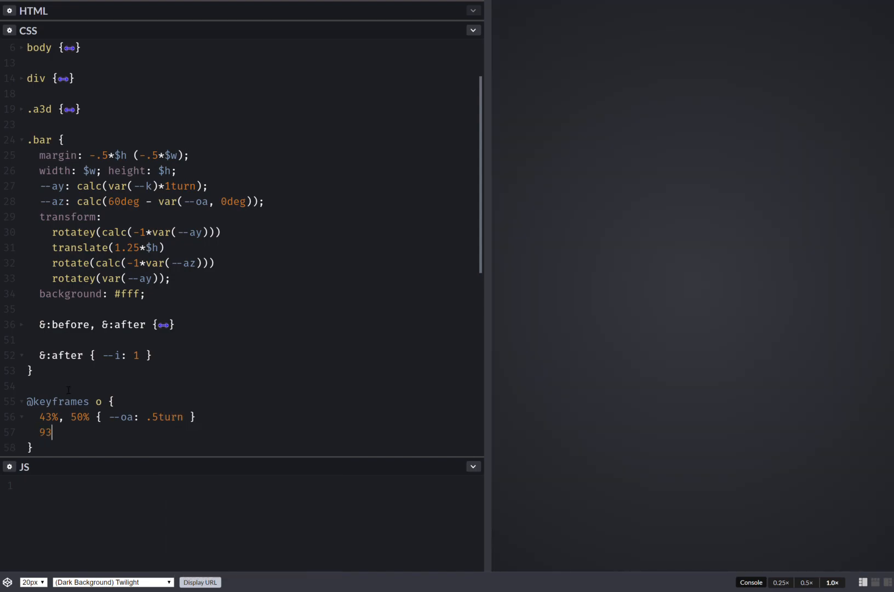
pyautogui.write('%, 100% { --o')
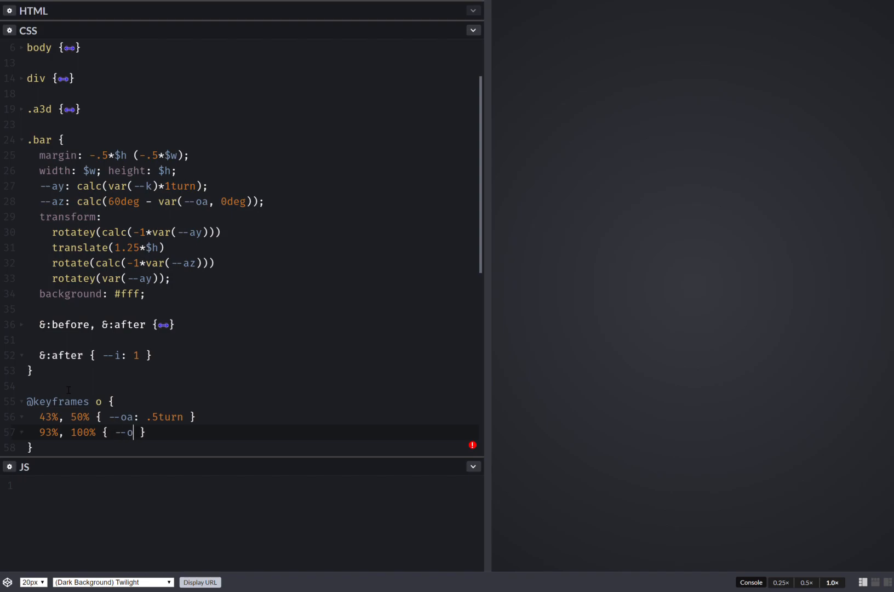
pyautogui.write('a: 1t')
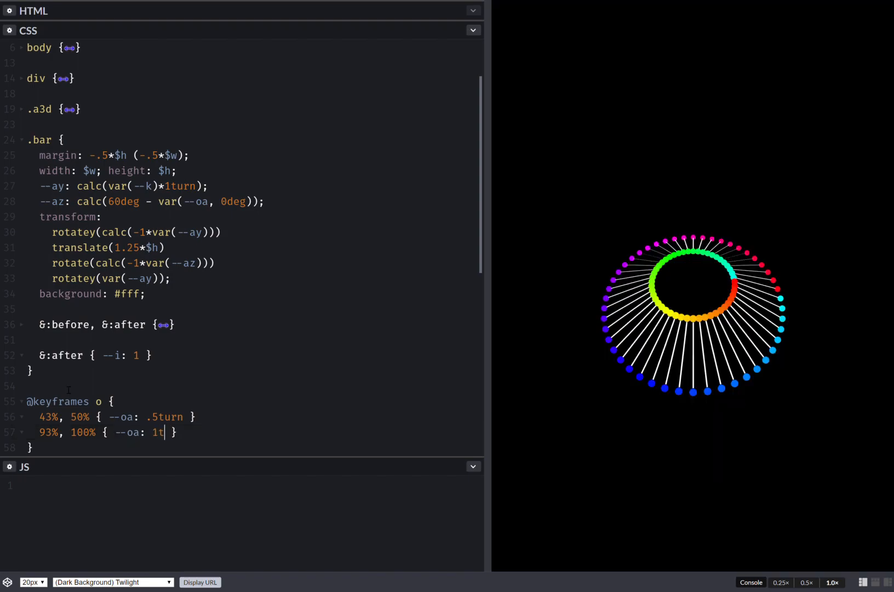
pyautogui.write('urn')
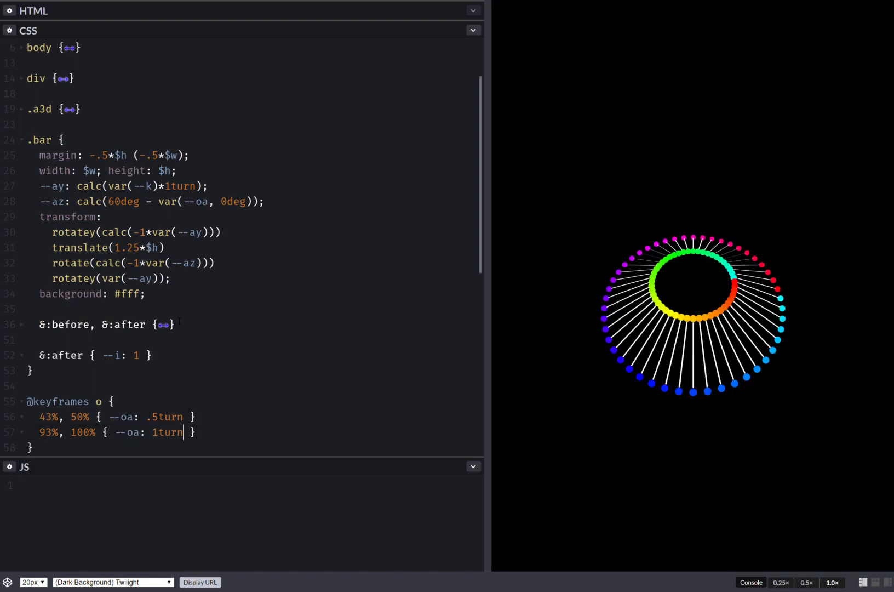
# Step: Add a $t: 3s variable and give .bar 'animation: o $t linear infinite'
pyautogui.write('a')
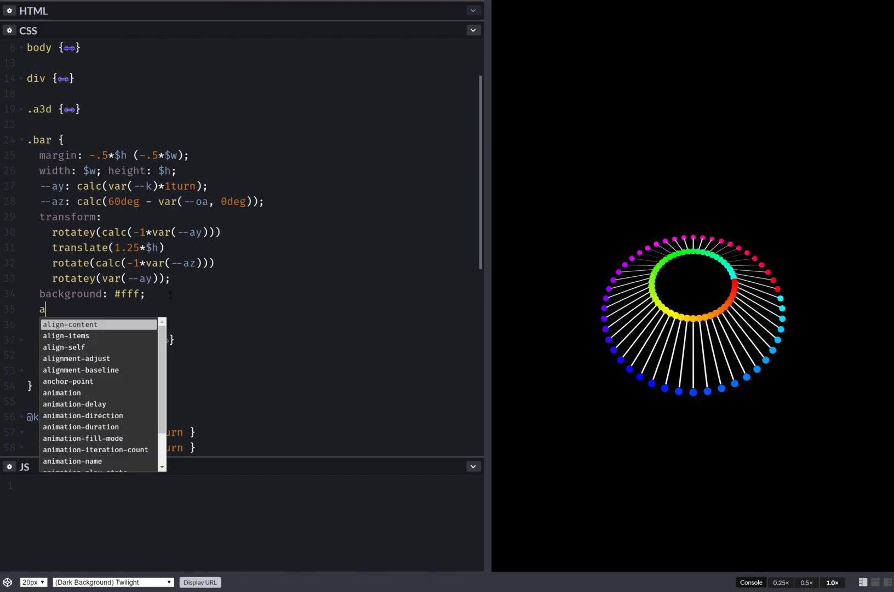
pyautogui.write('nimation:')
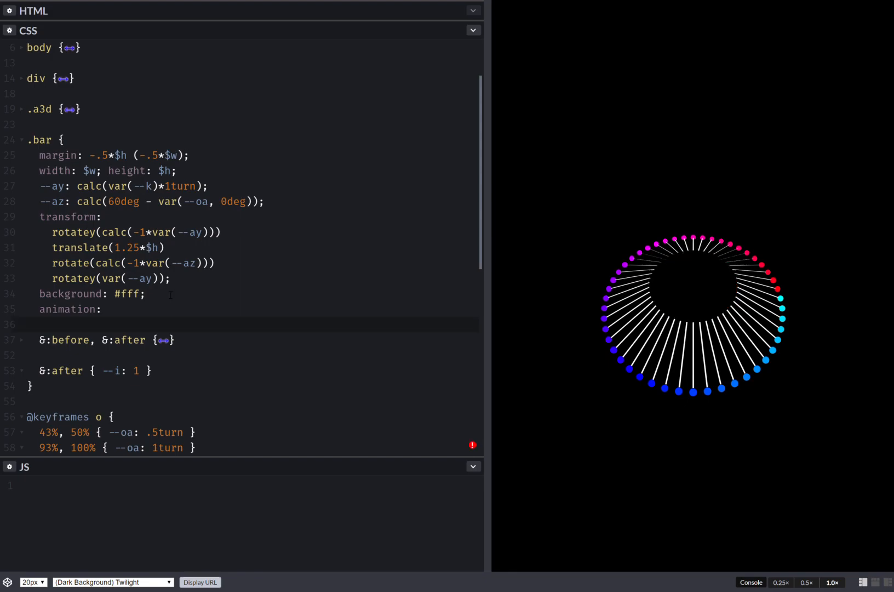
pyautogui.write('o')
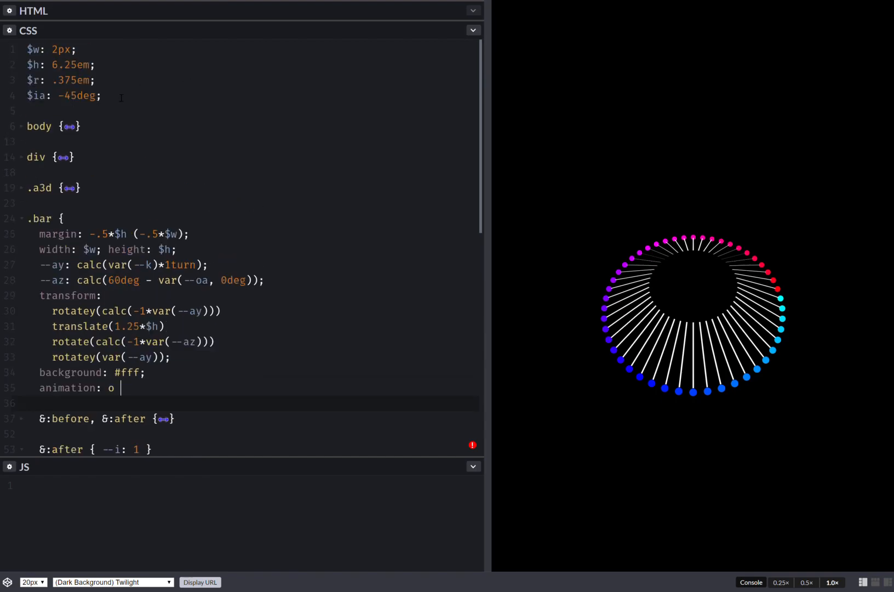
pyautogui.write('$t: 3')
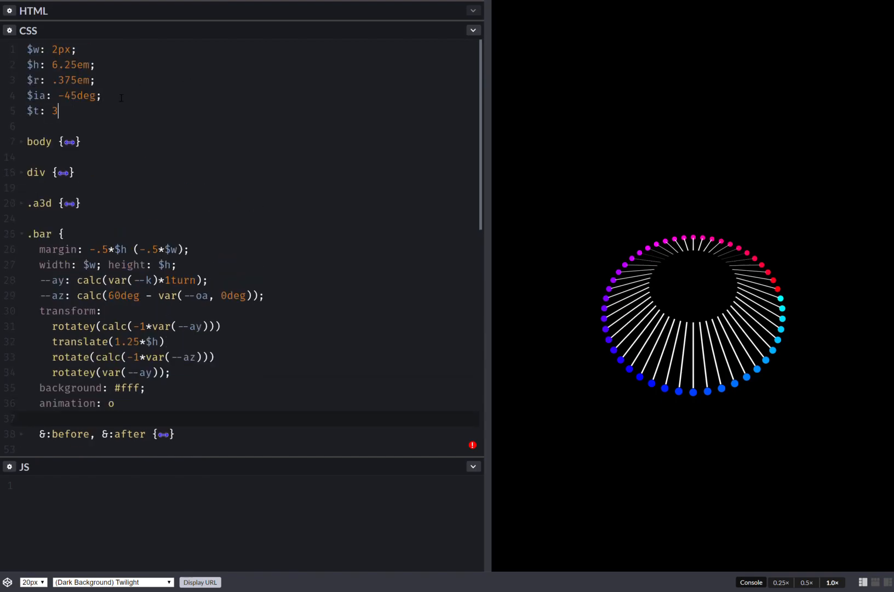
pyautogui.write('s;')
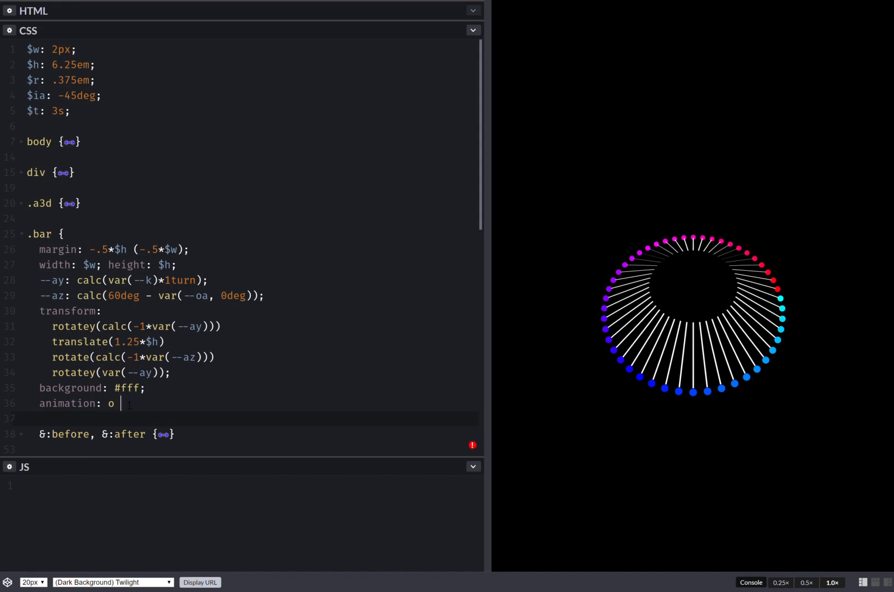
pyautogui.write('$t')
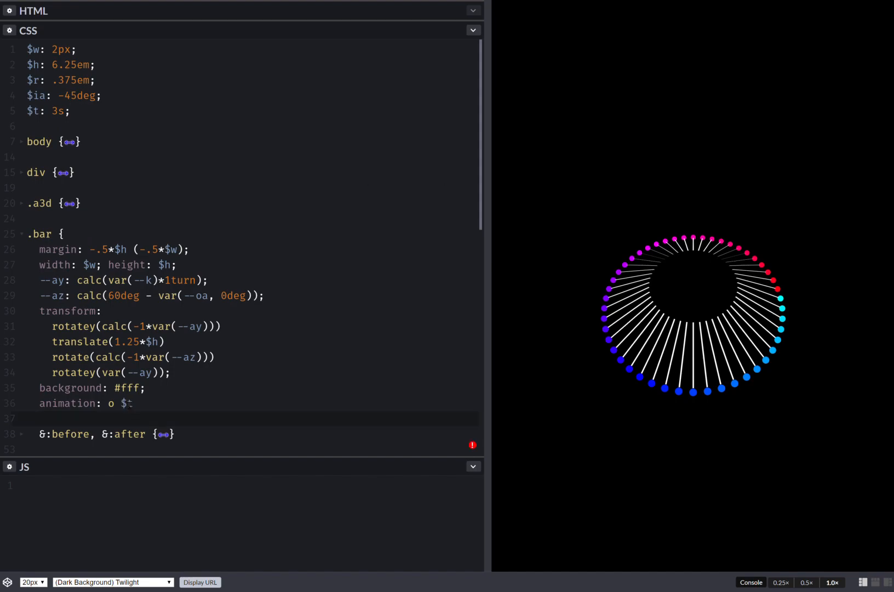
pyautogui.write('lin;')
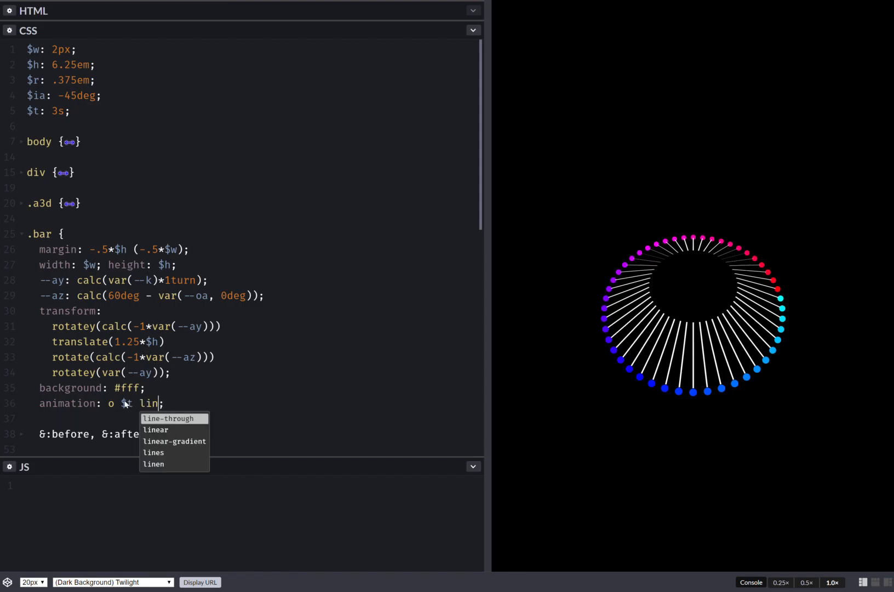
pyautogui.click(155, 429)
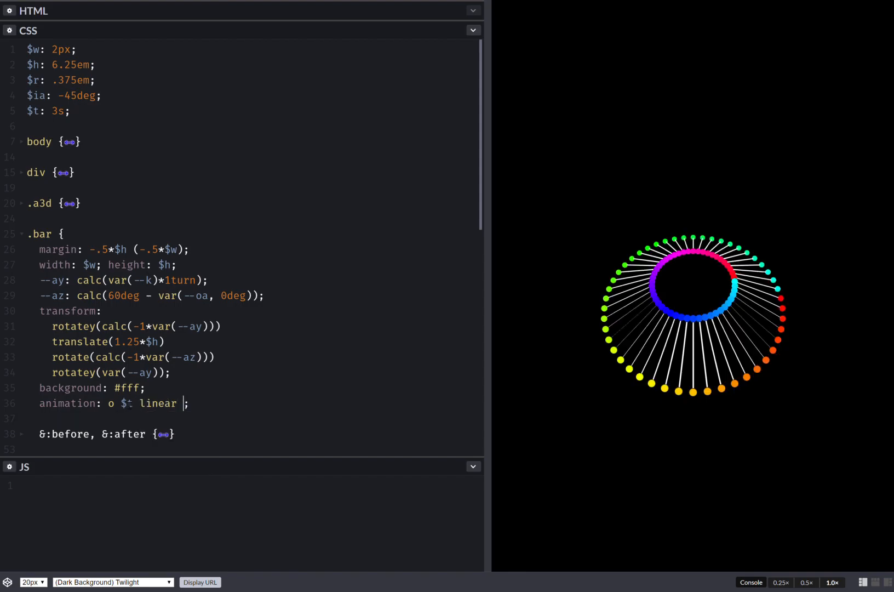
pyautogui.write('infinite')
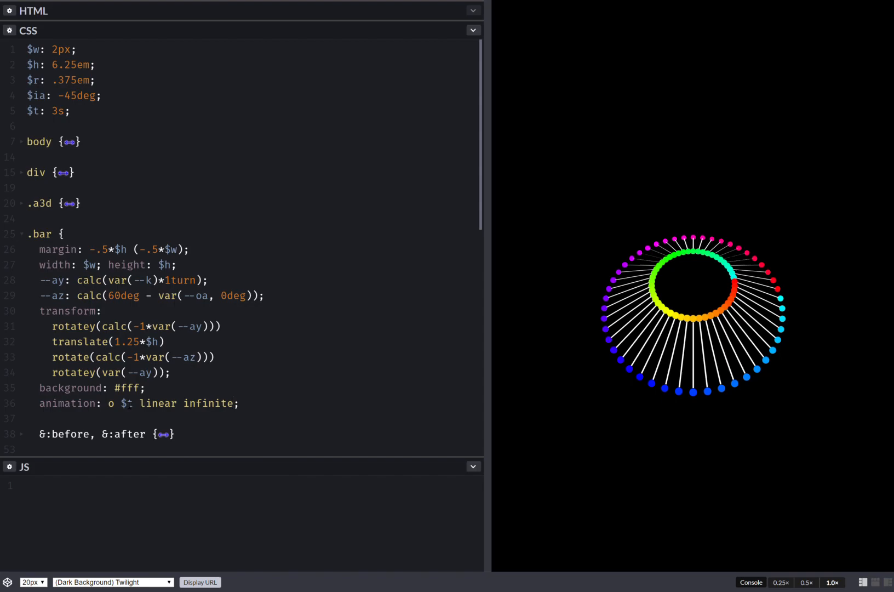
pyautogui.moveTo(89, 510)
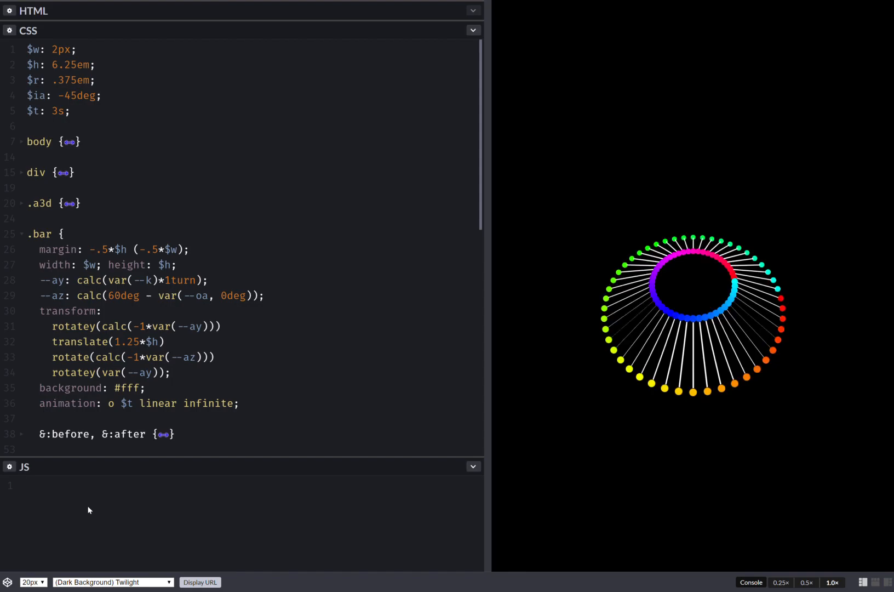
# Step: Call CSS.registerProperty with name '--oa', syntax '<angle>', initialValue '0deg' and inherits
pyautogui.write('CSS.r')
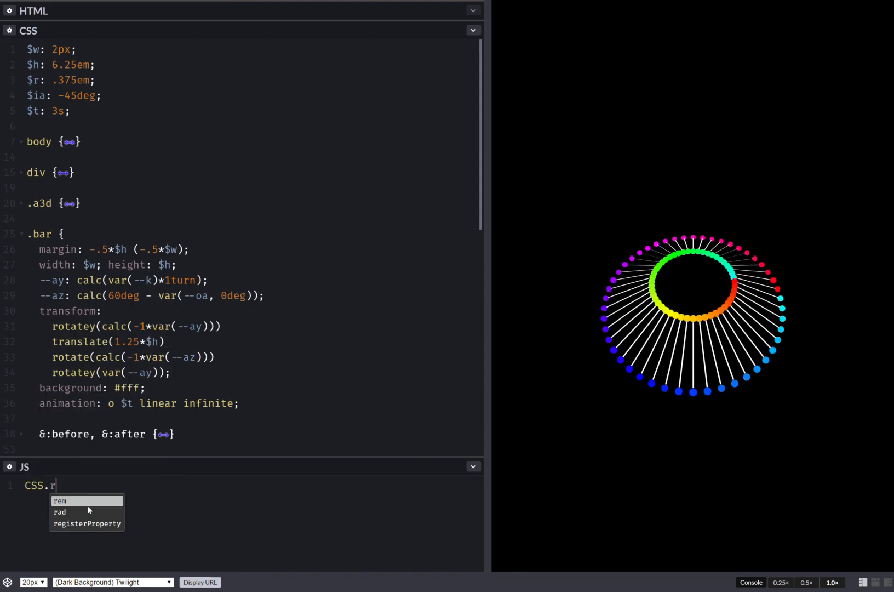
pyautogui.click(87, 524)
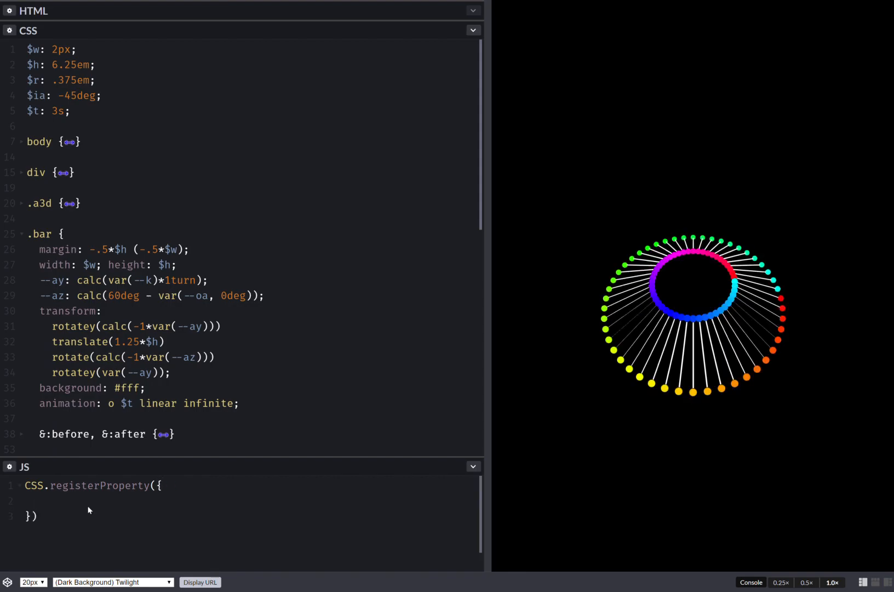
pyautogui.write('name:')
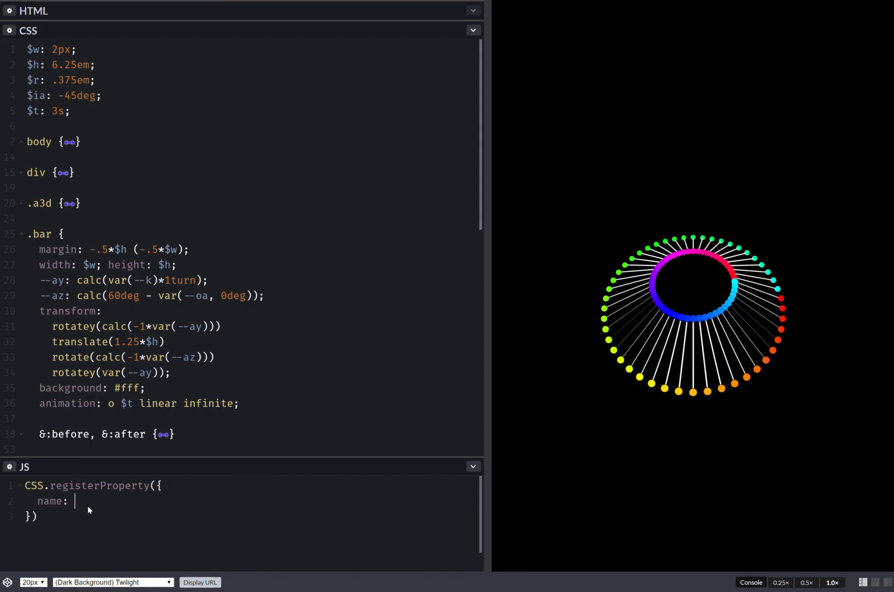
pyautogui.write("'--oa',")
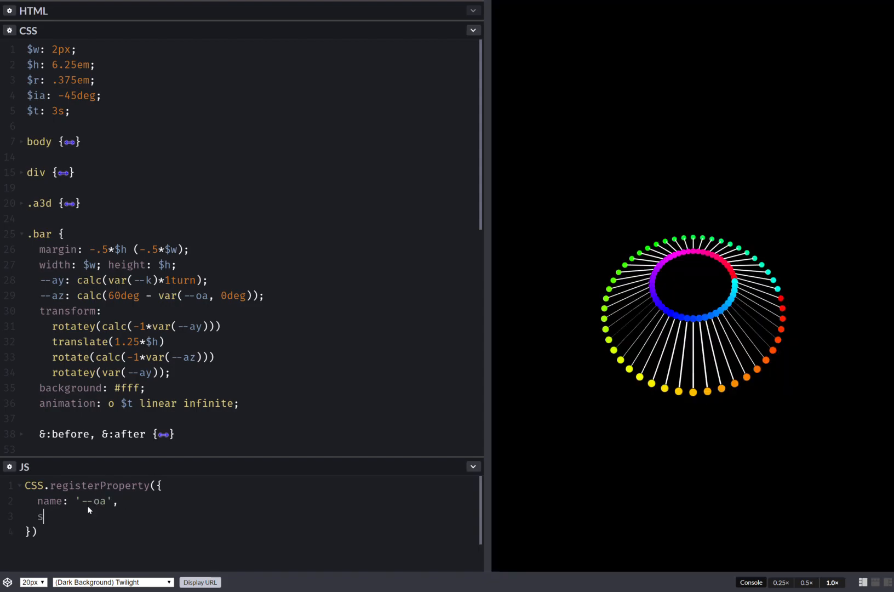
pyautogui.write('yntax:')
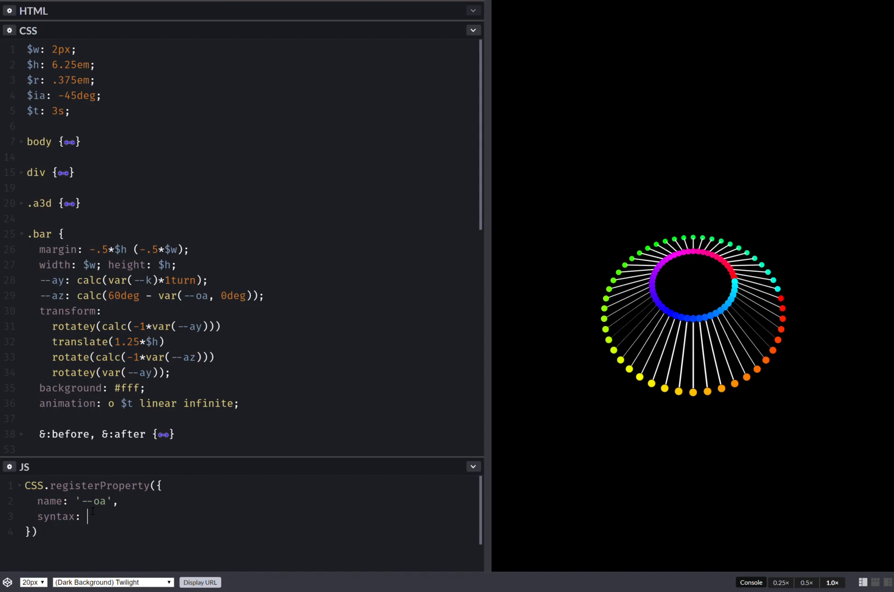
pyautogui.write("<'")
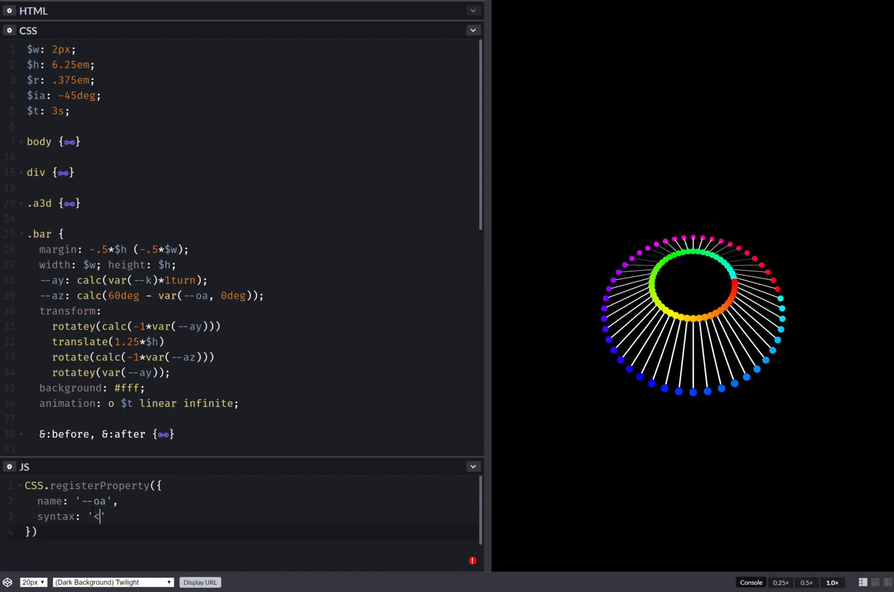
pyautogui.write('angle>')
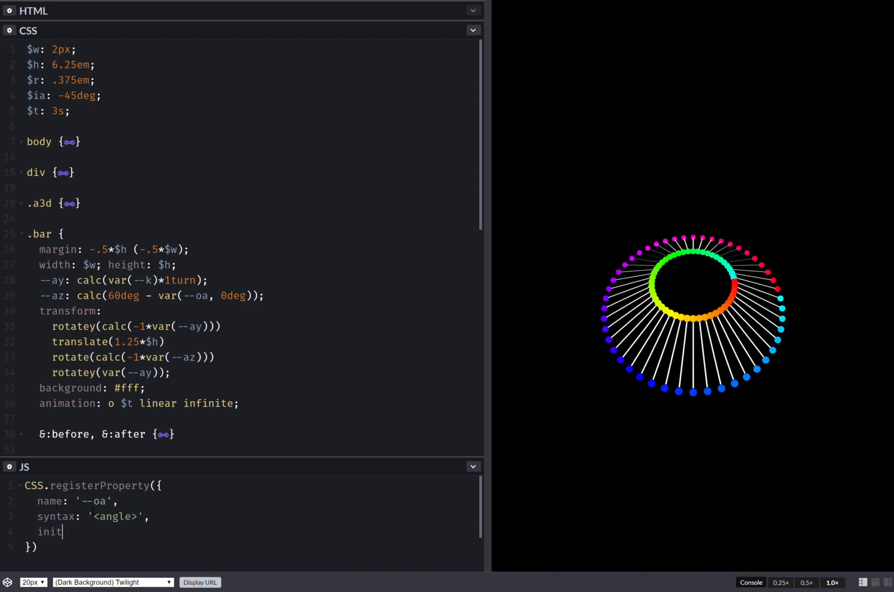
pyautogui.write('i')
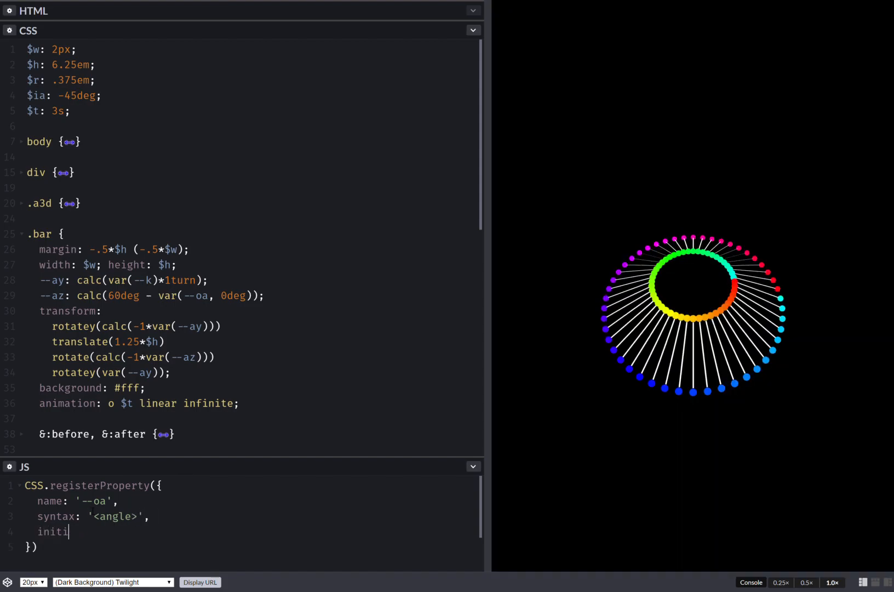
pyautogui.write('alValu')
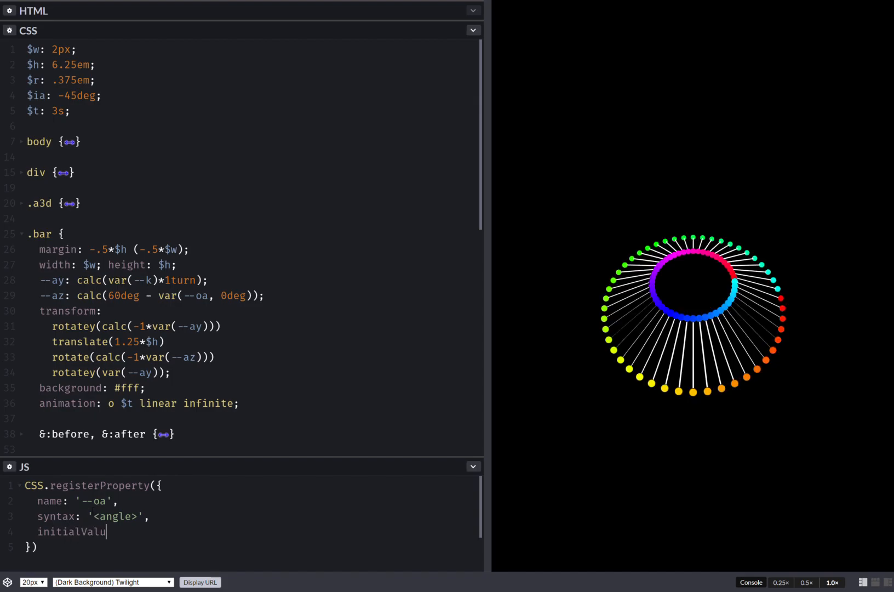
pyautogui.write("e: '0'")
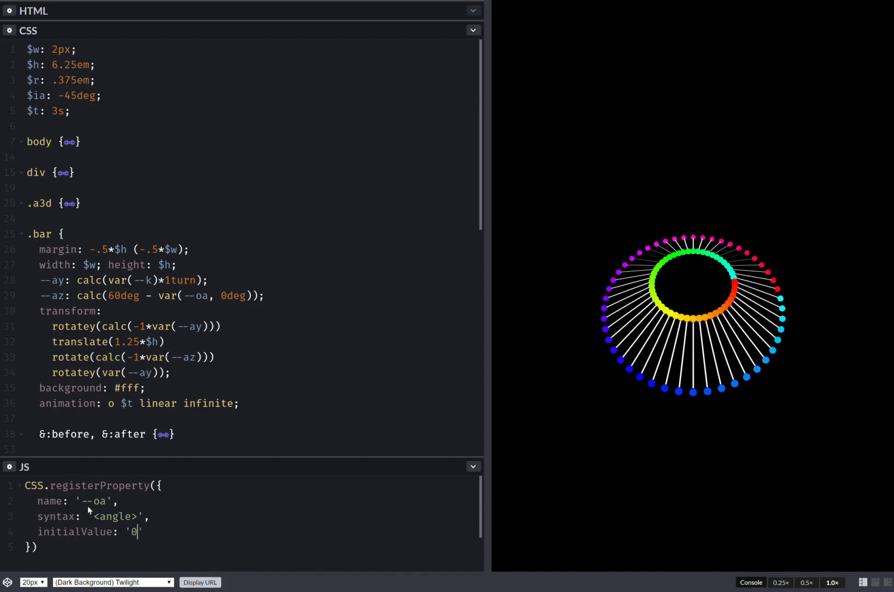
pyautogui.write("deg',")
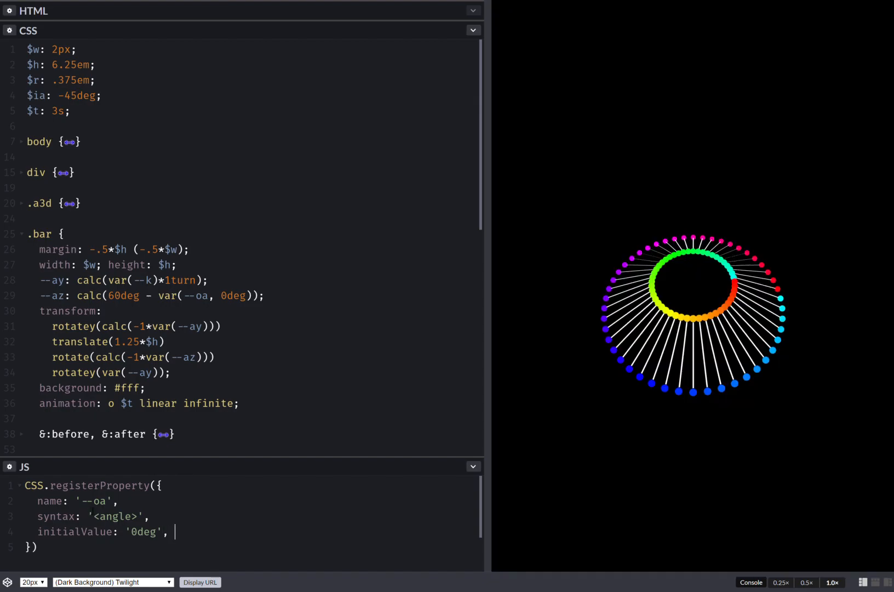
pyautogui.write('inh')
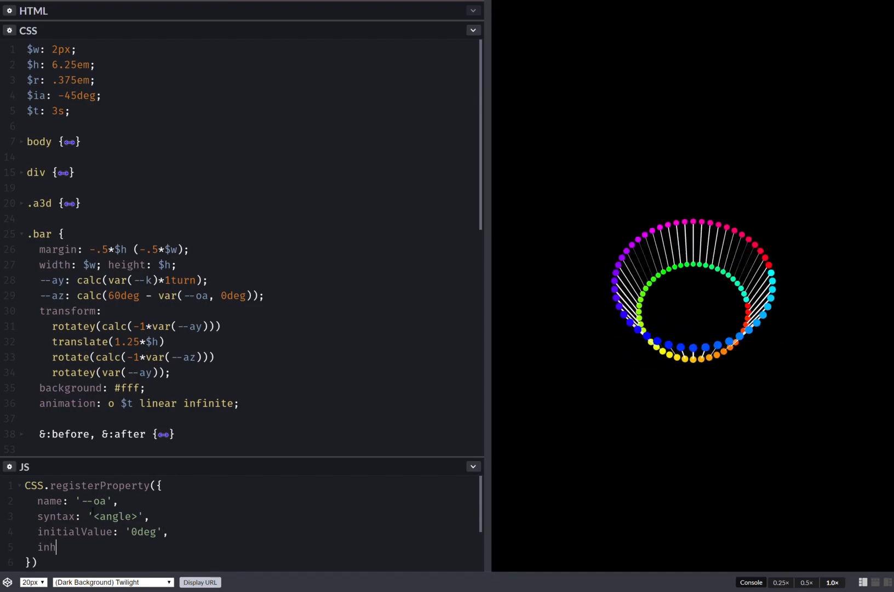
pyautogui.write('erit')
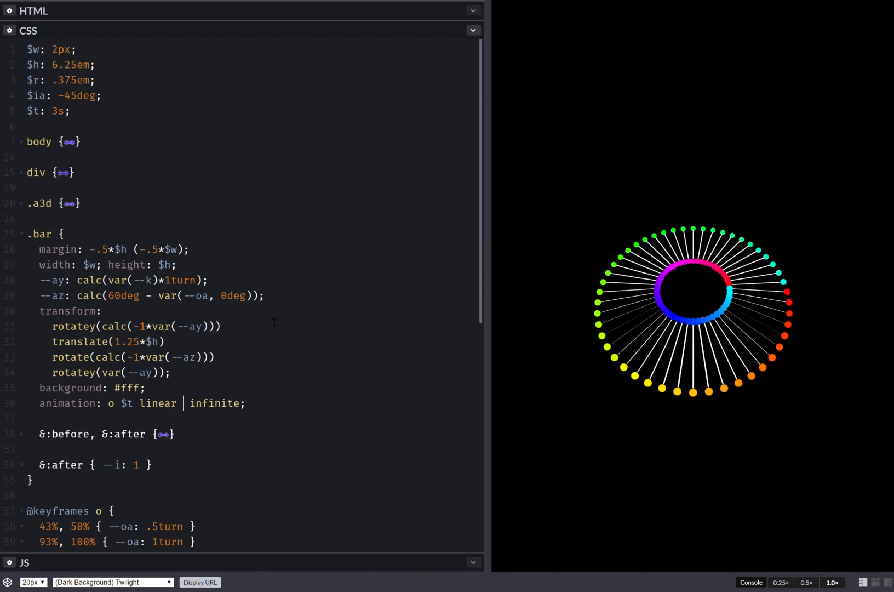
# Step: Add calc(var(--k)*#{-.5*$t}) as the .bar animation delay
pyautogui.write('calc()')
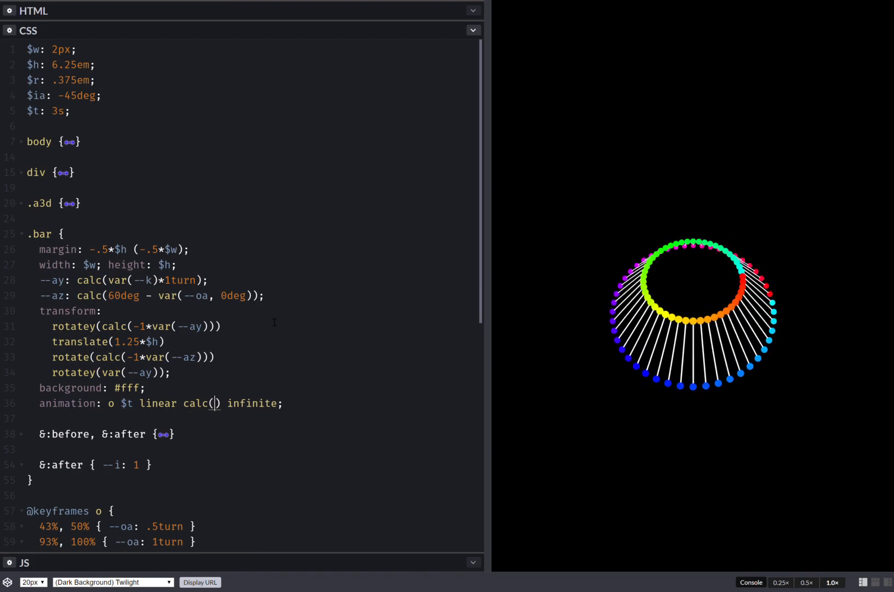
pyautogui.write('var(--k)*')
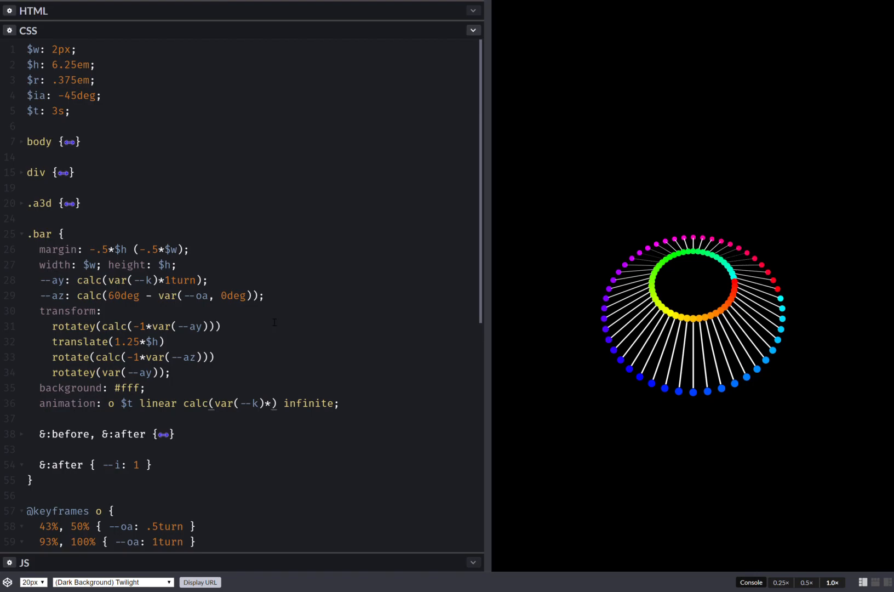
pyautogui.write('#{}')
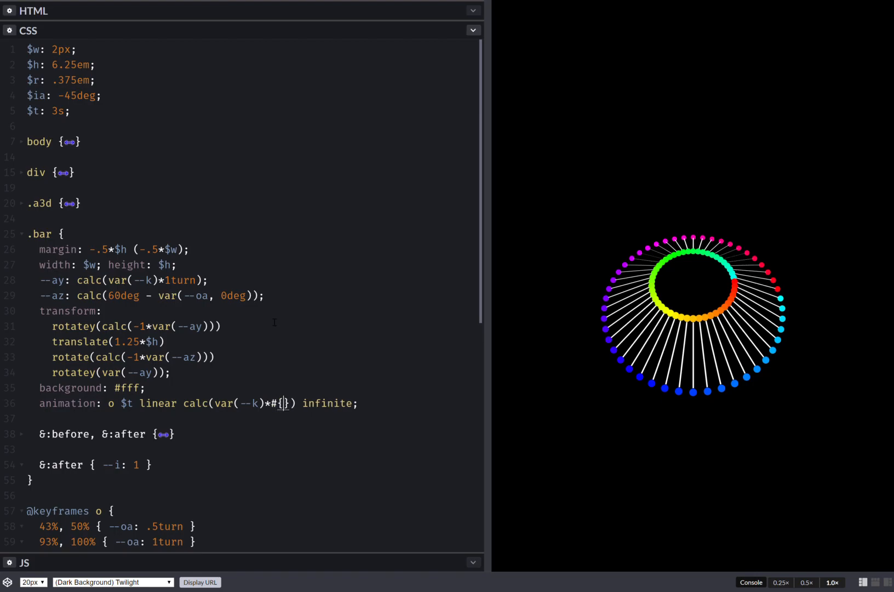
pyautogui.write('-$t')
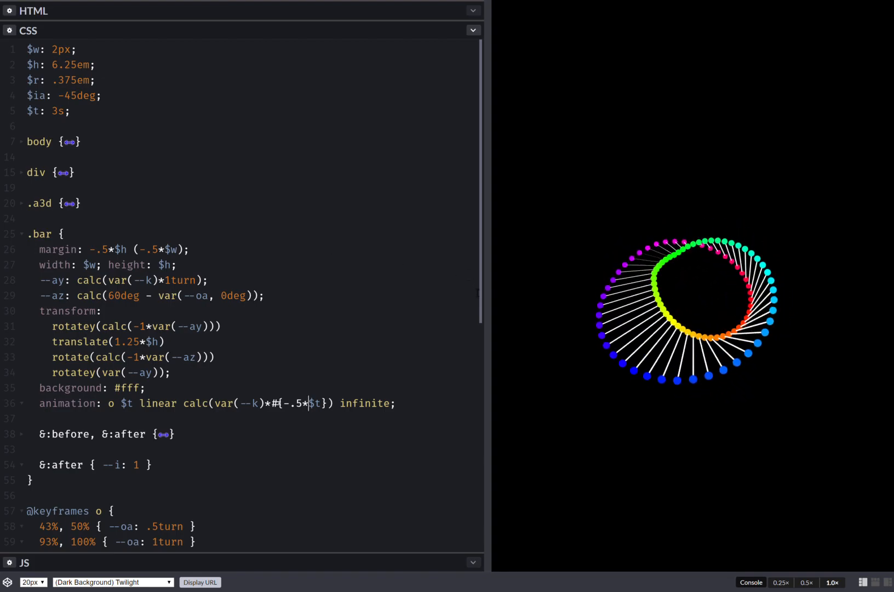
pyautogui.scroll(-3)
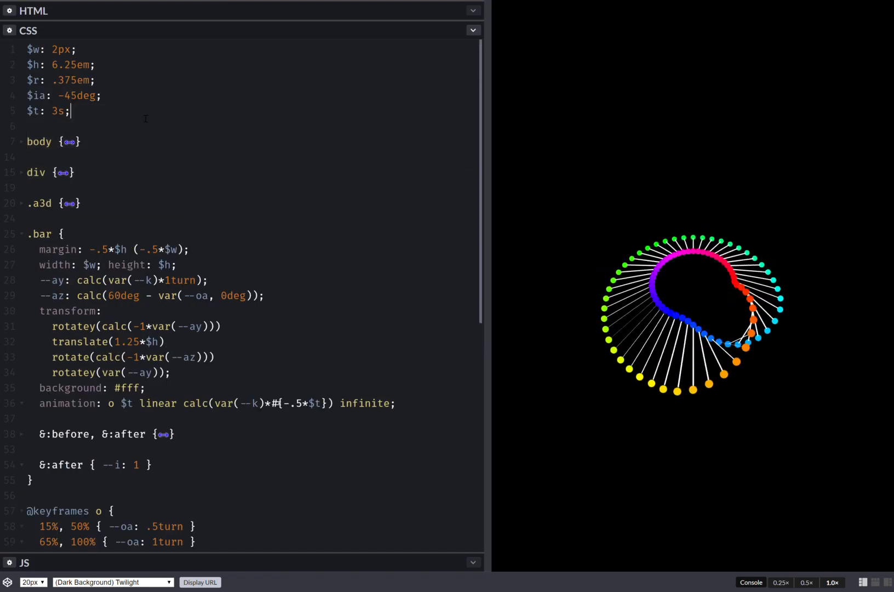
# Step: Add a $p: 20% variable and replace keyframe stops with #{$p} and #{50% + $p}
pyautogui.write('$p:')
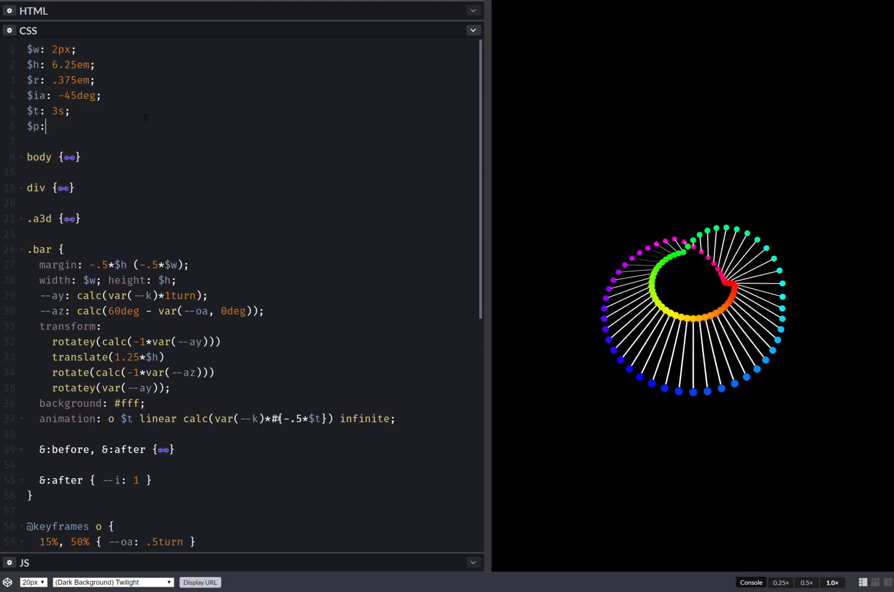
pyautogui.write('20%;')
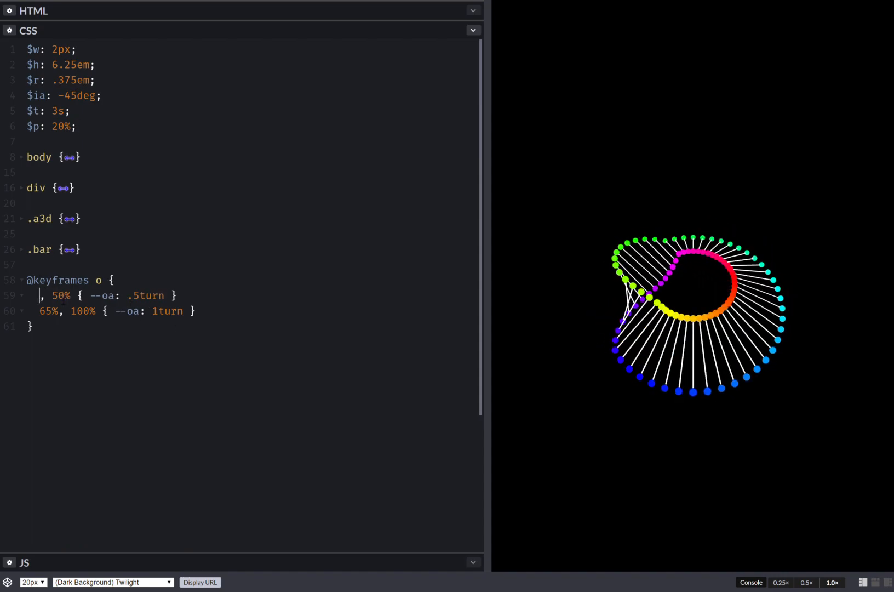
pyautogui.write('#{$p}')
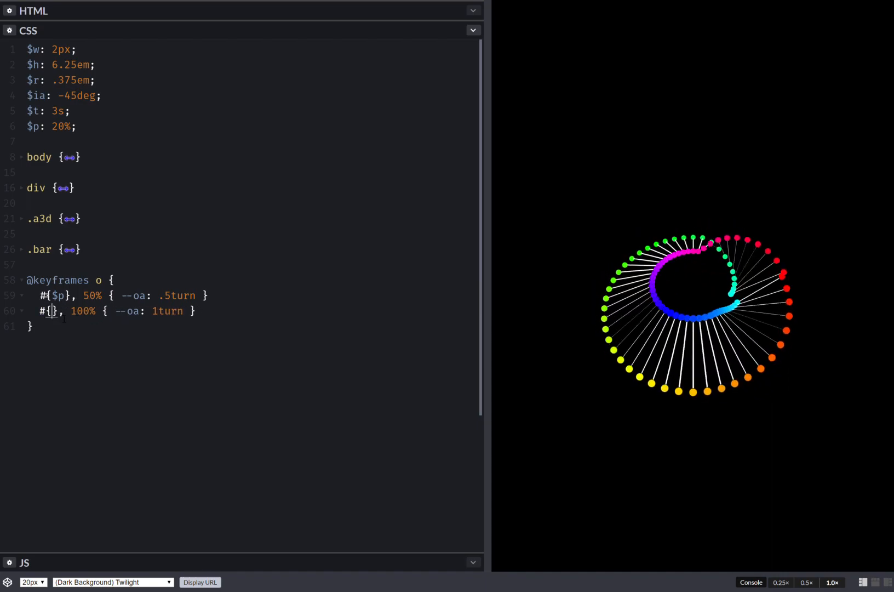
pyautogui.write('50% +')
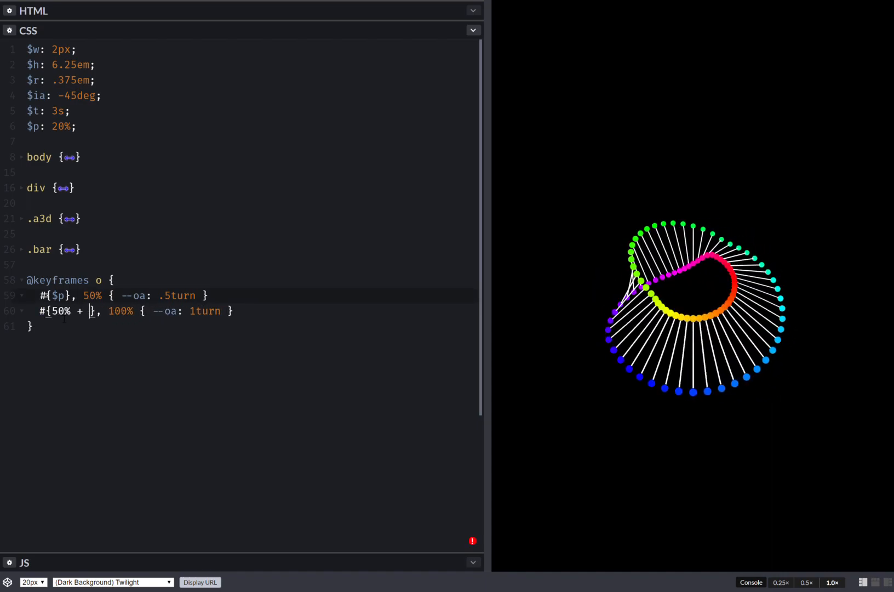
pyautogui.write('$p')
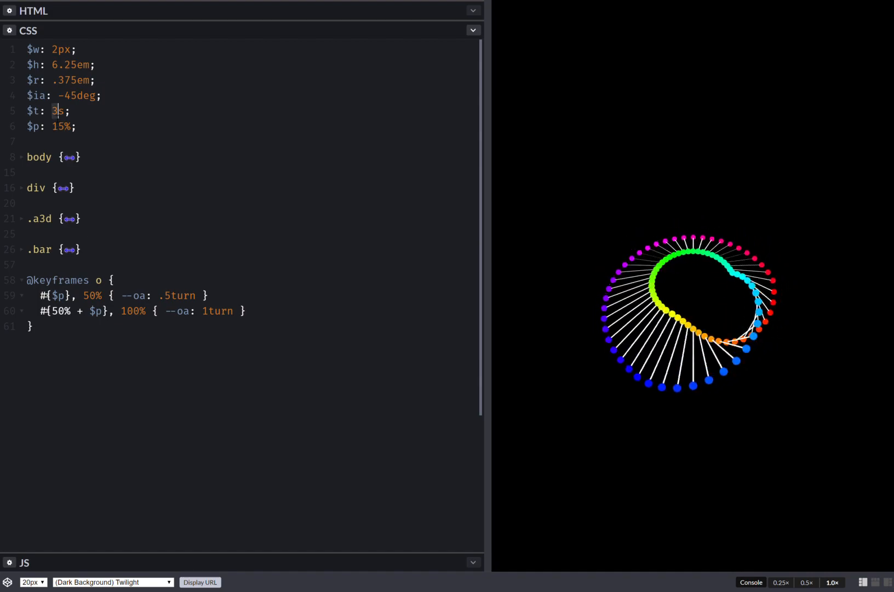
# Step: Set $t to 5s and negate the keyframe --oa values to -.5turn and -1turn
pyautogui.write('5')
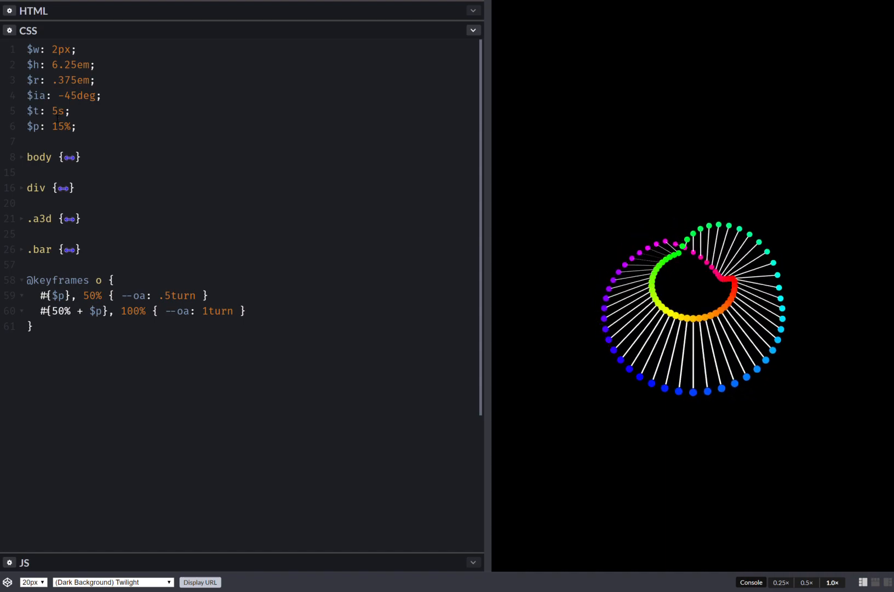
pyautogui.click(58, 111)
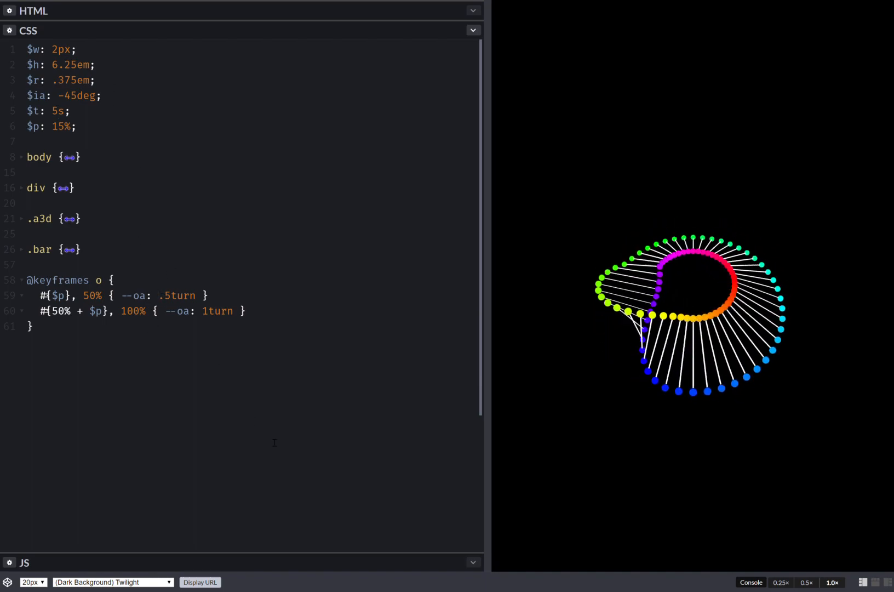
pyautogui.write('-')
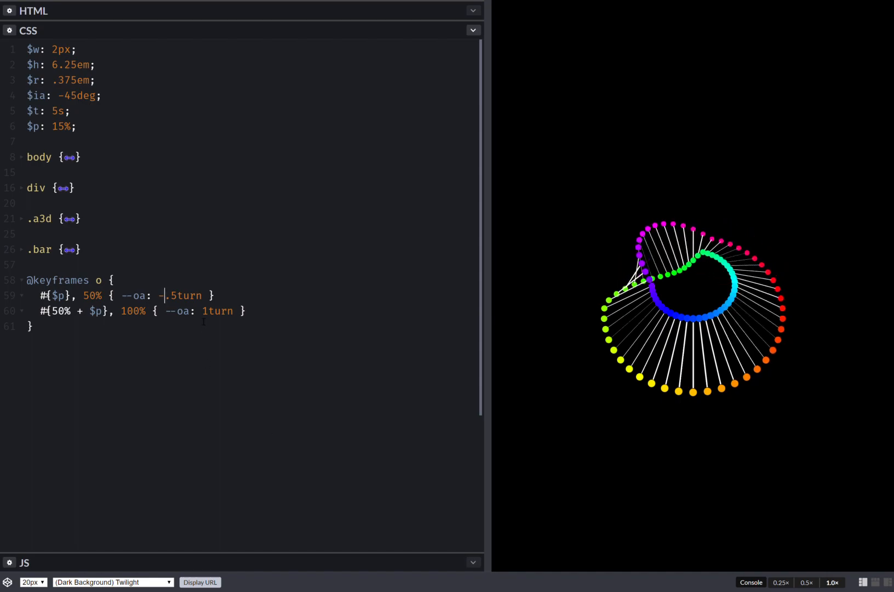
pyautogui.write('-')
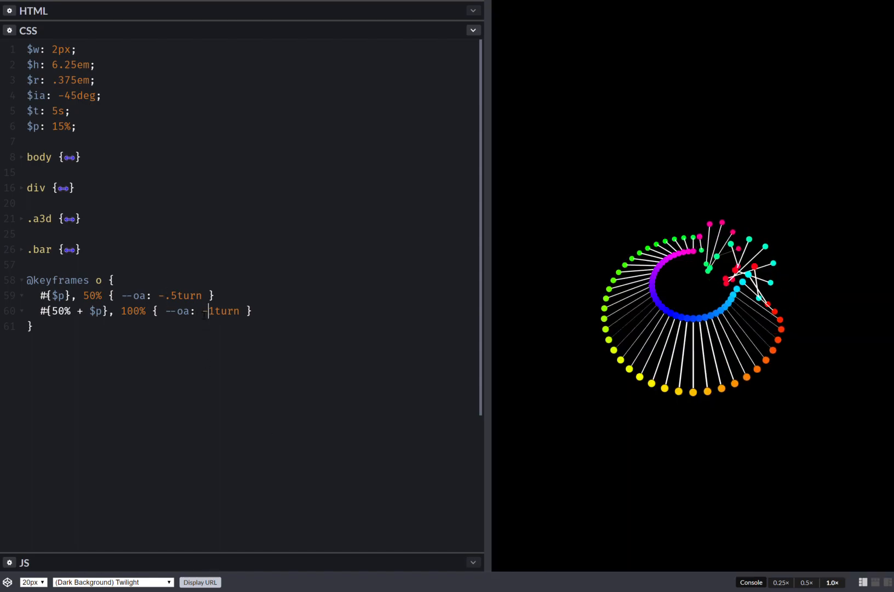